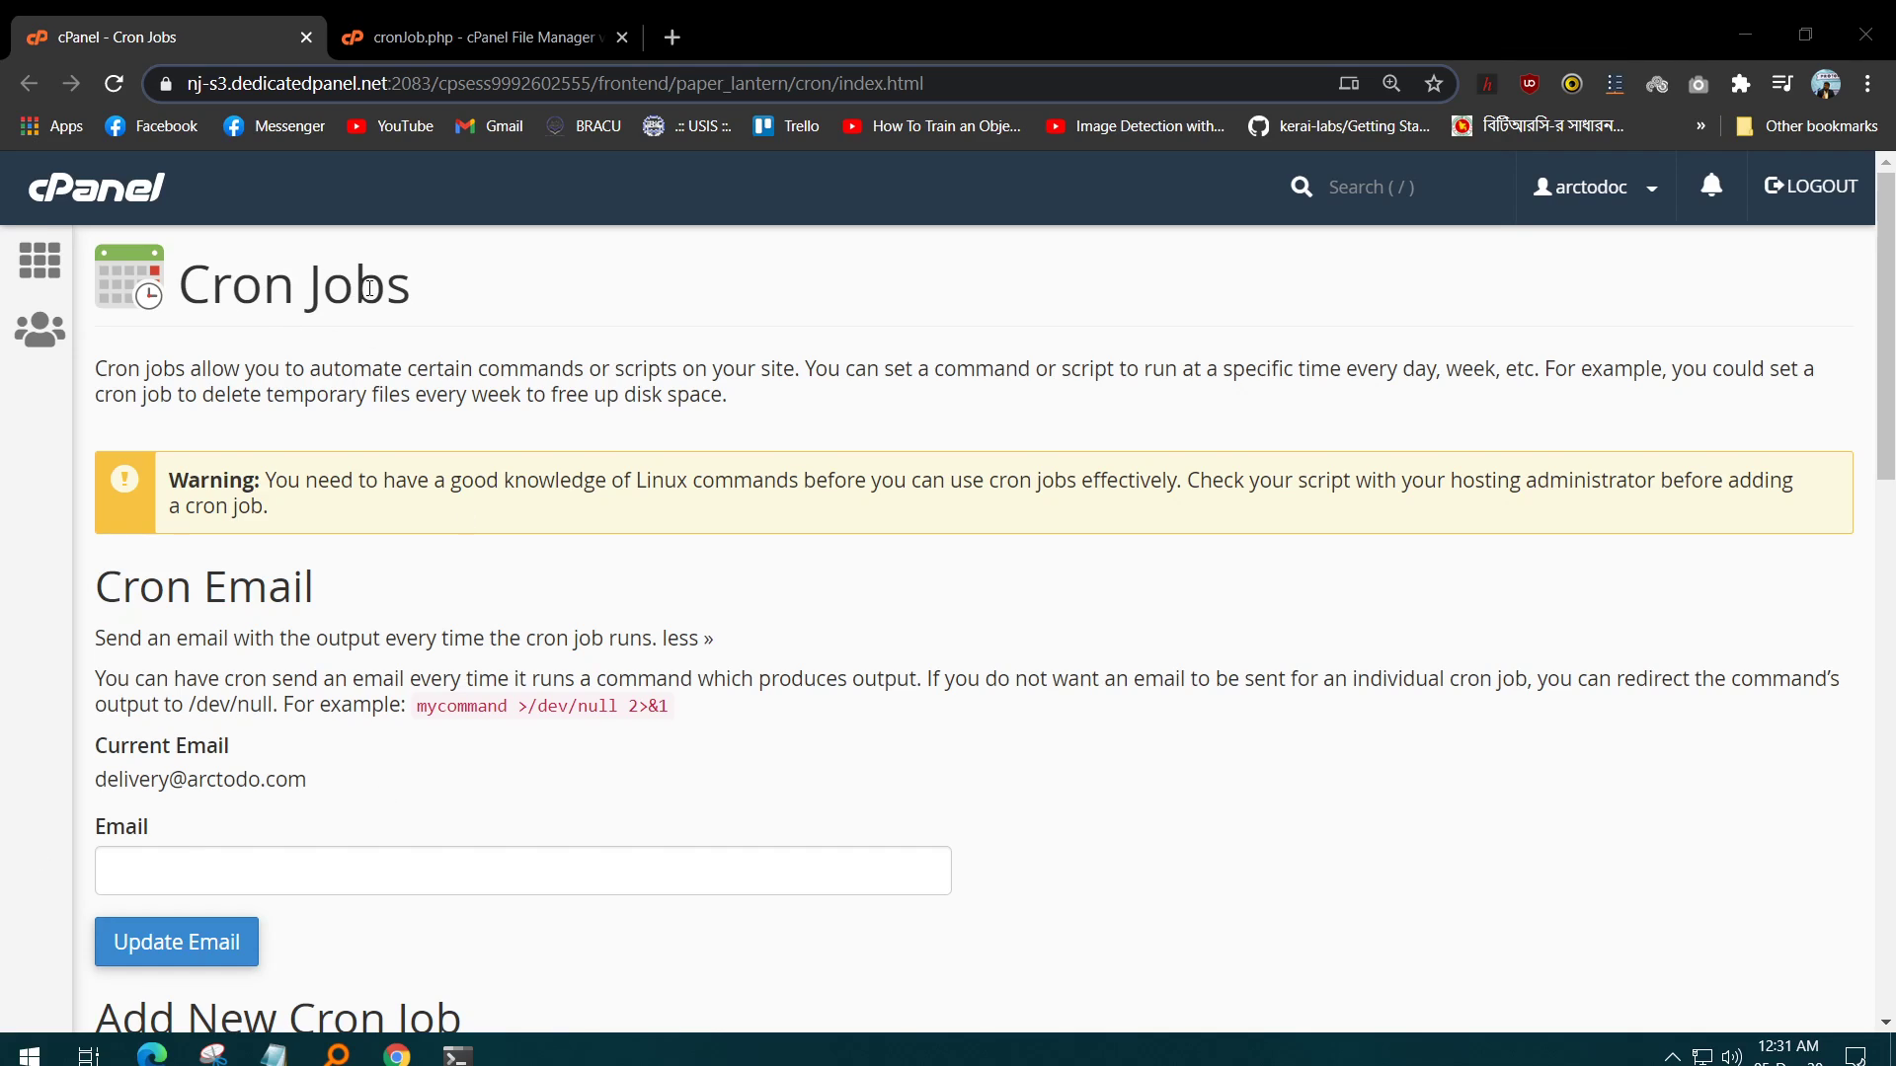
mouse_move(428, 282)
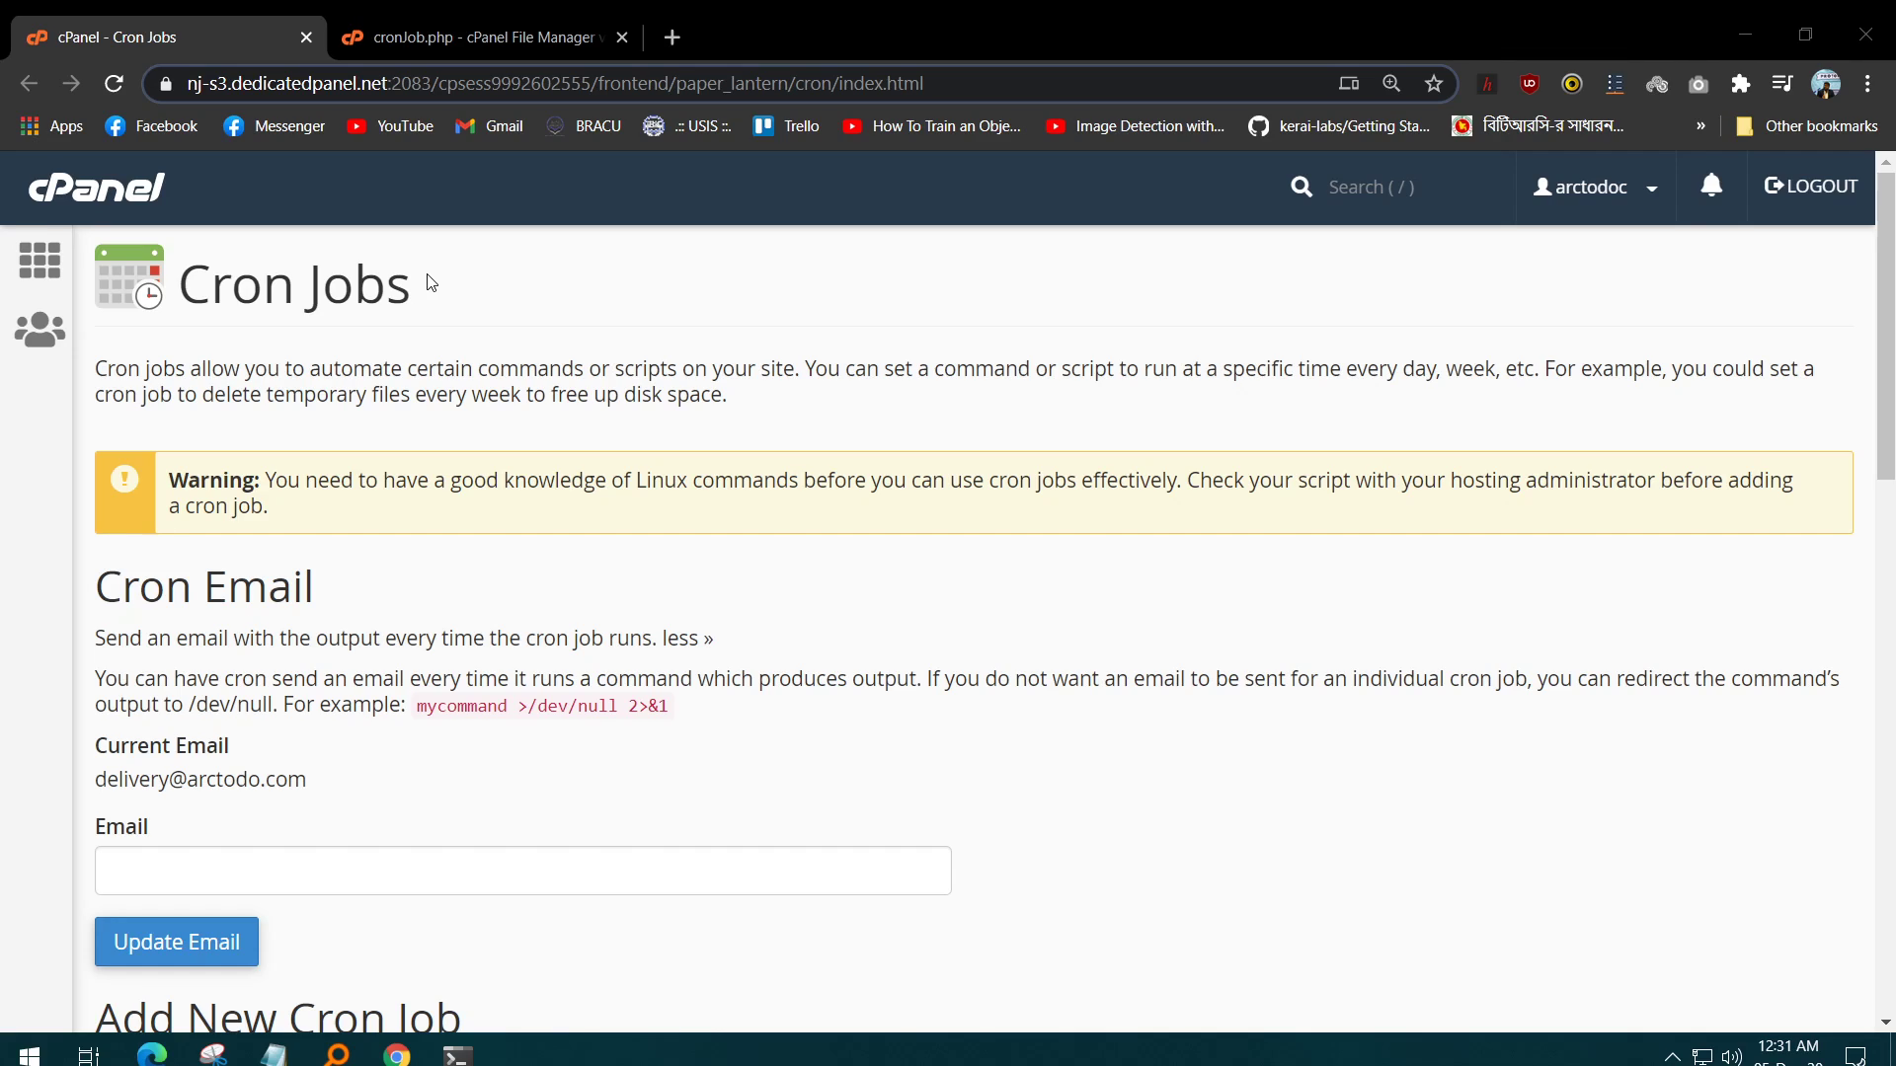
mouse_move(393, 302)
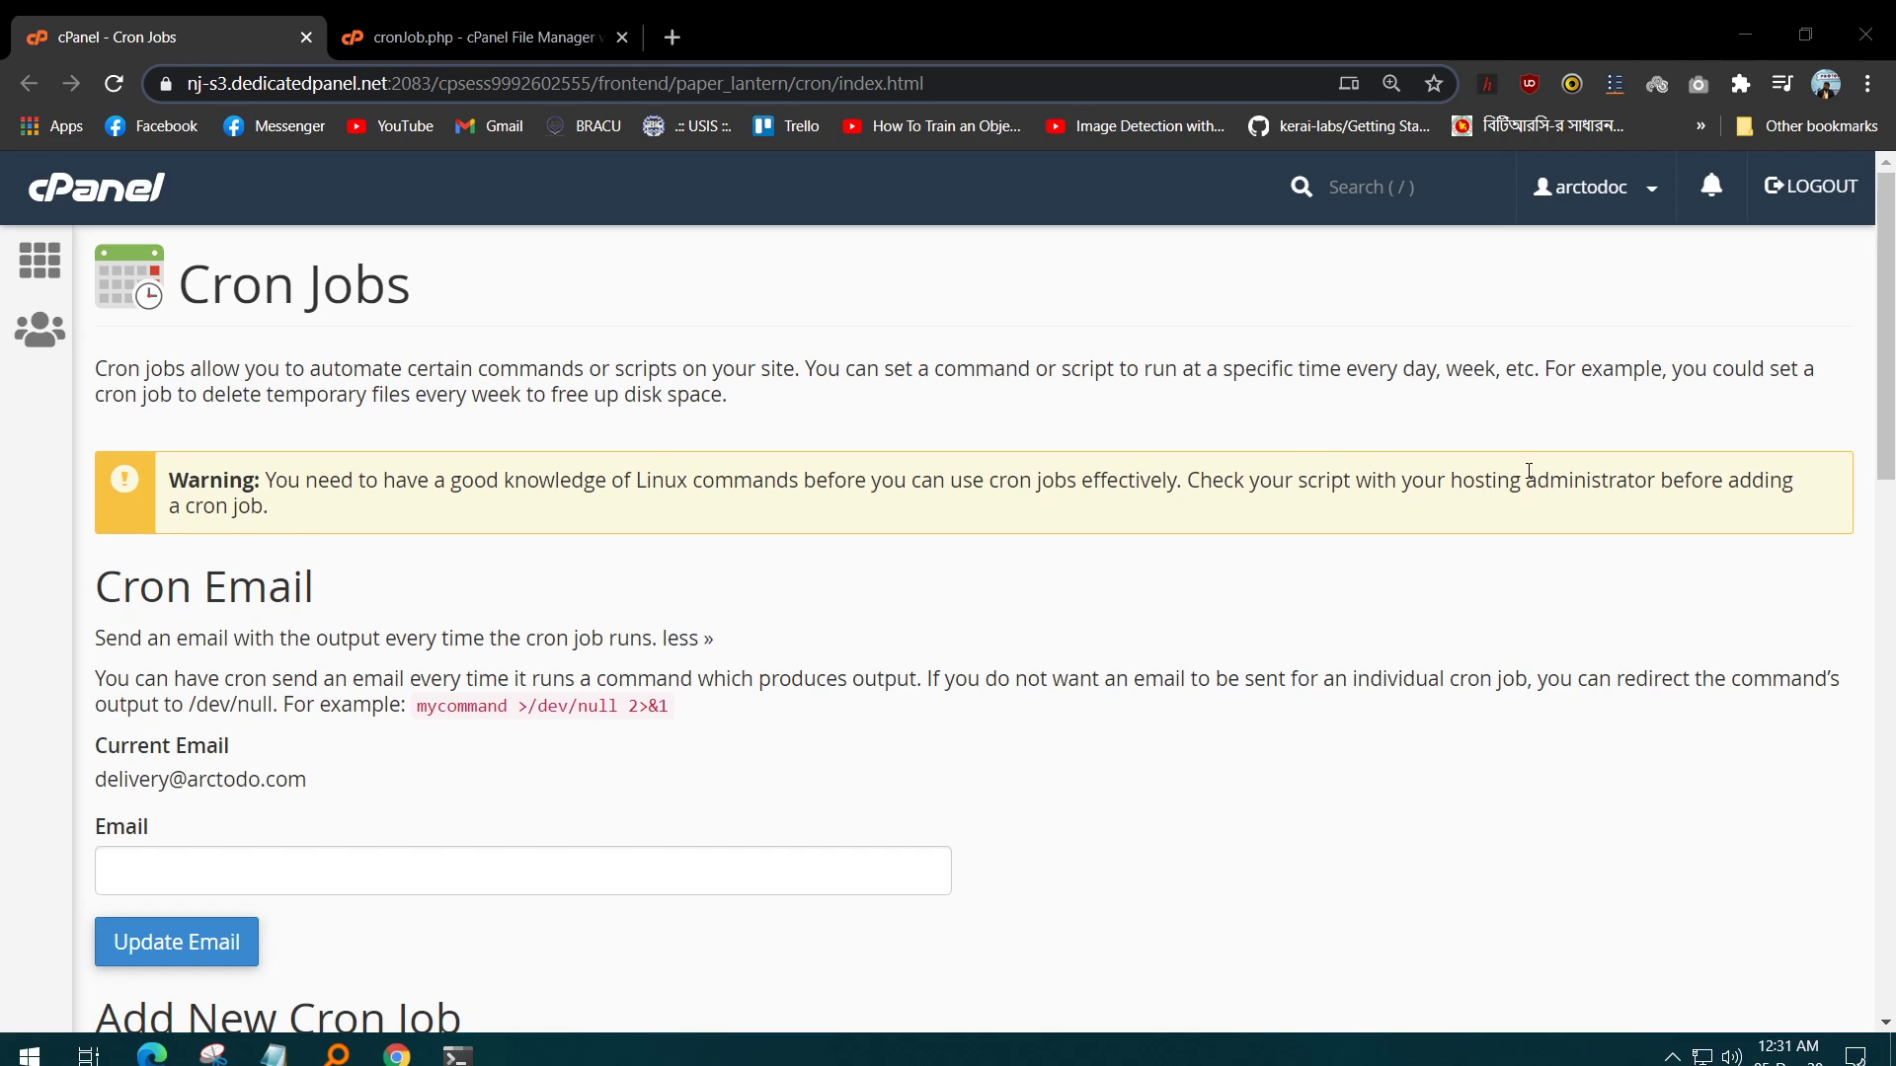
mouse_move(1471, 557)
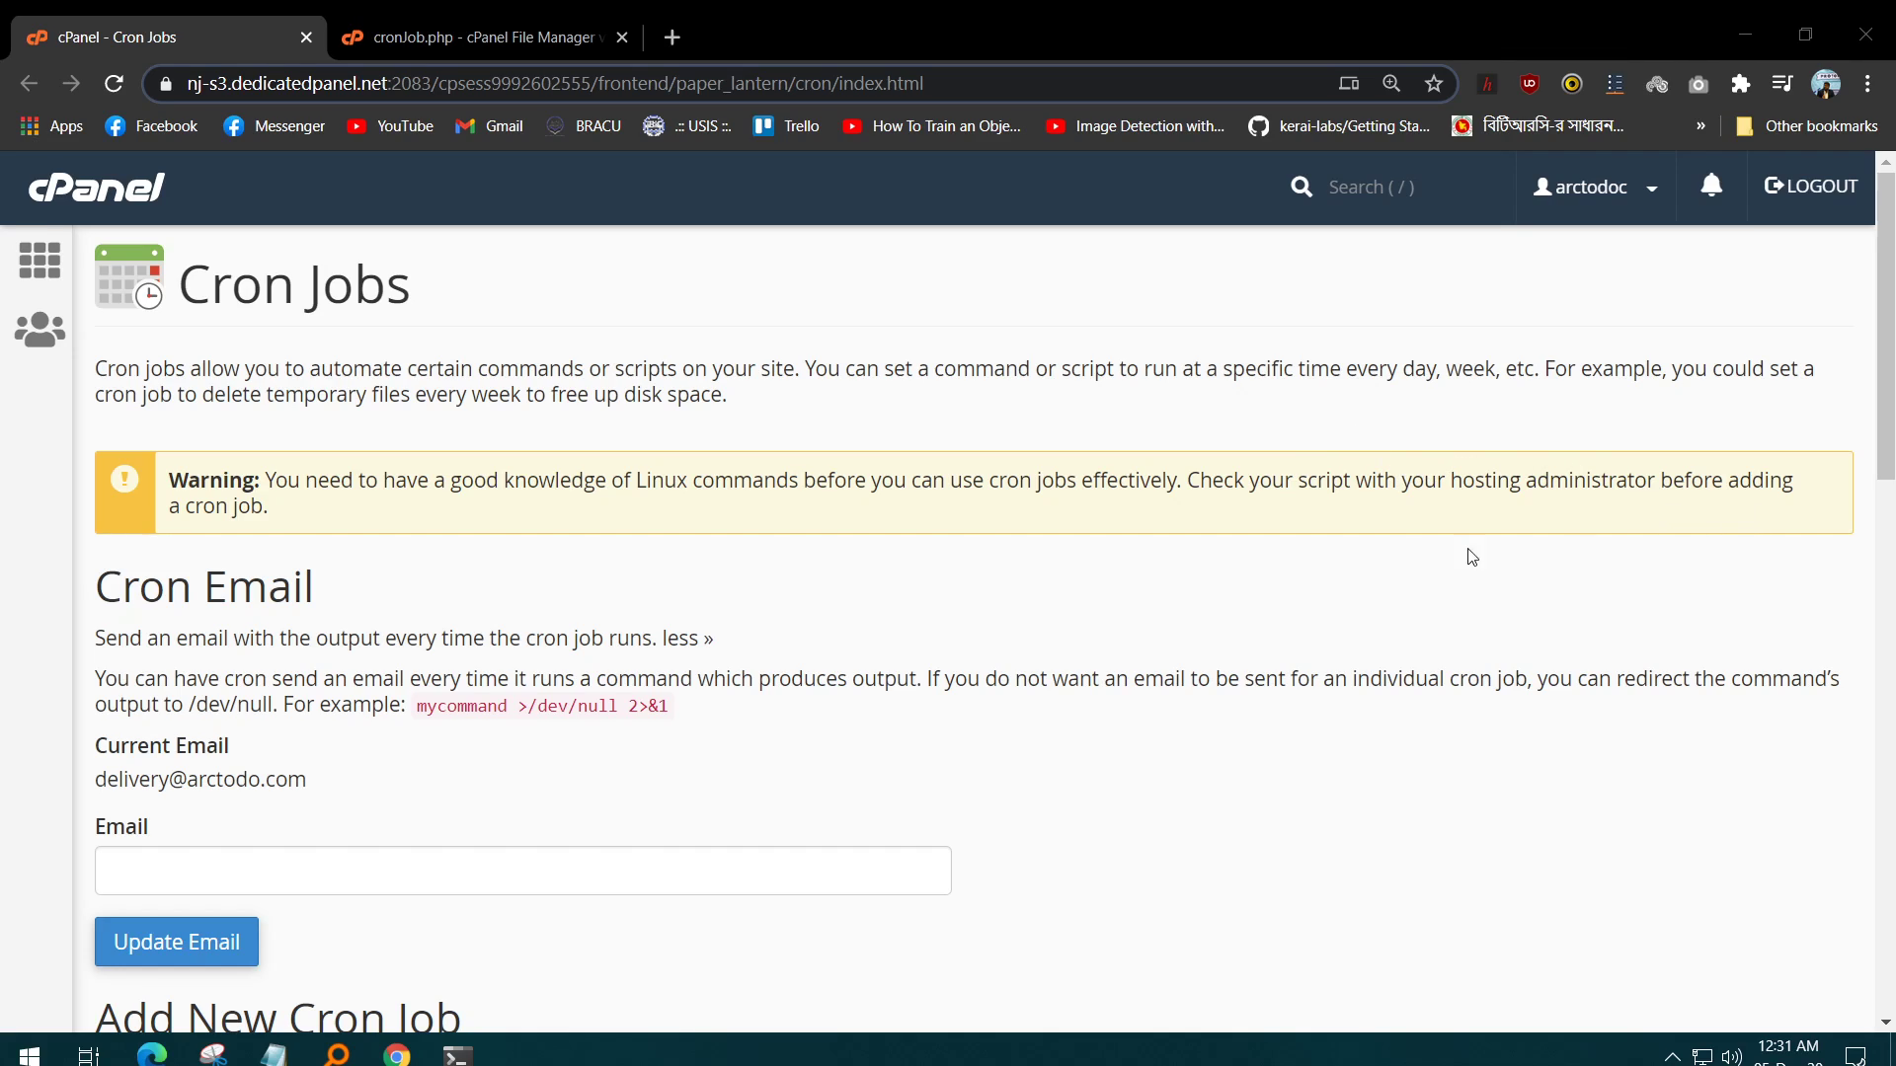
mouse_move(371, 535)
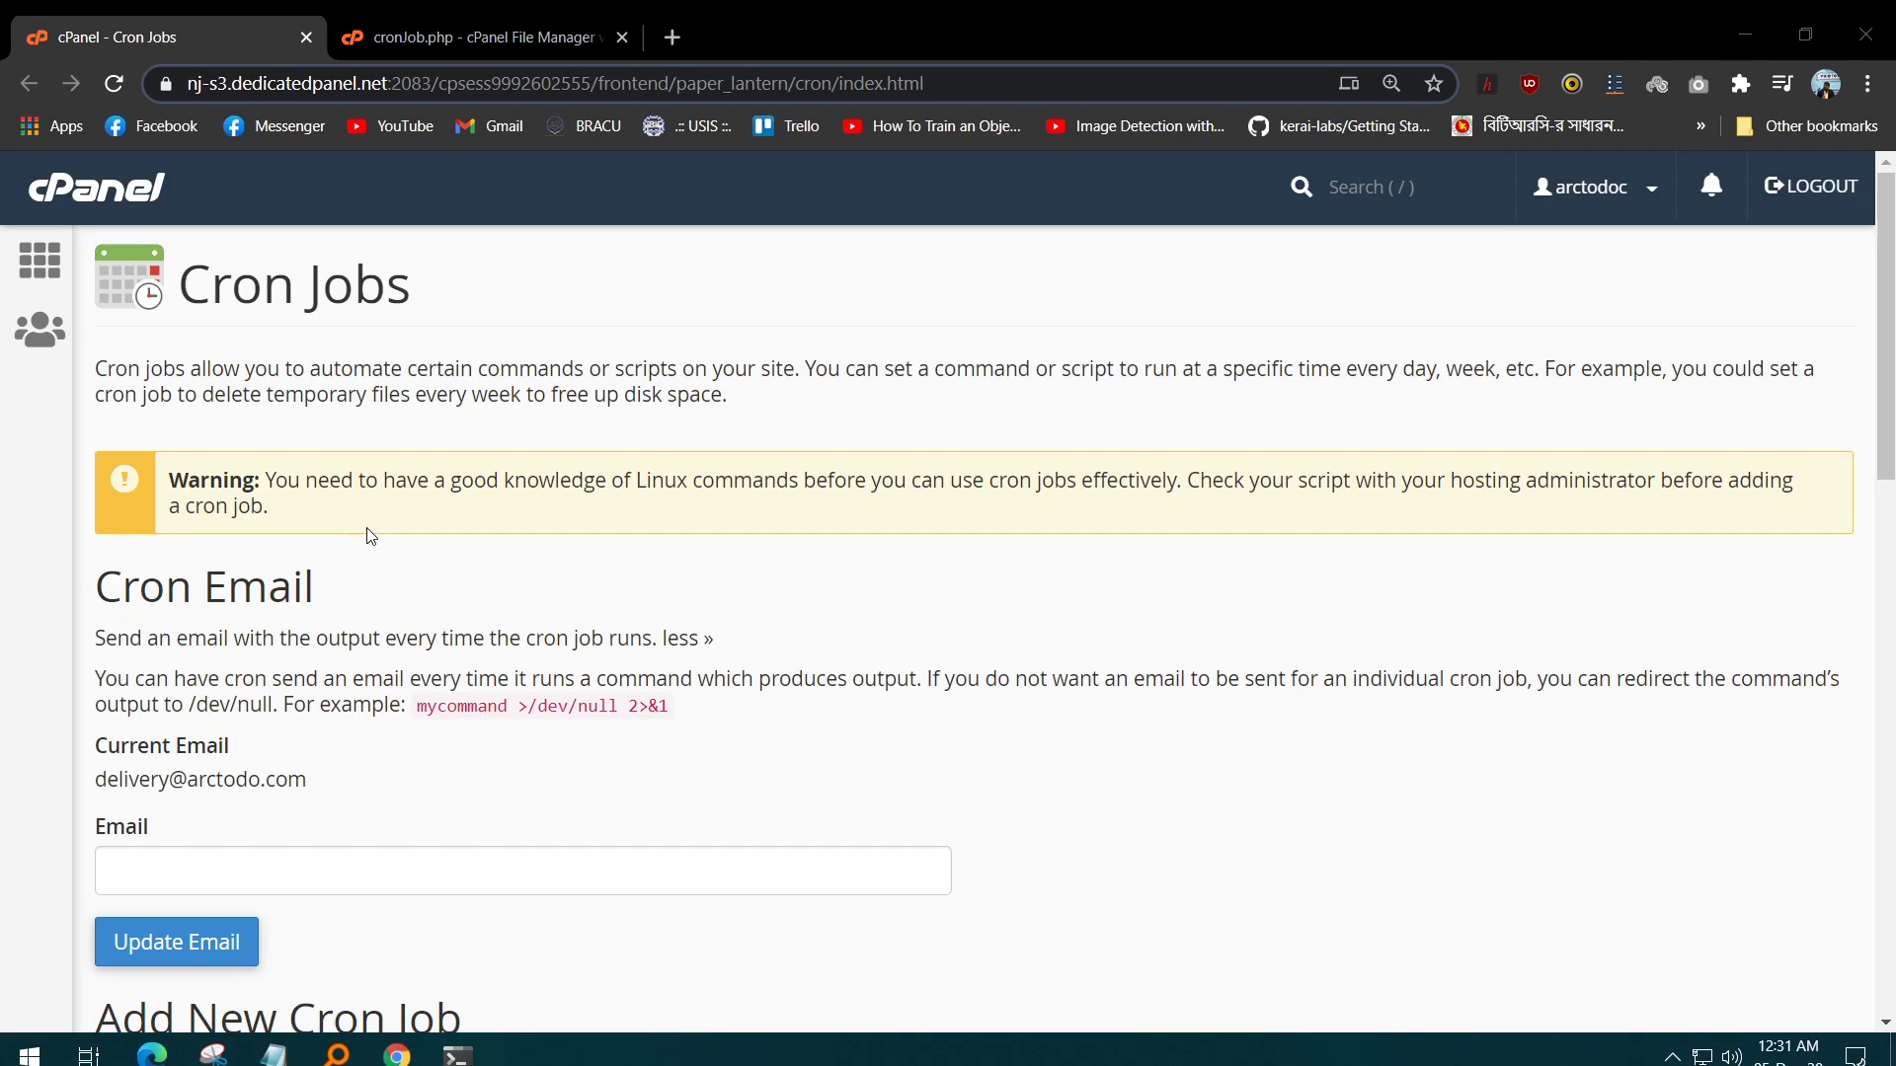
mouse_move(713, 514)
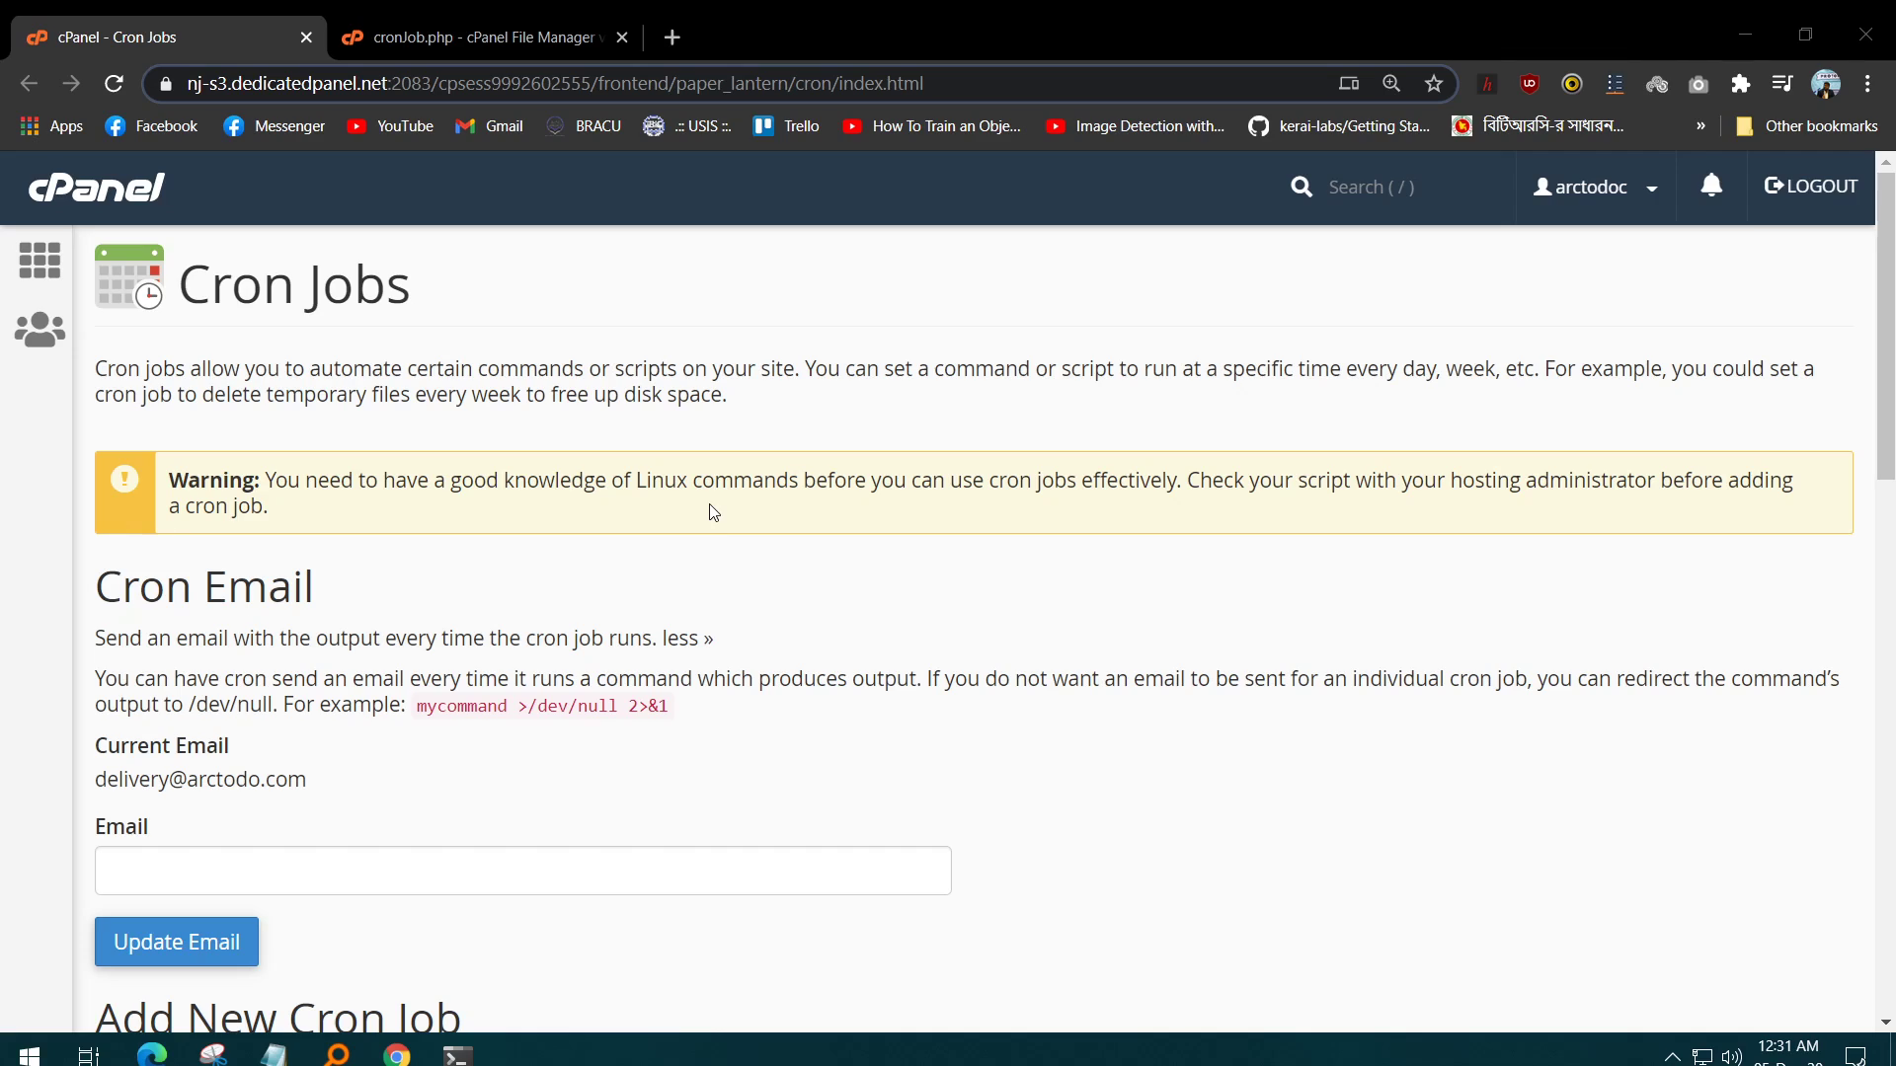
mouse_move(278, 521)
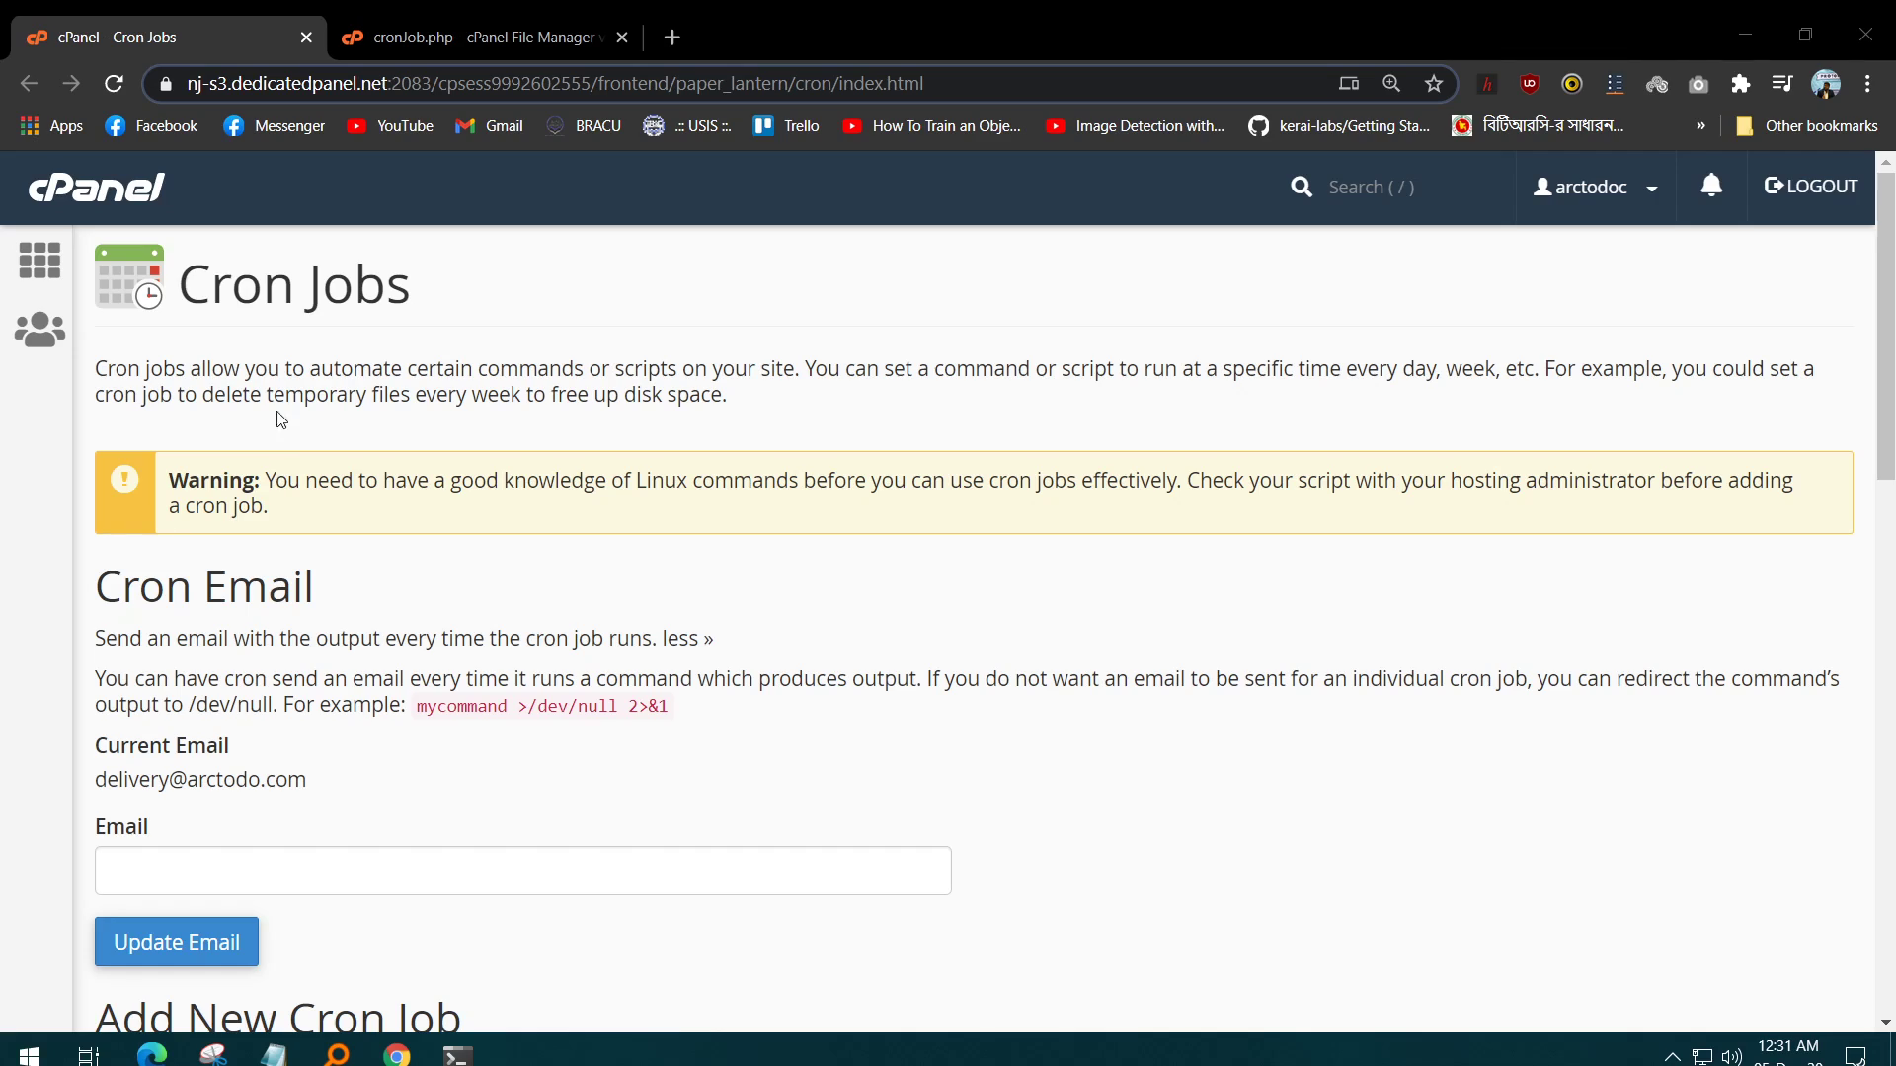
mouse_move(506, 292)
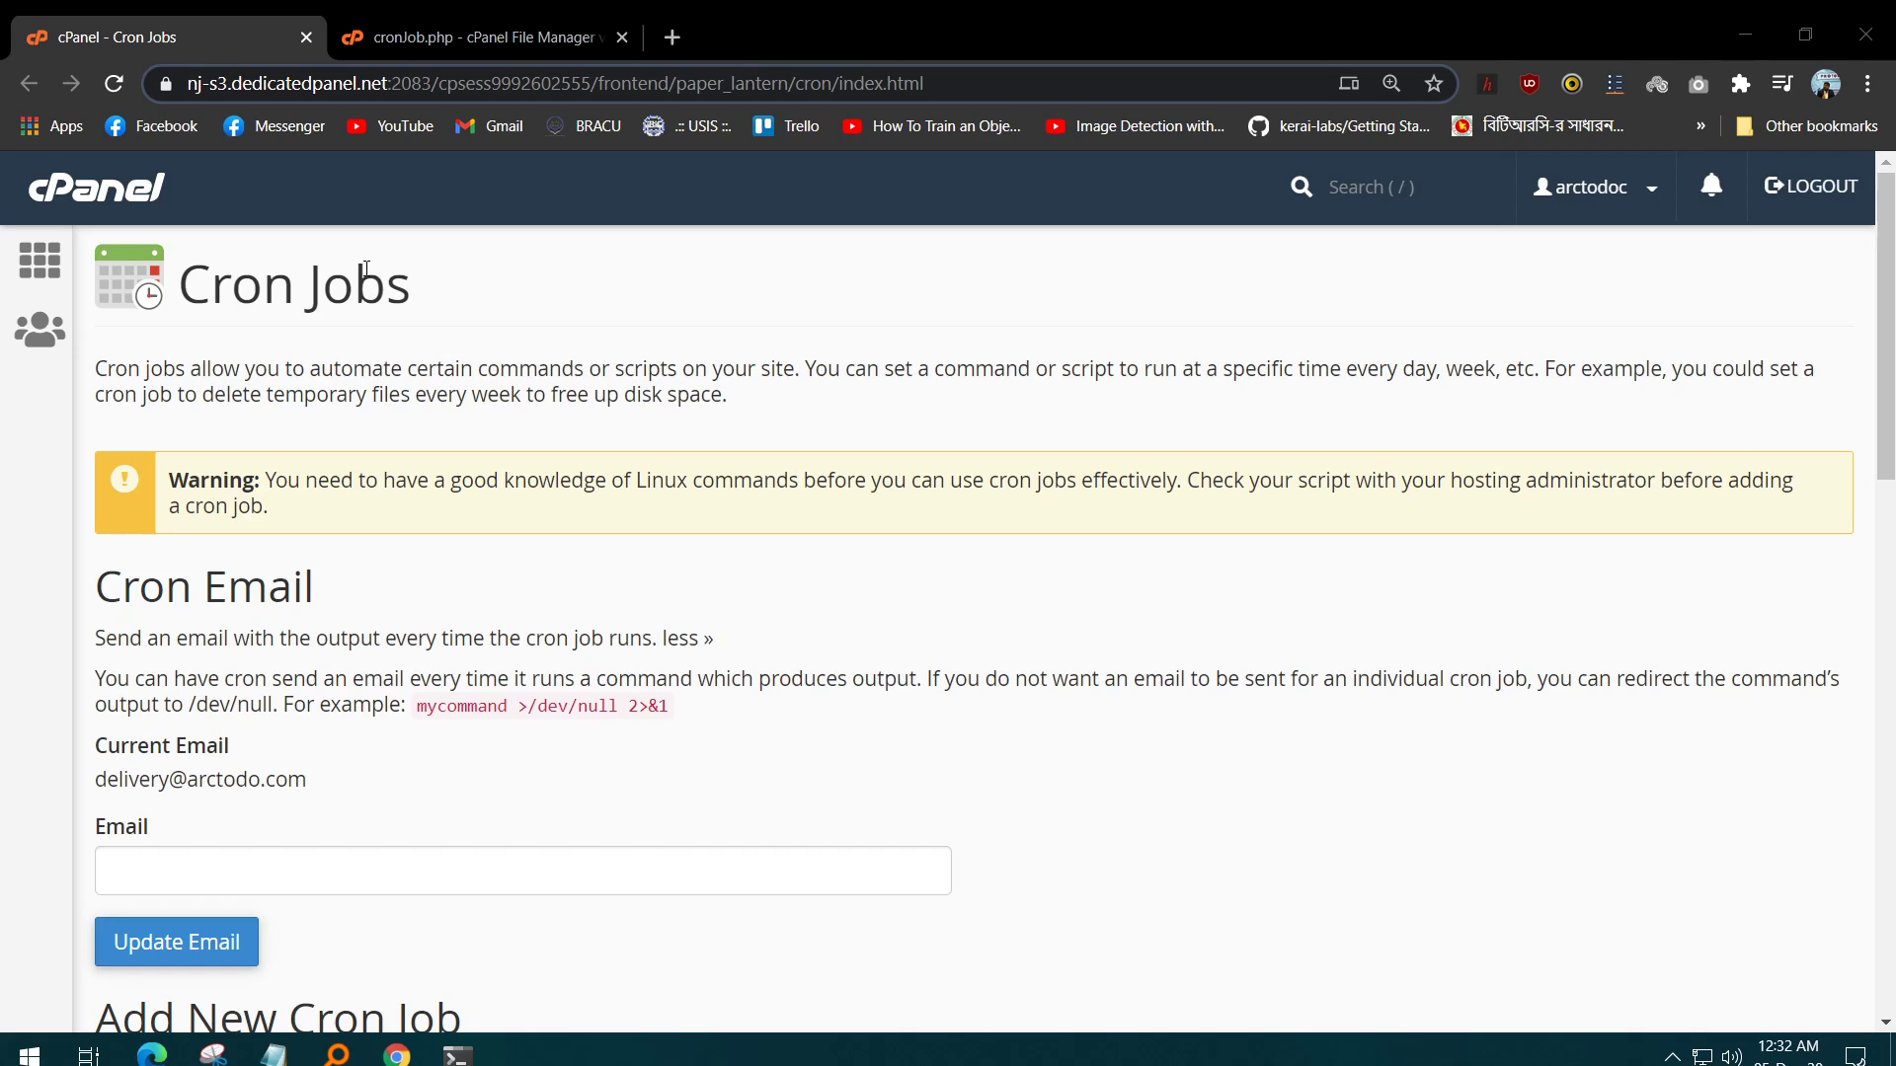
mouse_move(428, 292)
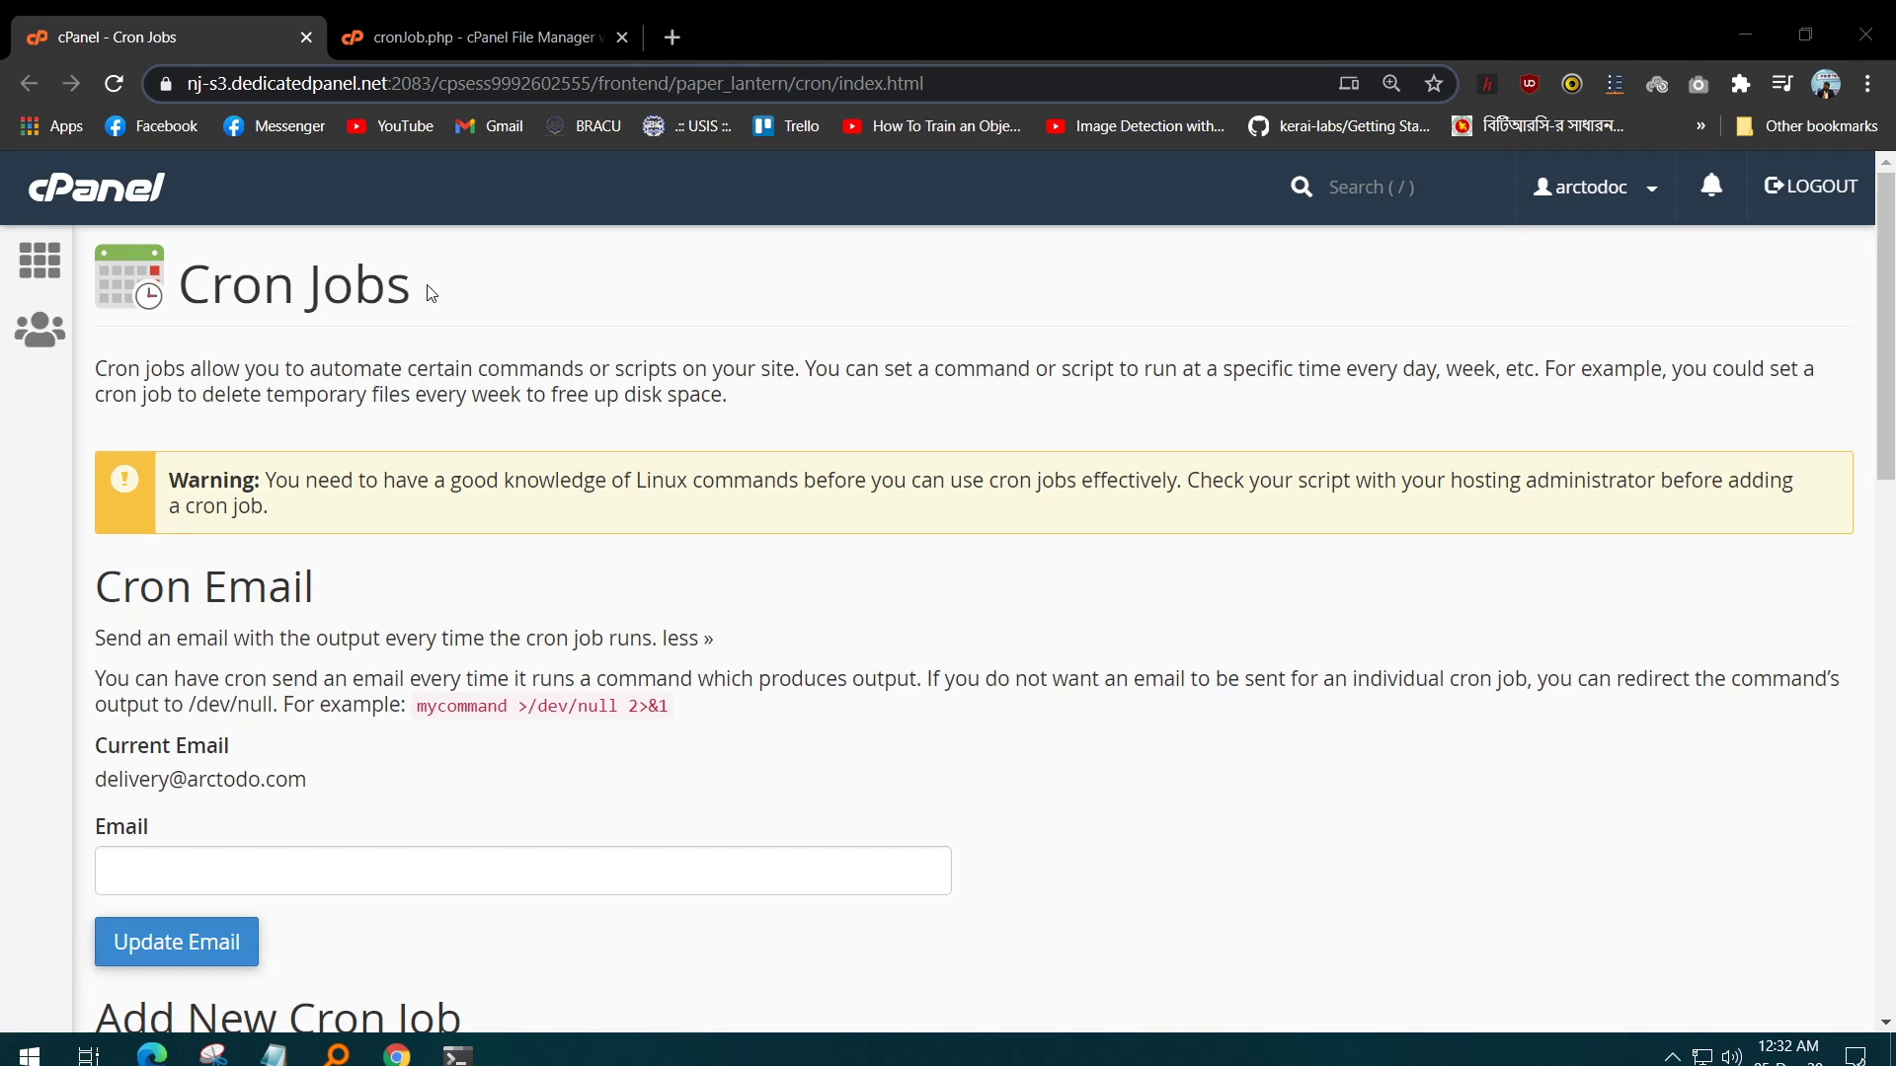
Scroll to the Add New Cron Job section and select the general PHP command example.
scroll(down, 3)
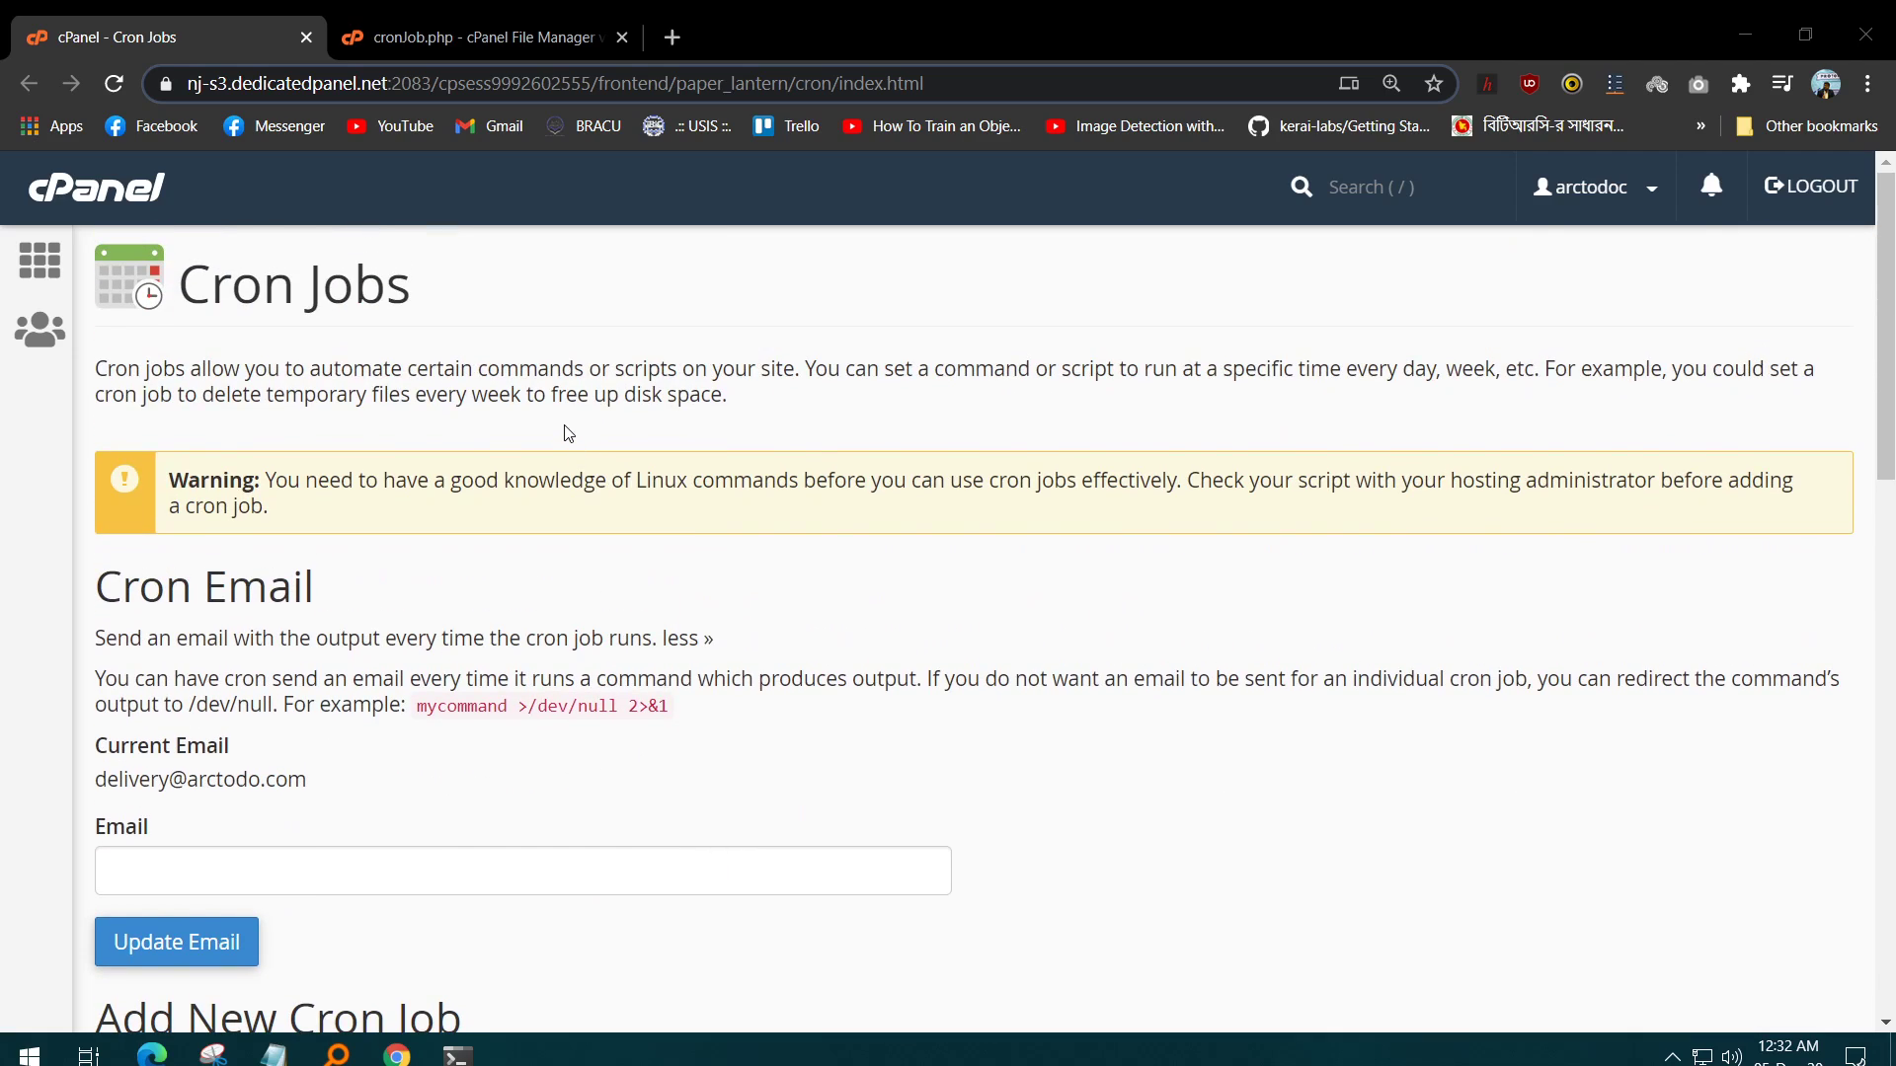
mouse_move(461, 315)
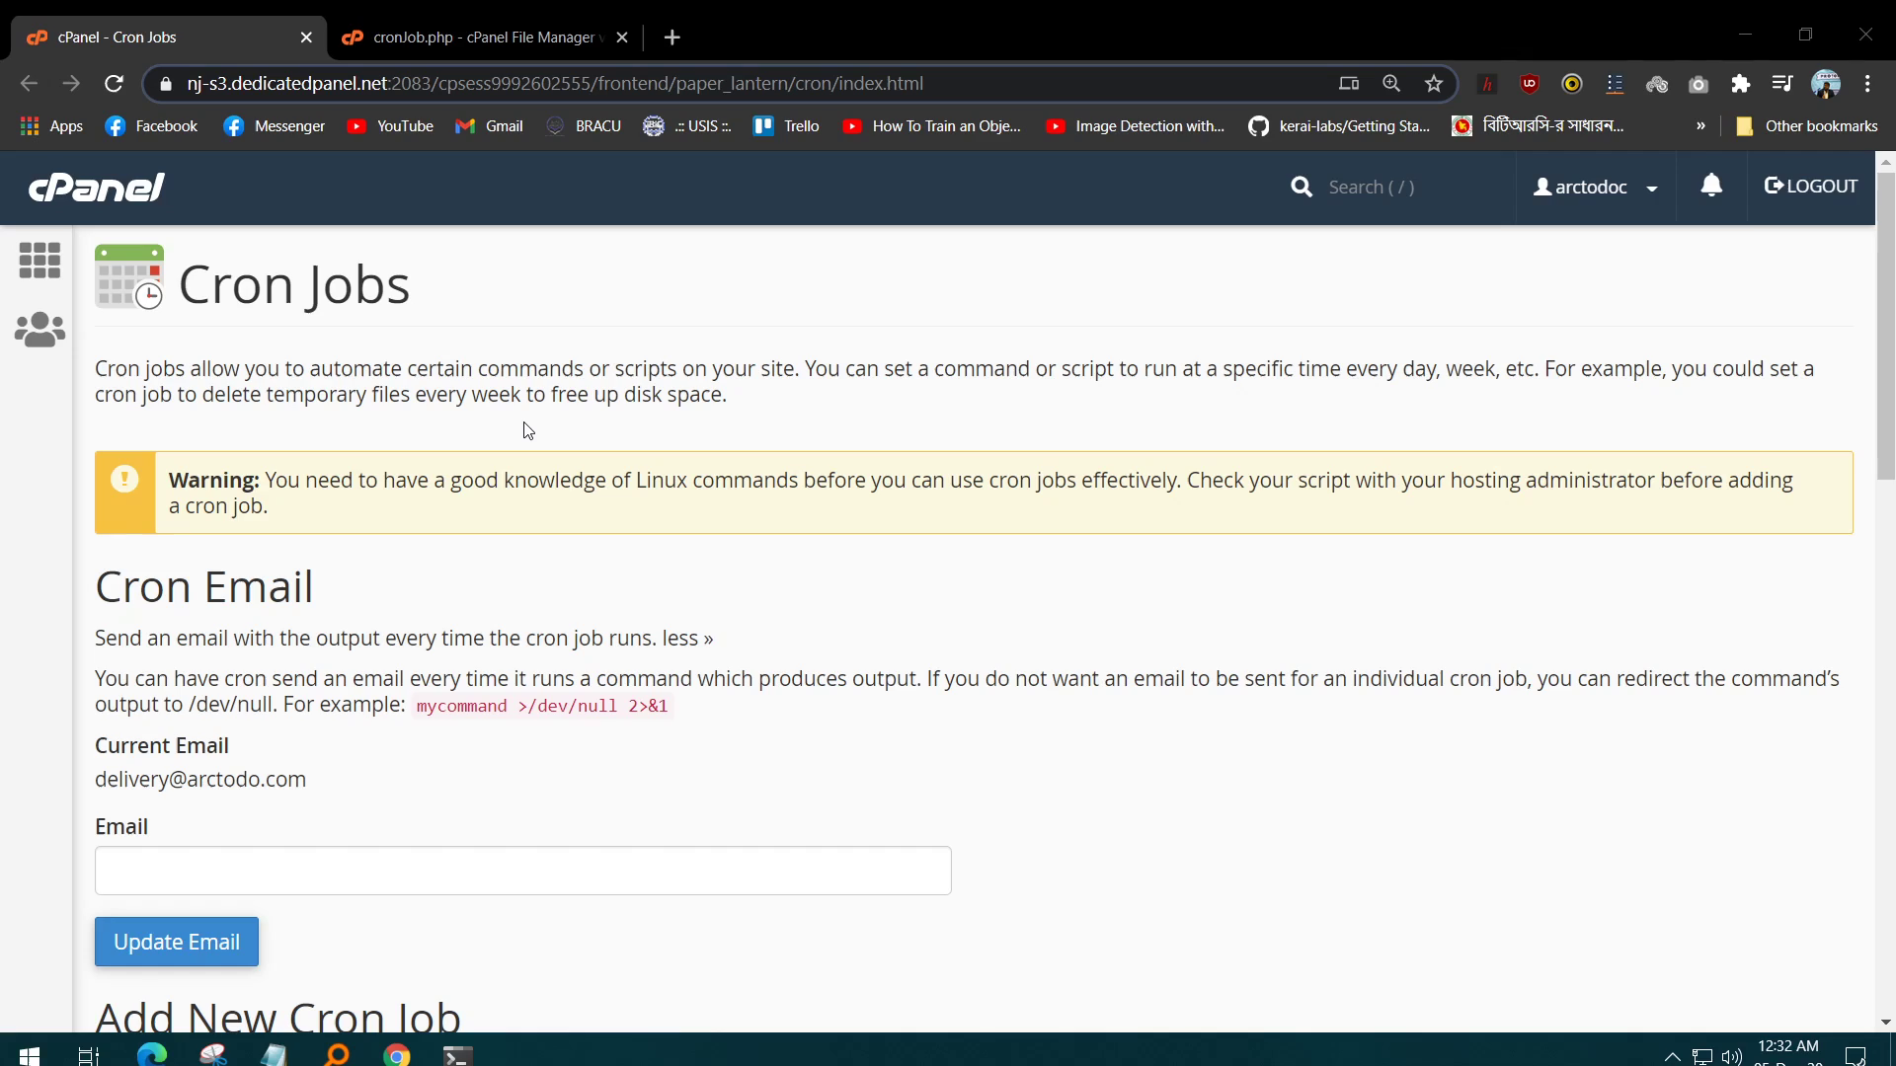
mouse_move(174, 665)
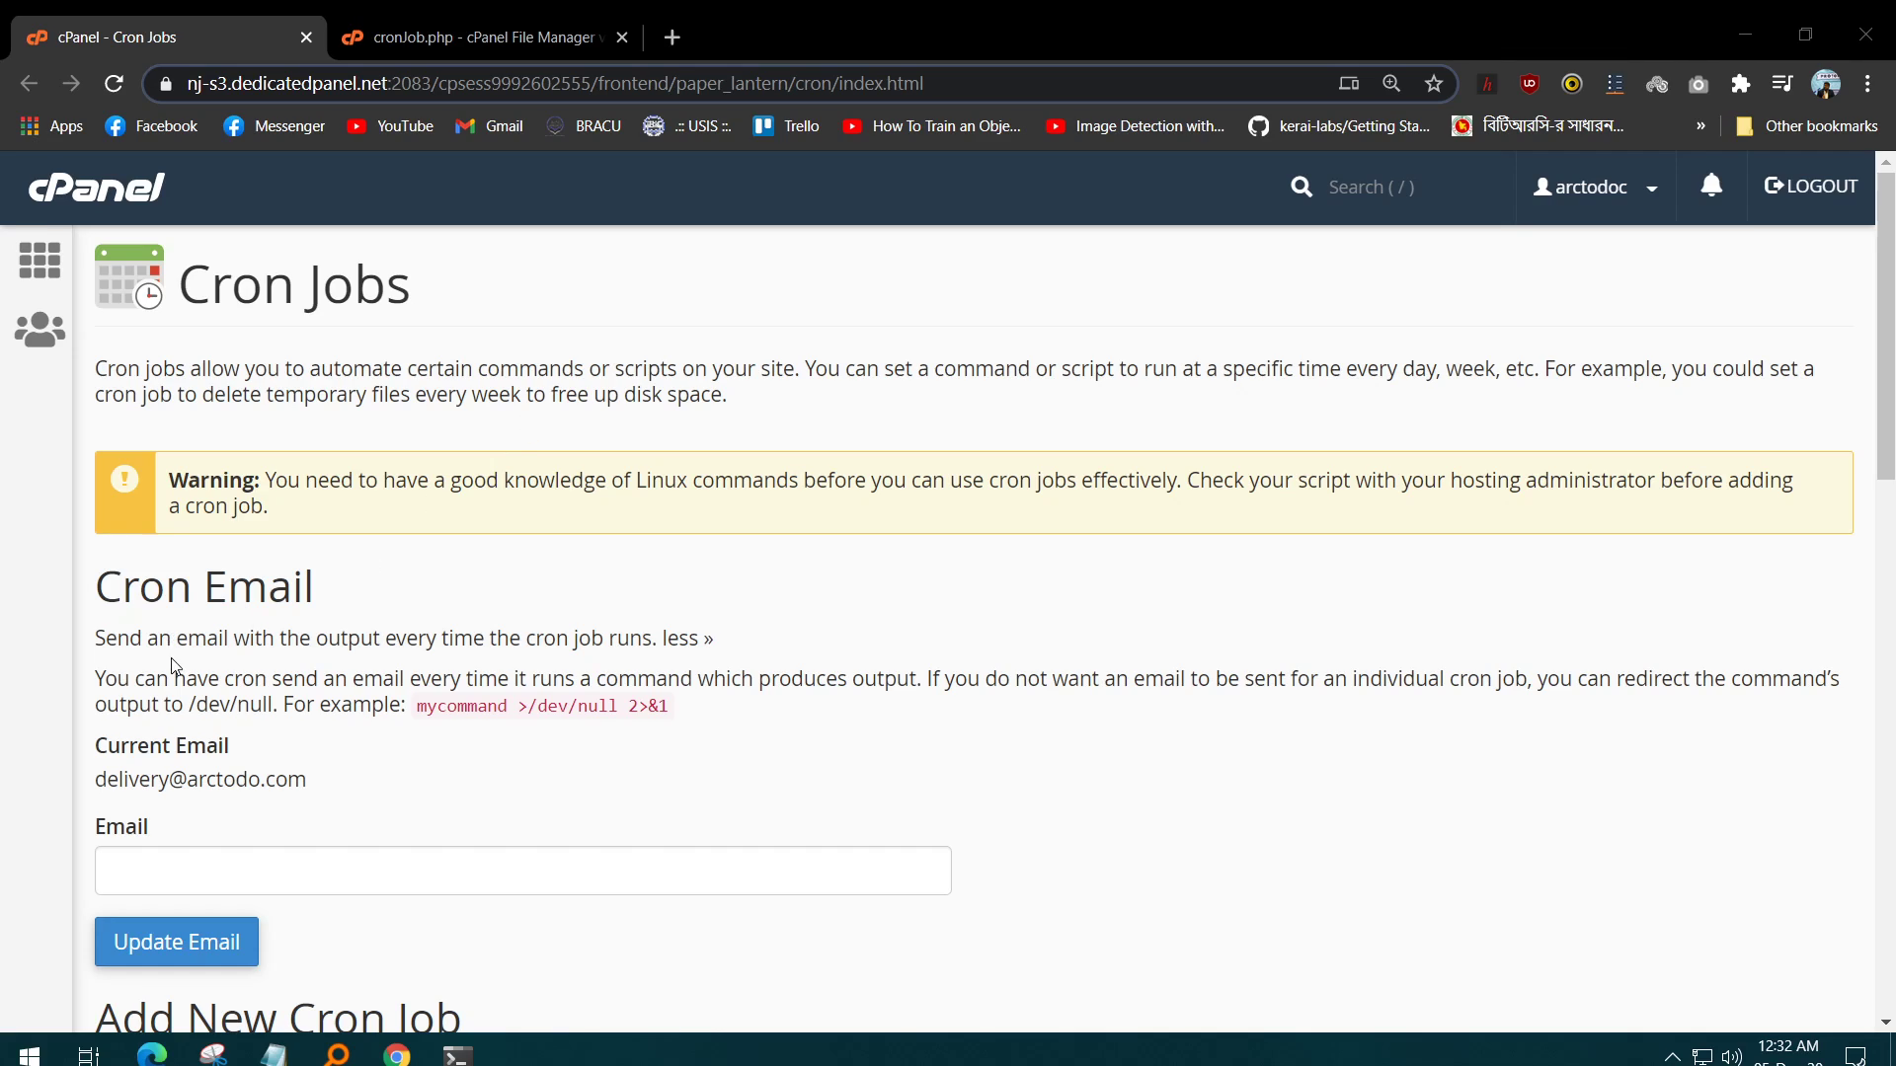
mouse_move(515, 585)
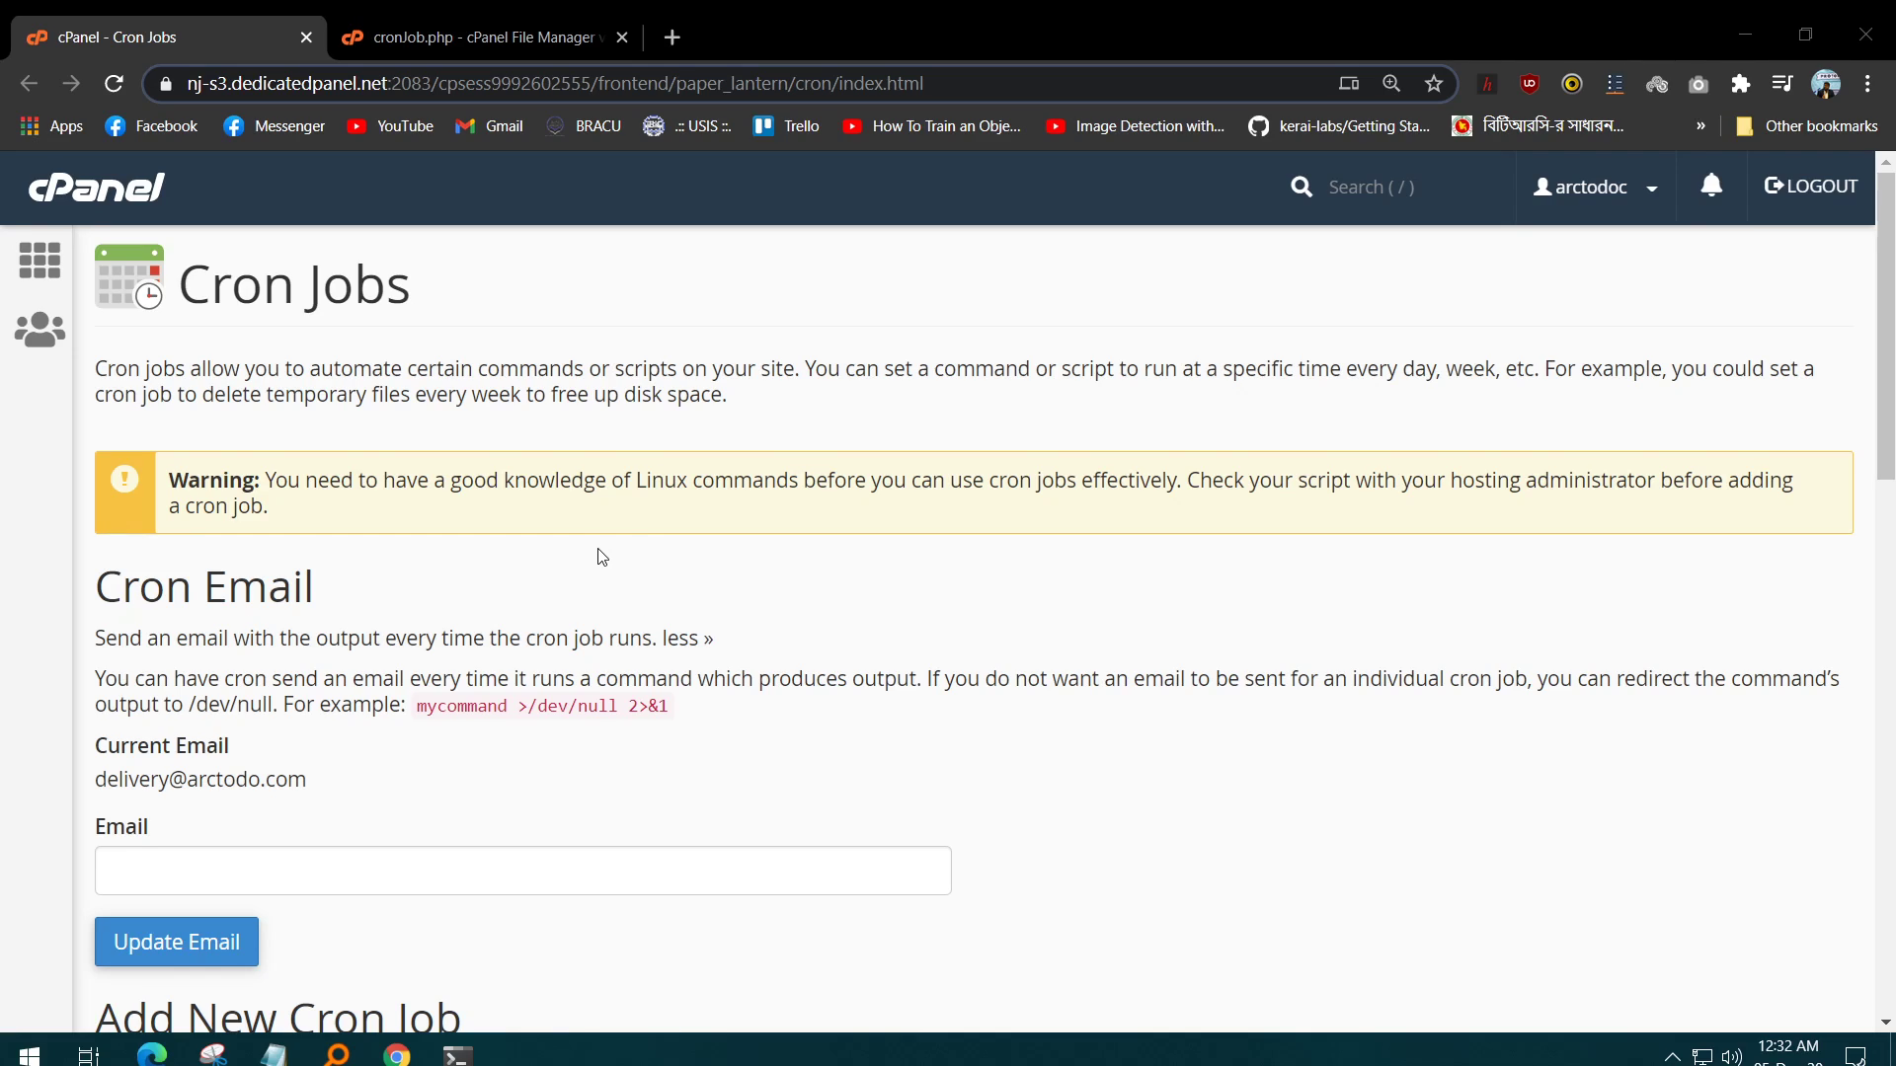
mouse_move(405, 546)
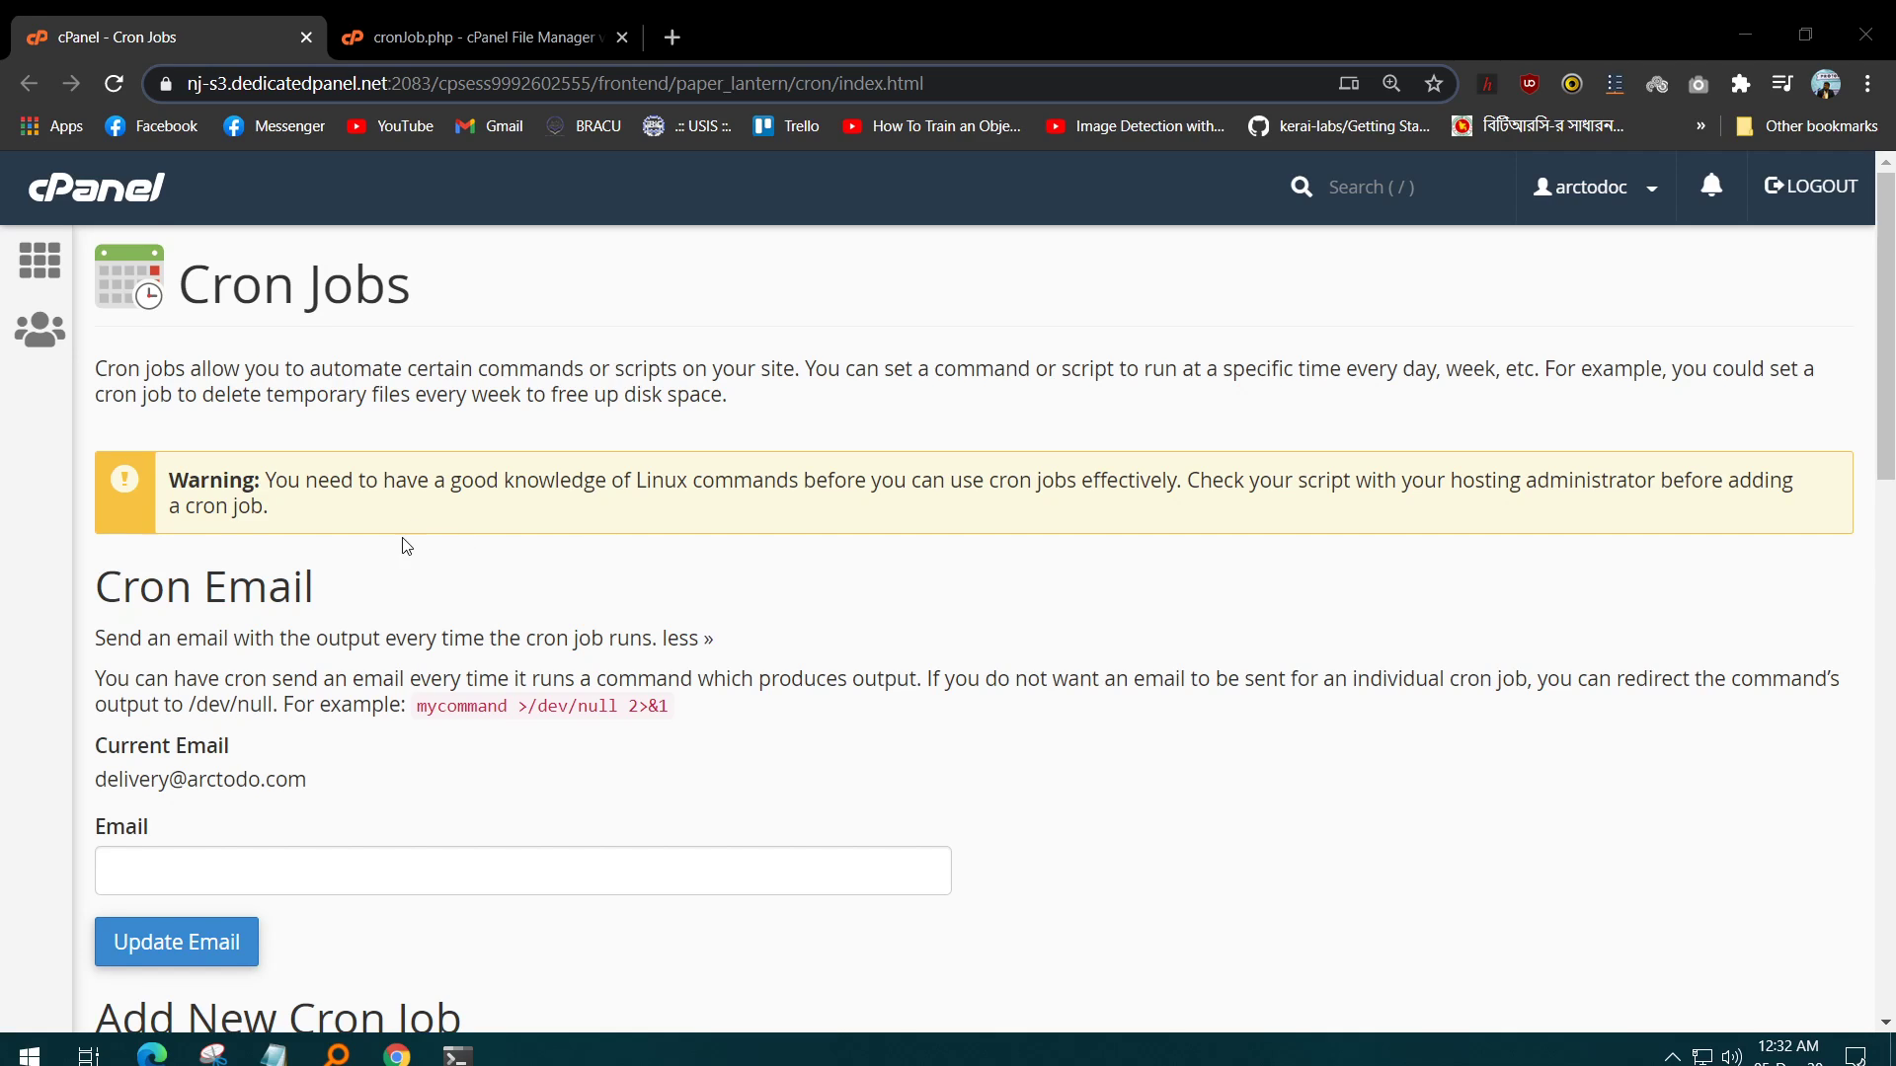
scroll(down, 3)
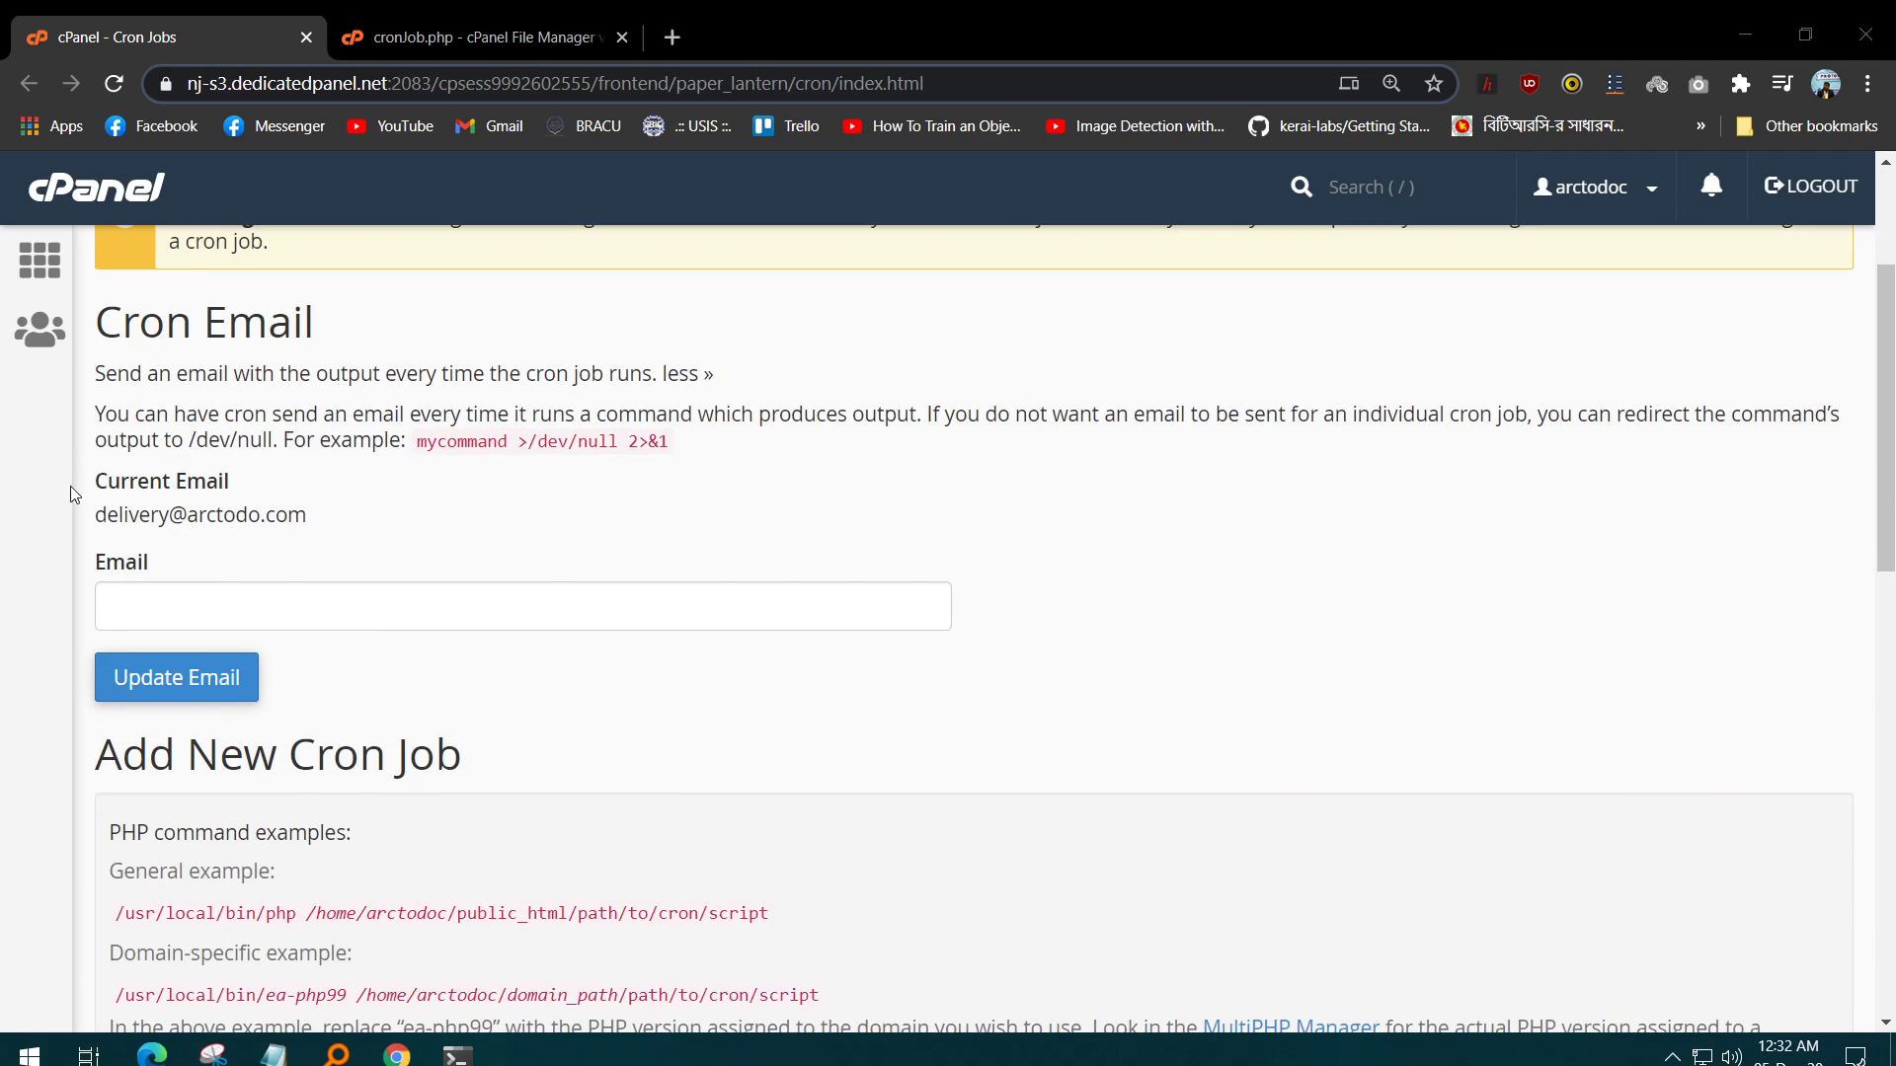
mouse_move(114, 541)
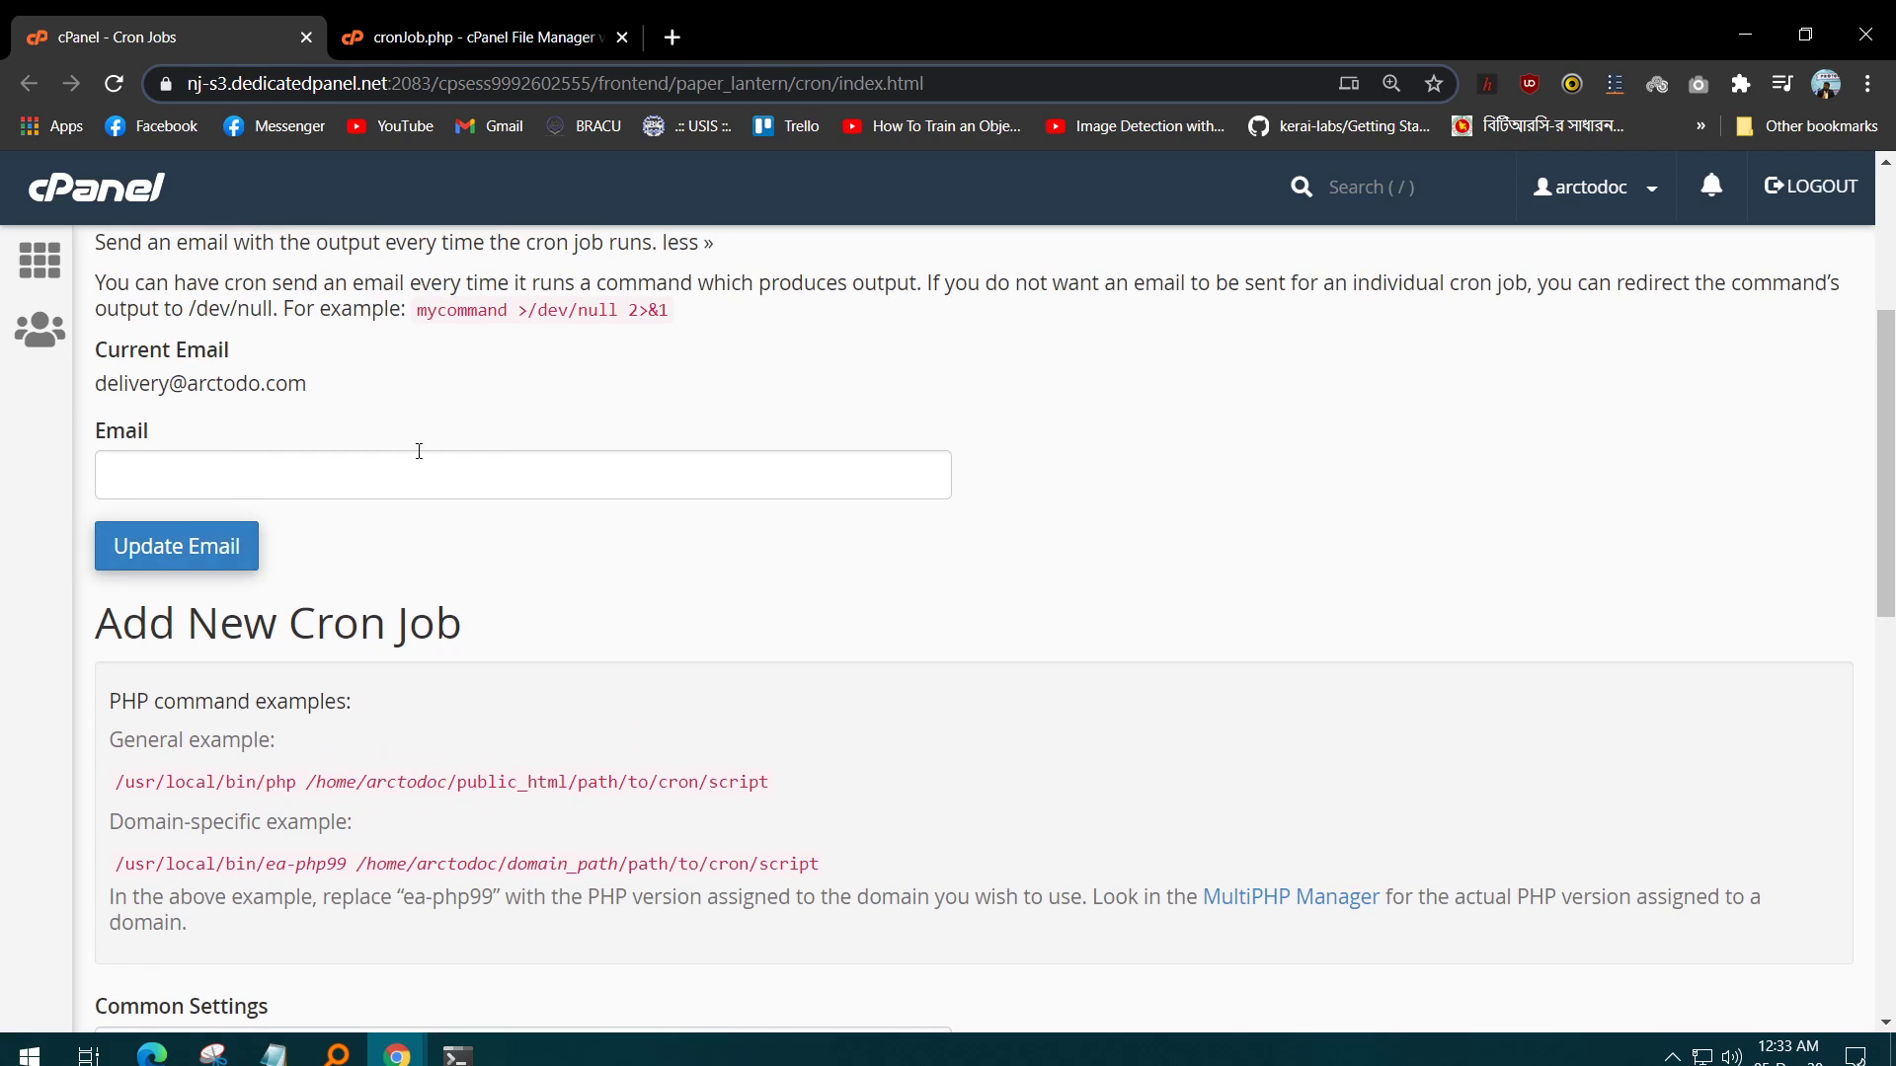
scroll(down, 3)
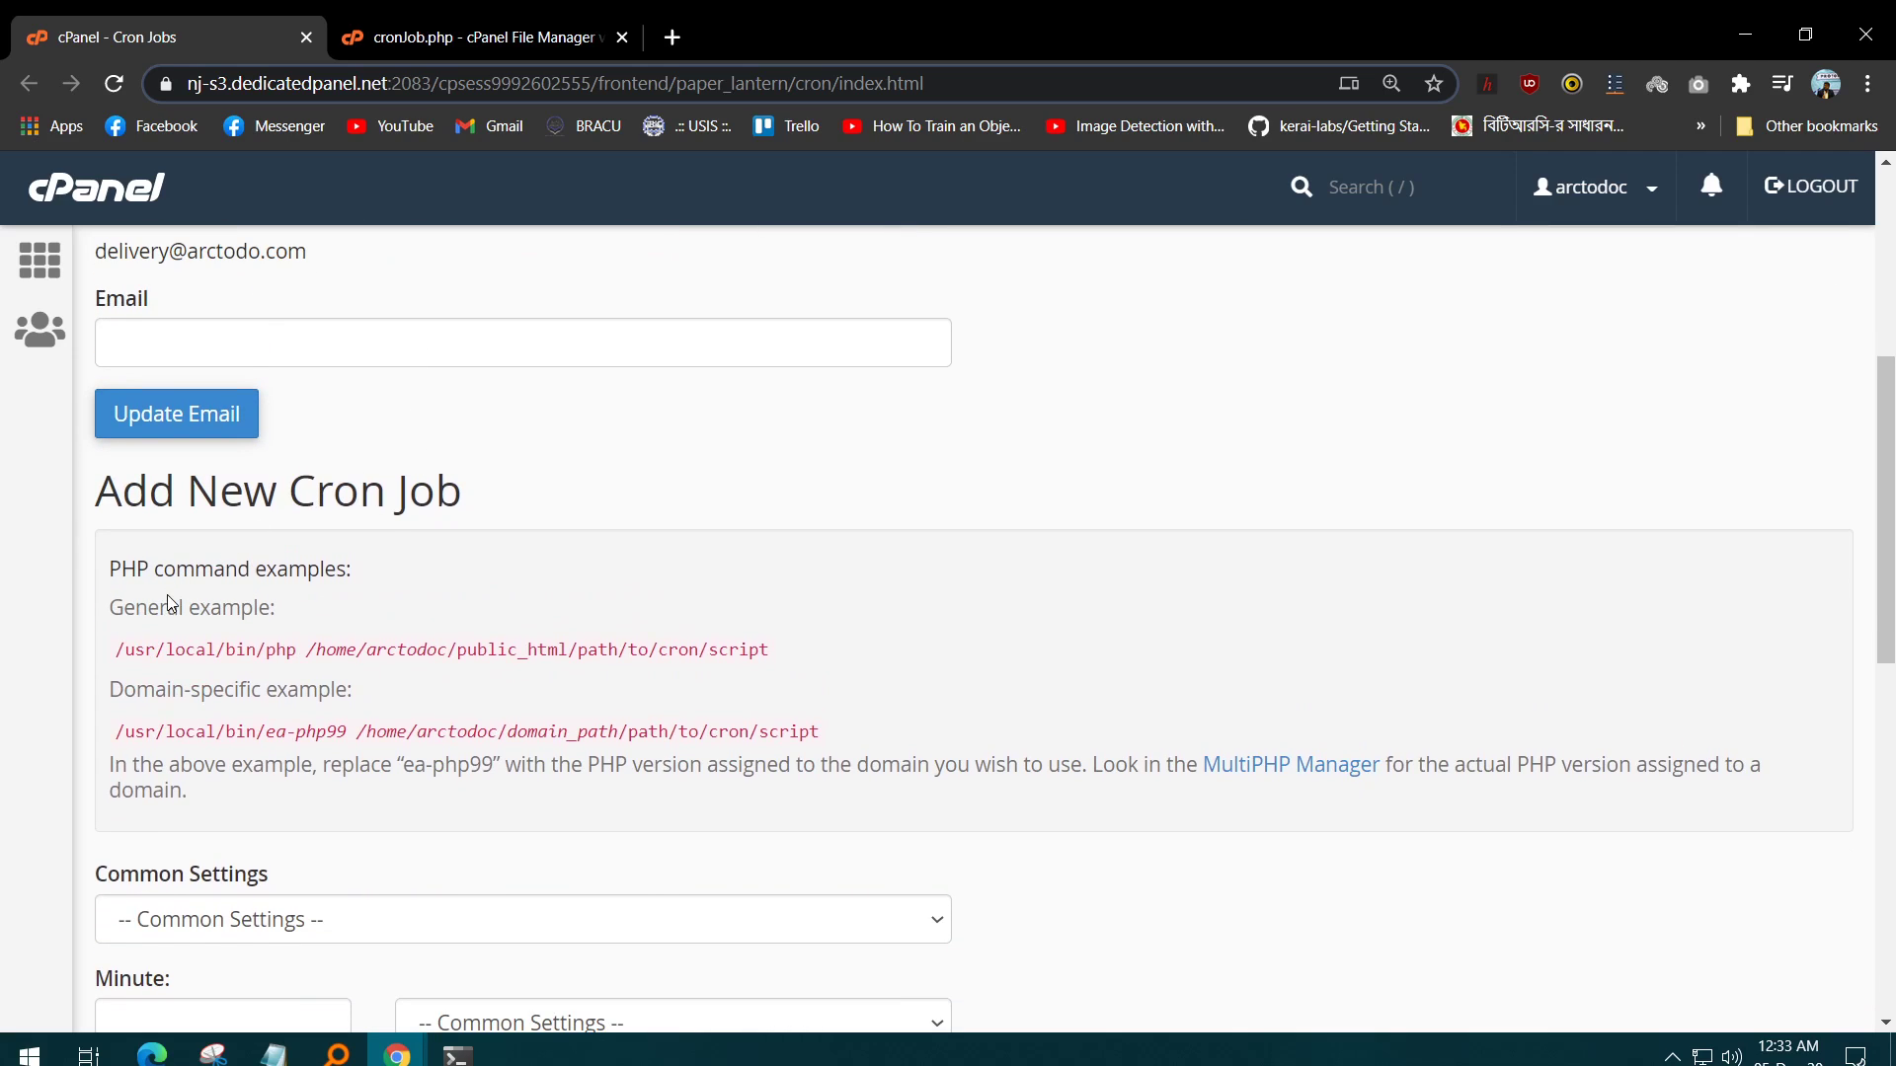
scroll(down, 3)
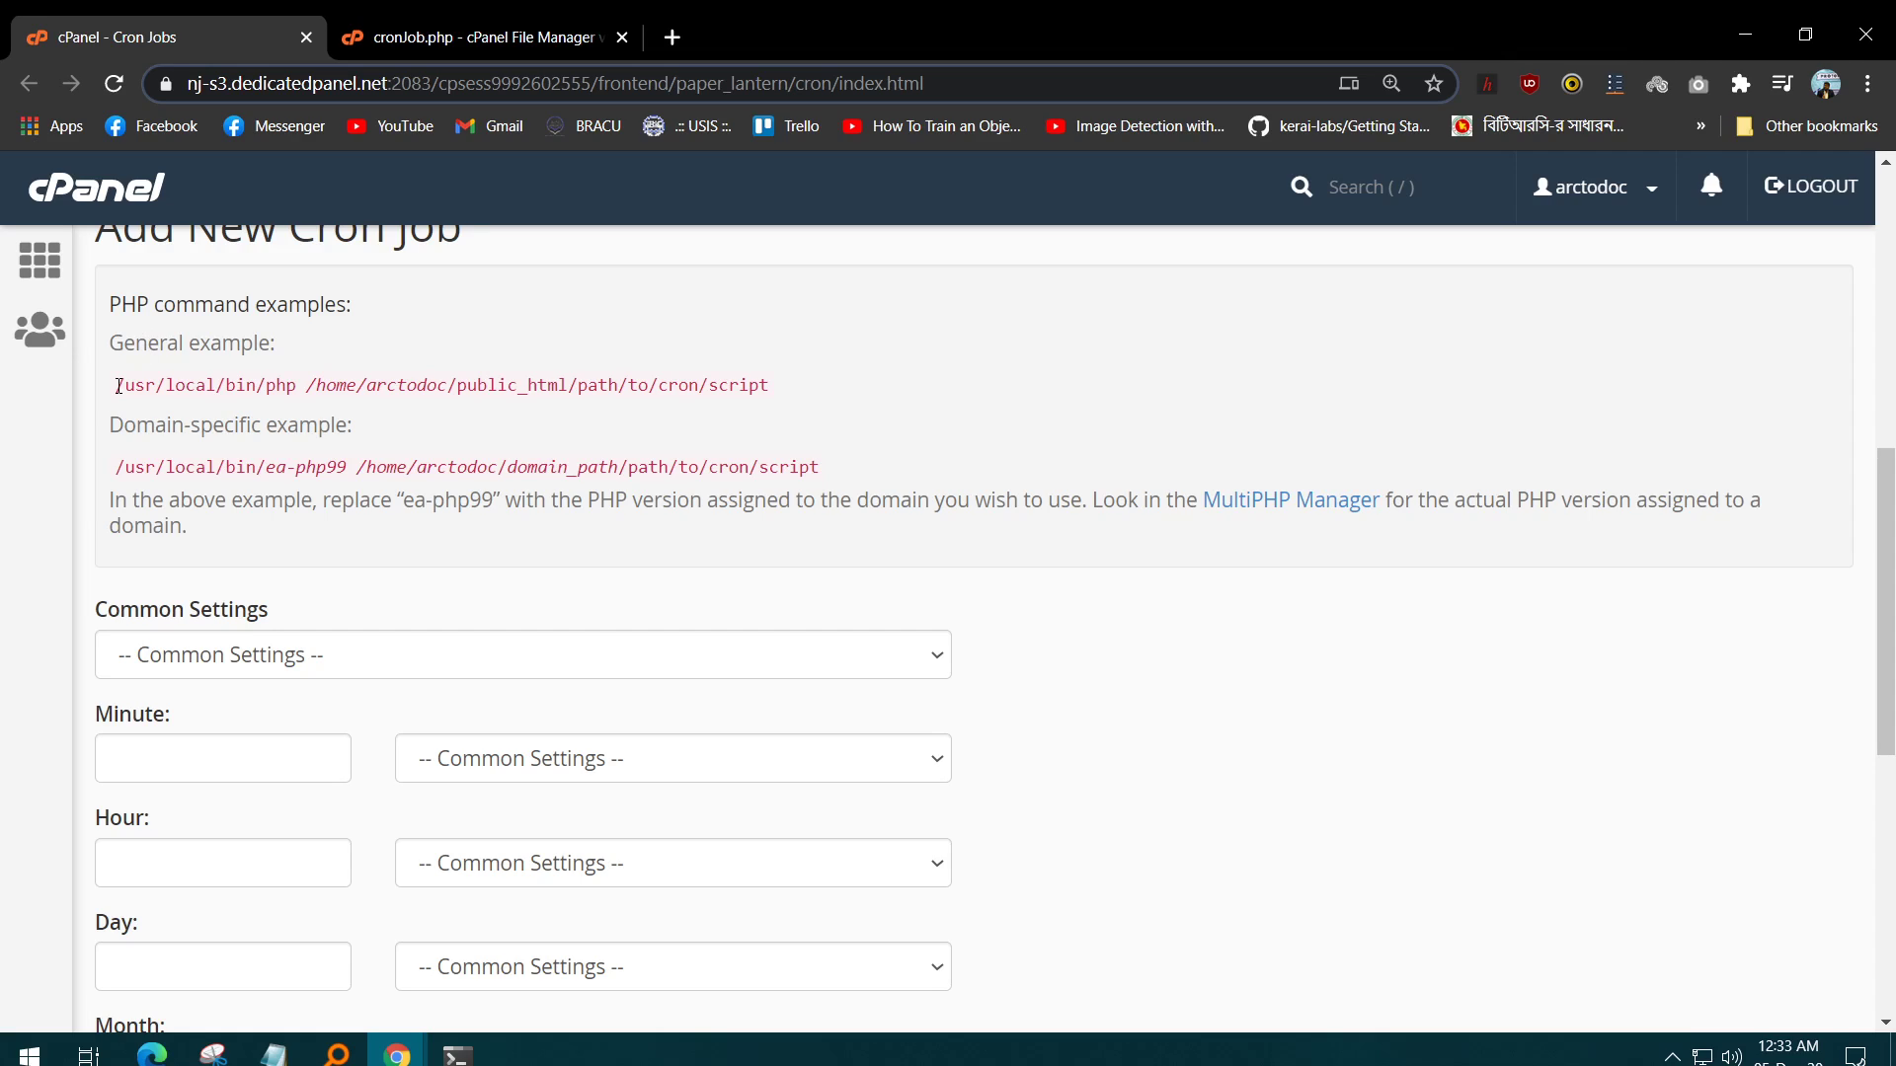
drag(114, 385, 769, 385)
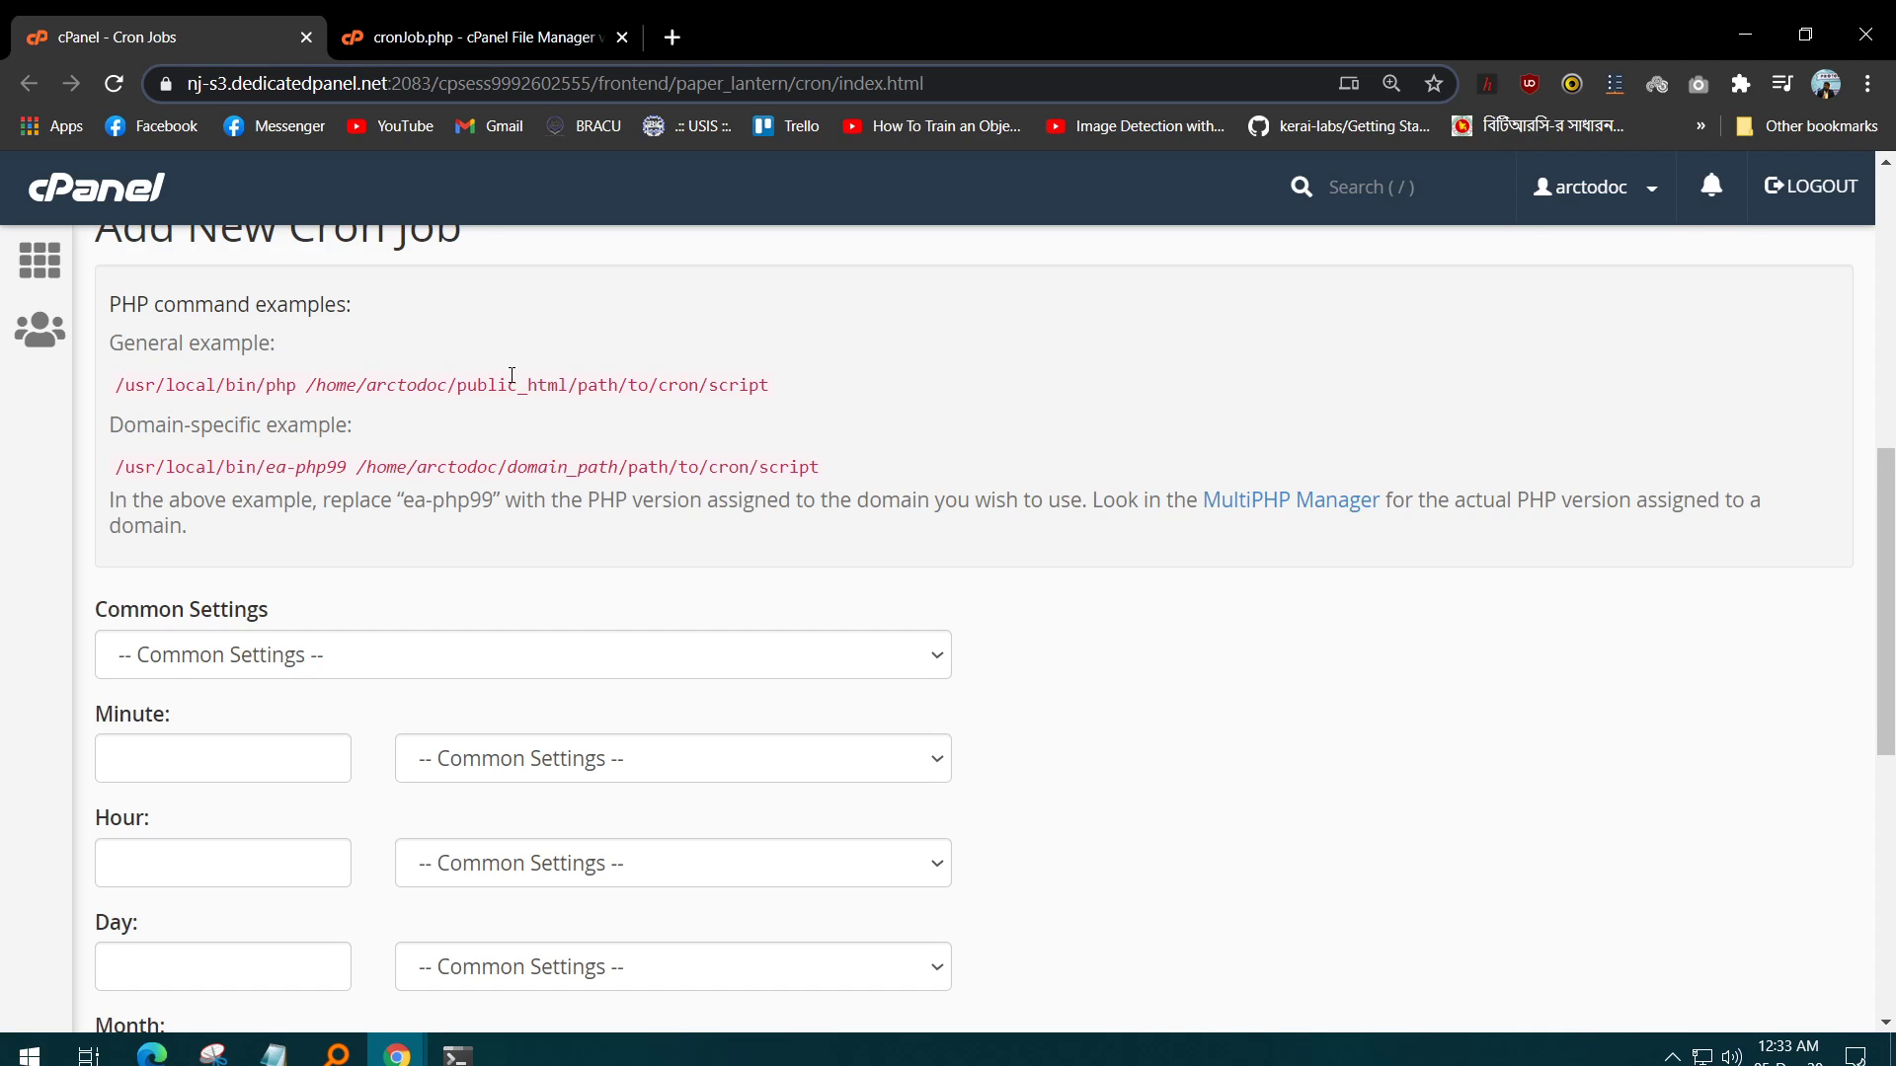
Switch to the cronJob.php editor and scroll through its sendMail function and email HTML.
click(484, 38)
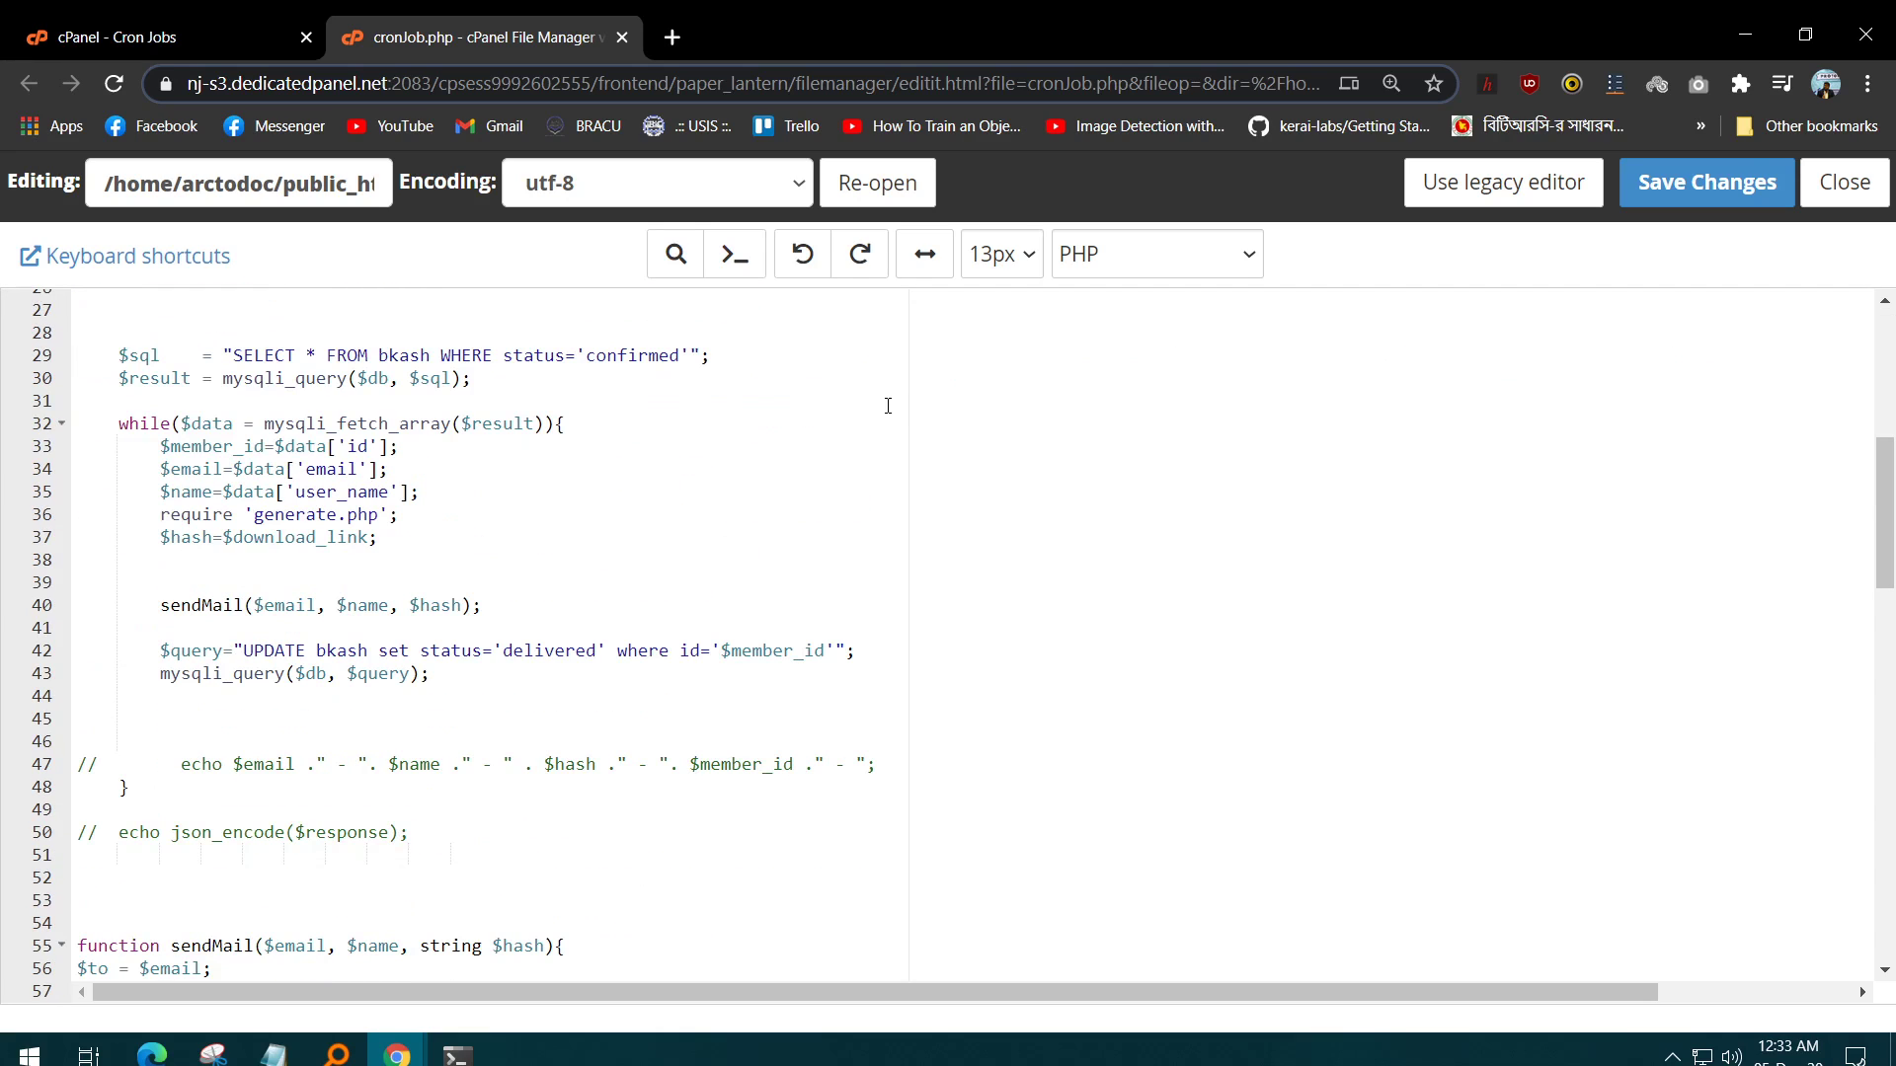
mouse_move(900, 429)
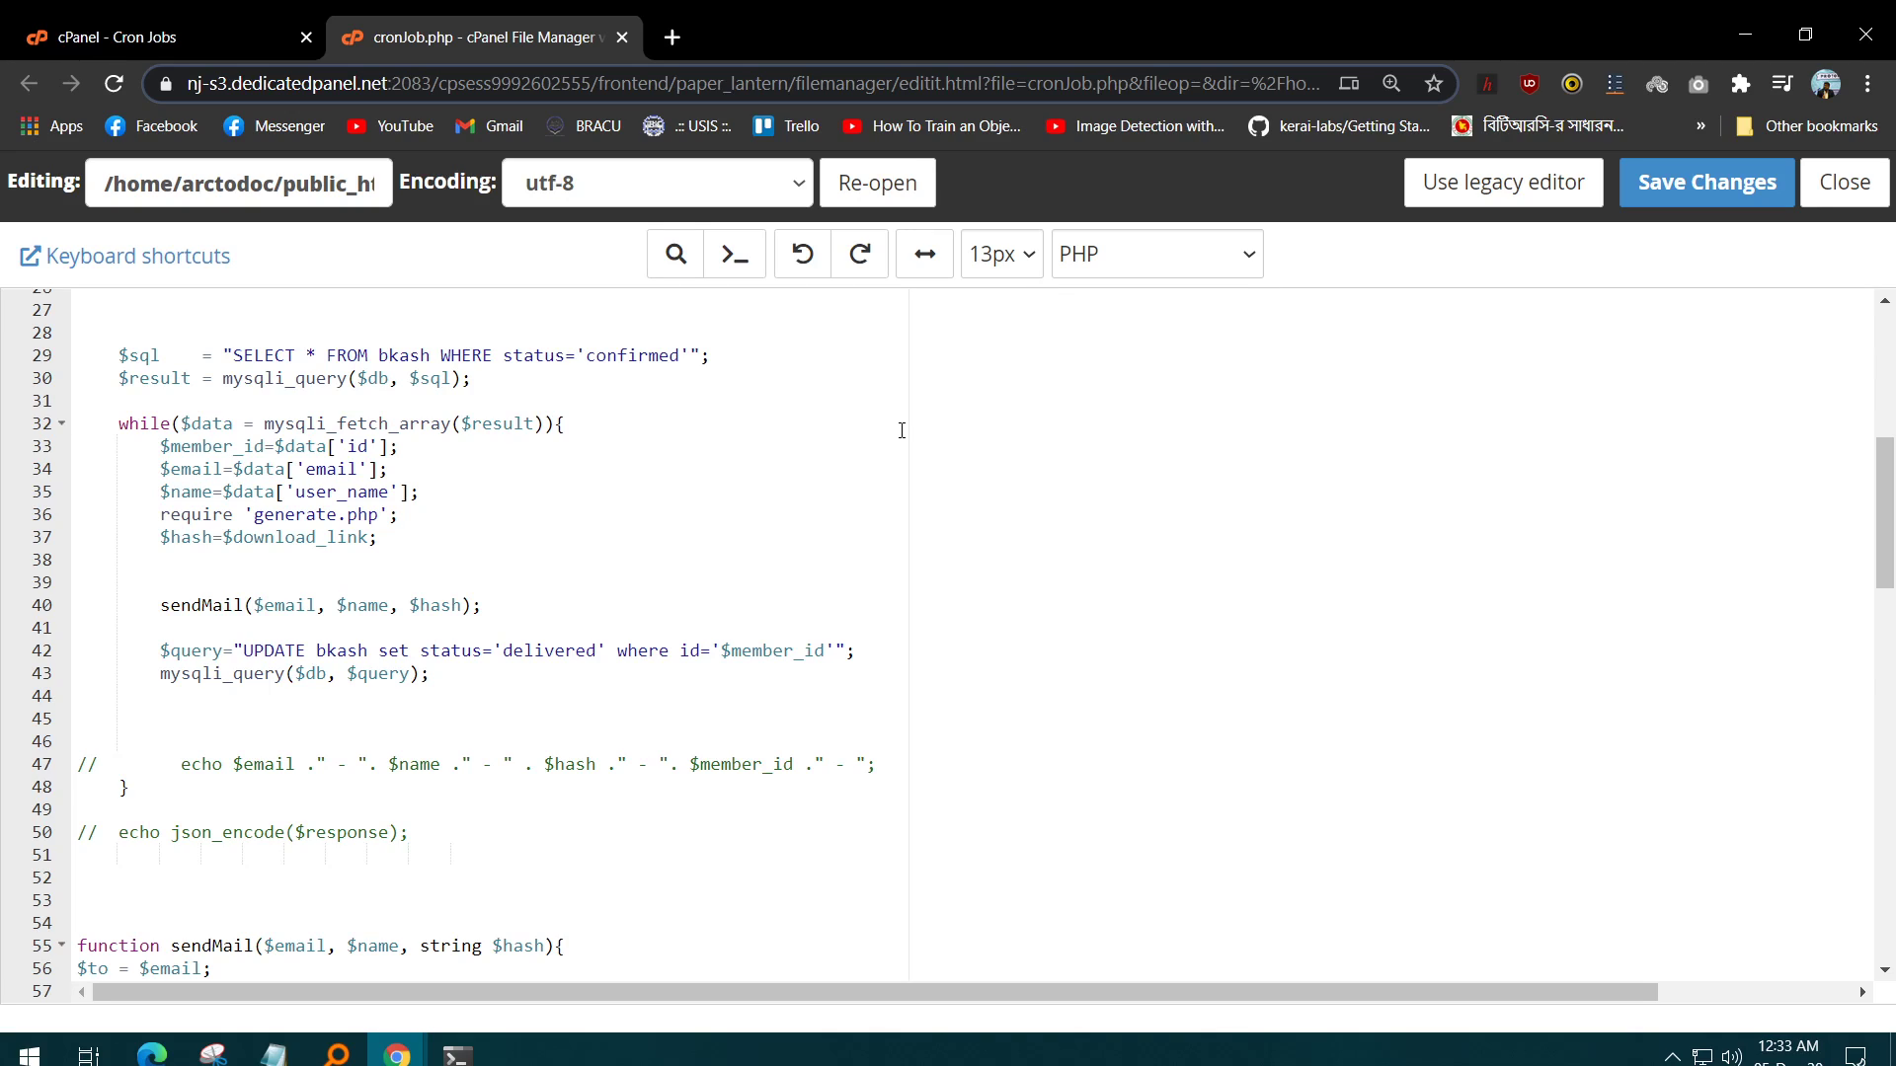
mouse_move(897, 437)
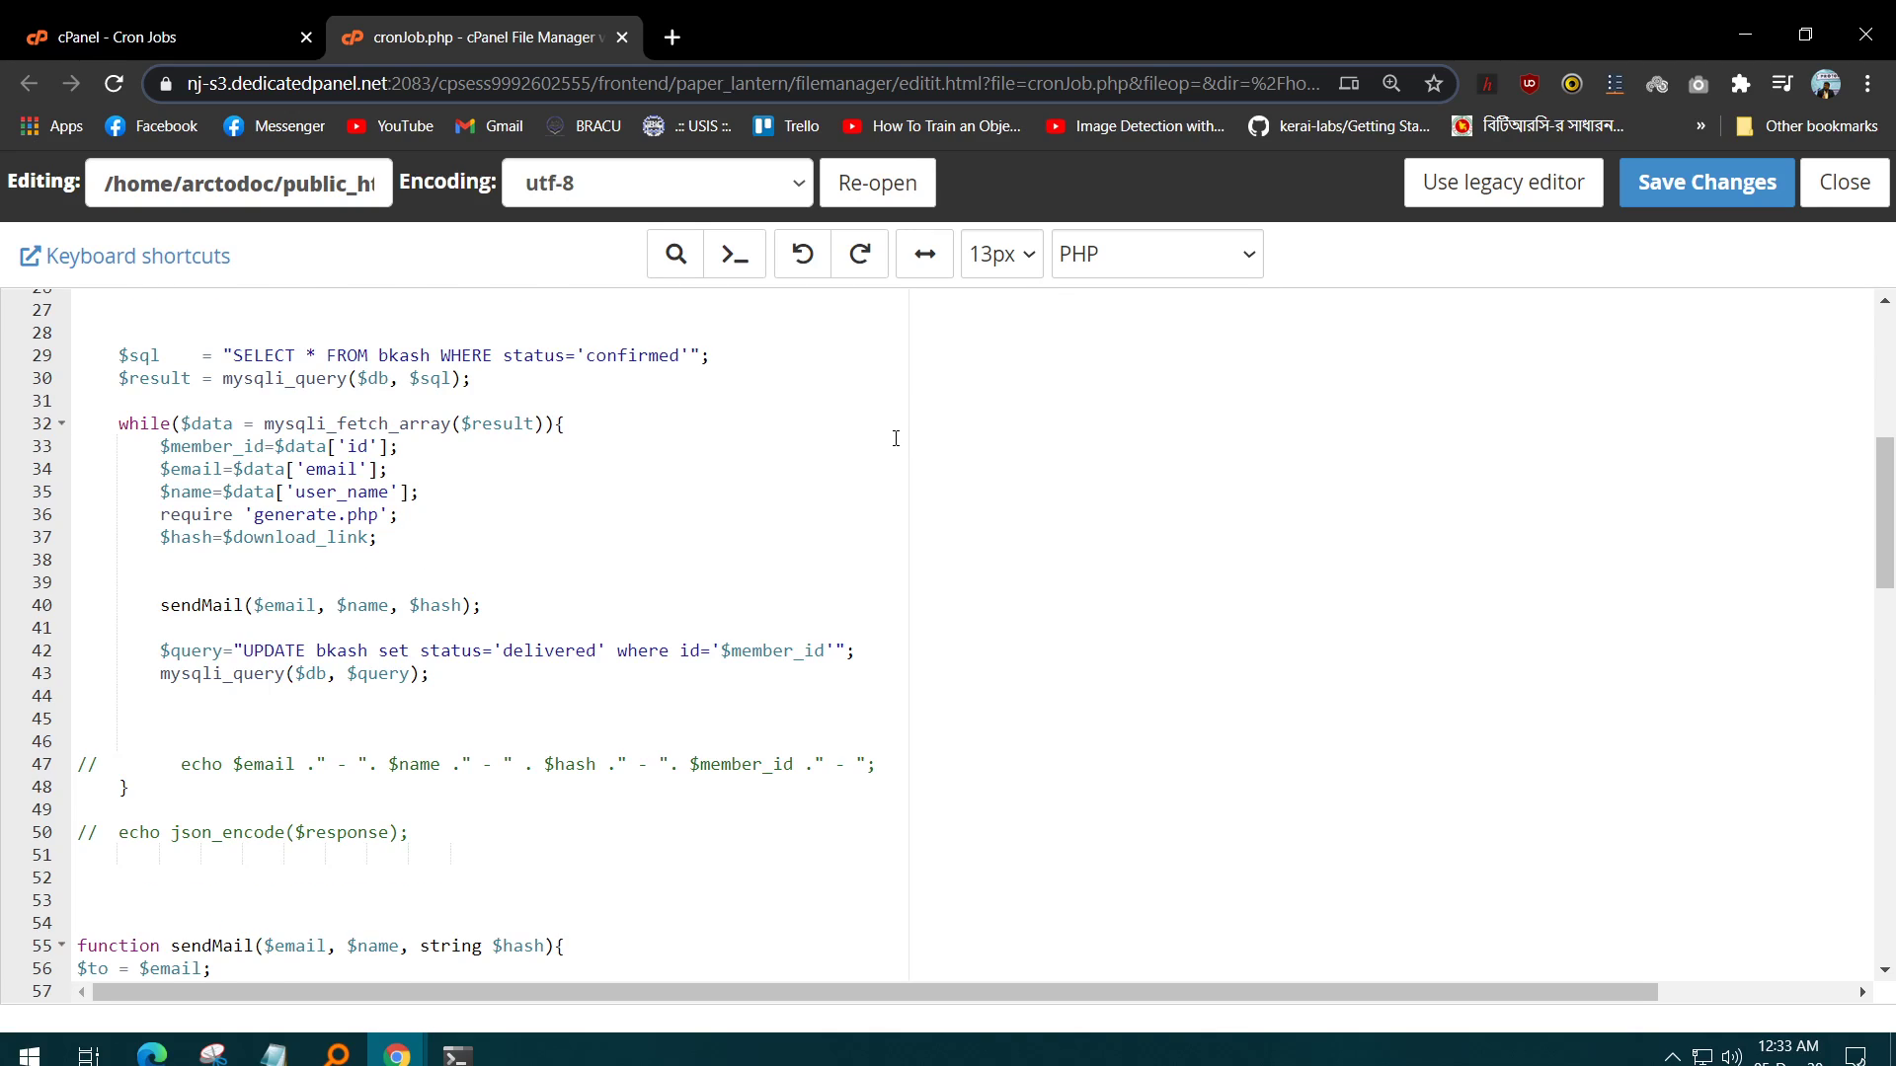
scroll(down, 3)
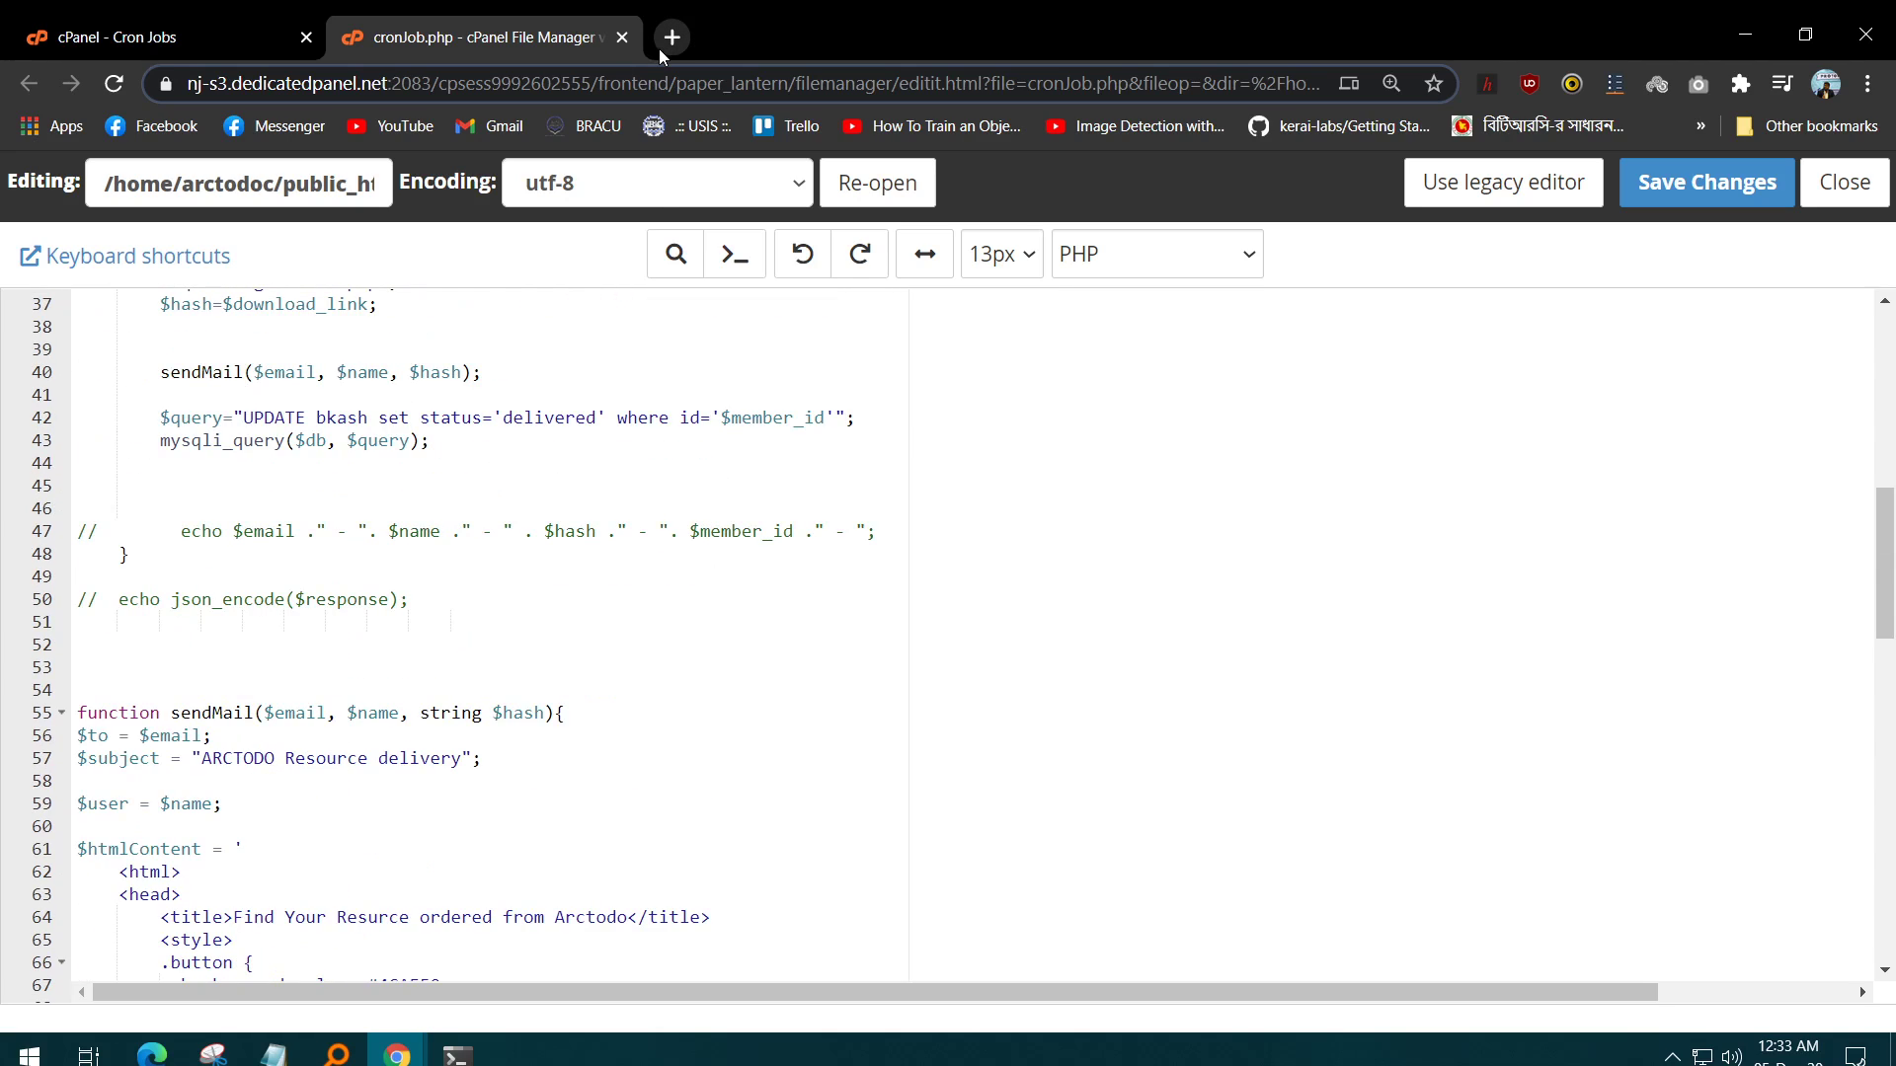
mouse_move(701, 73)
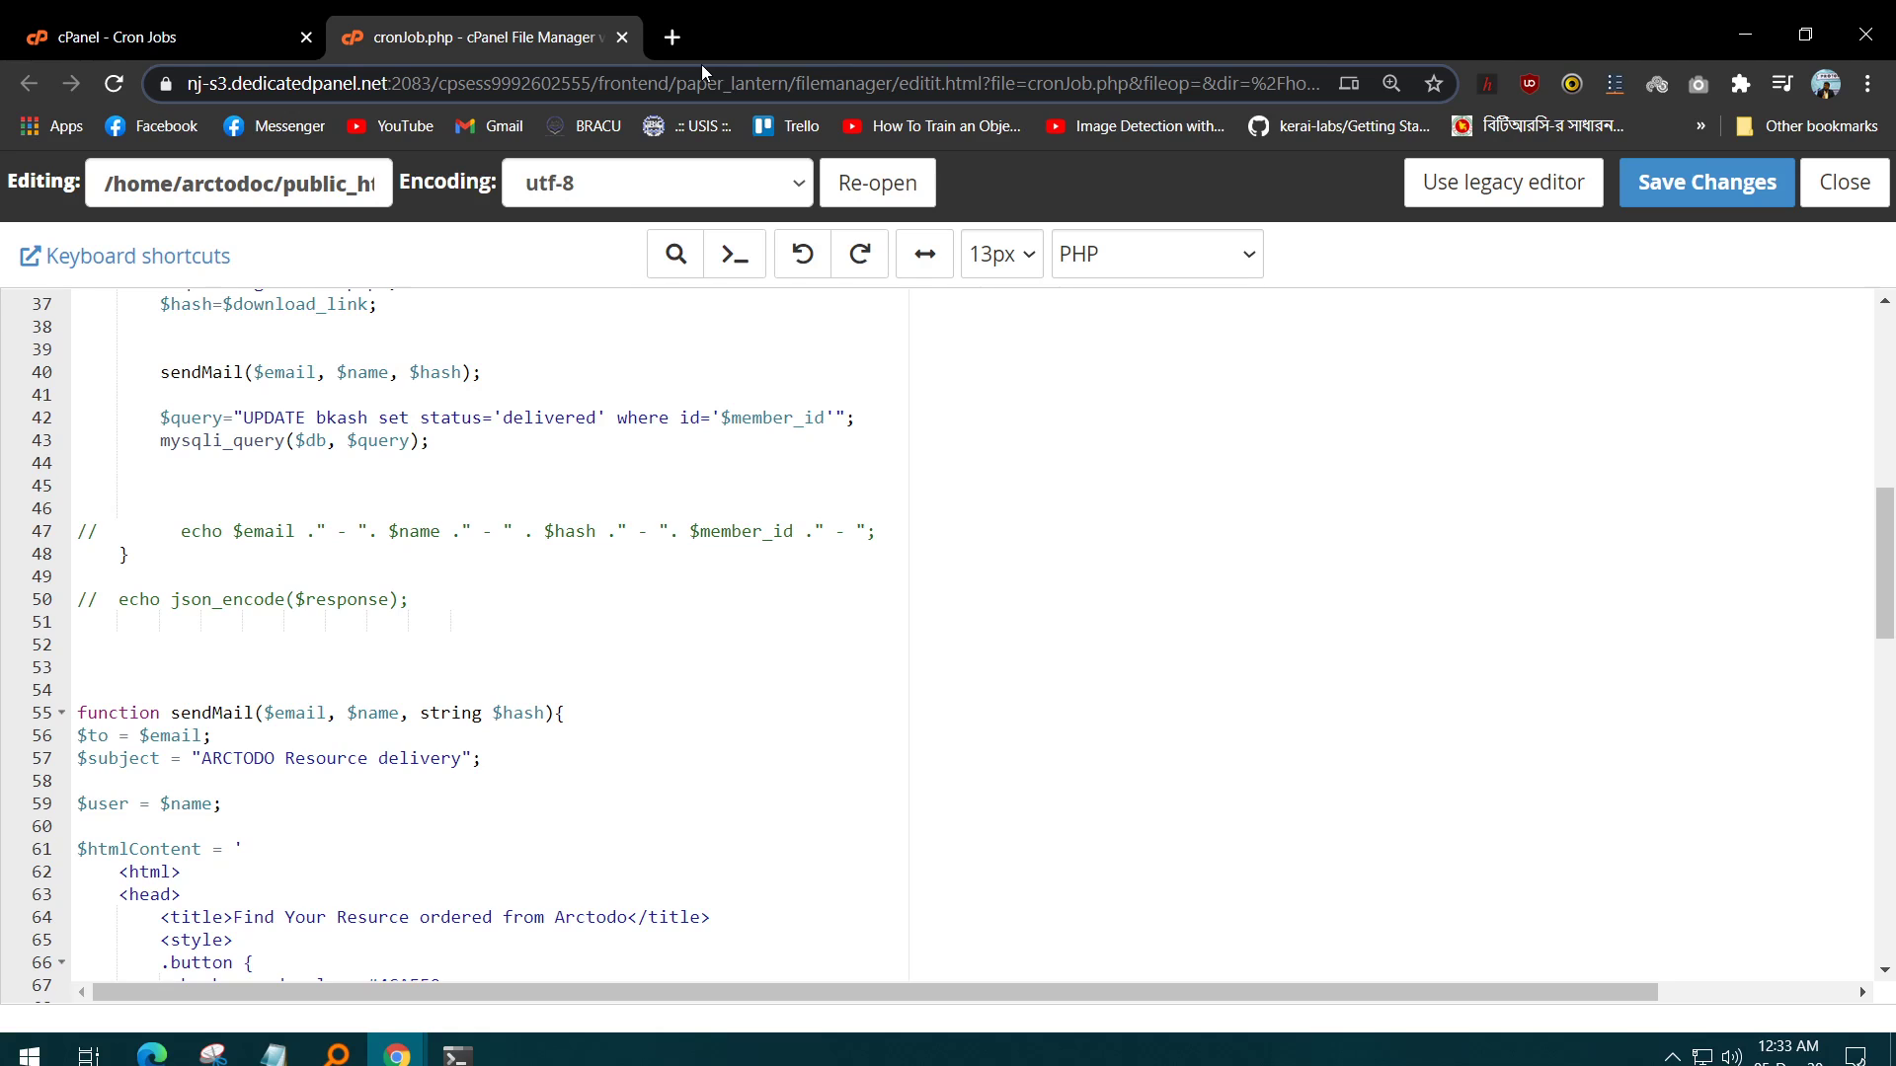
Load arctodo.com/download/cronJob.php in a new tab, then return to the cronJob.php editor.
click(672, 38)
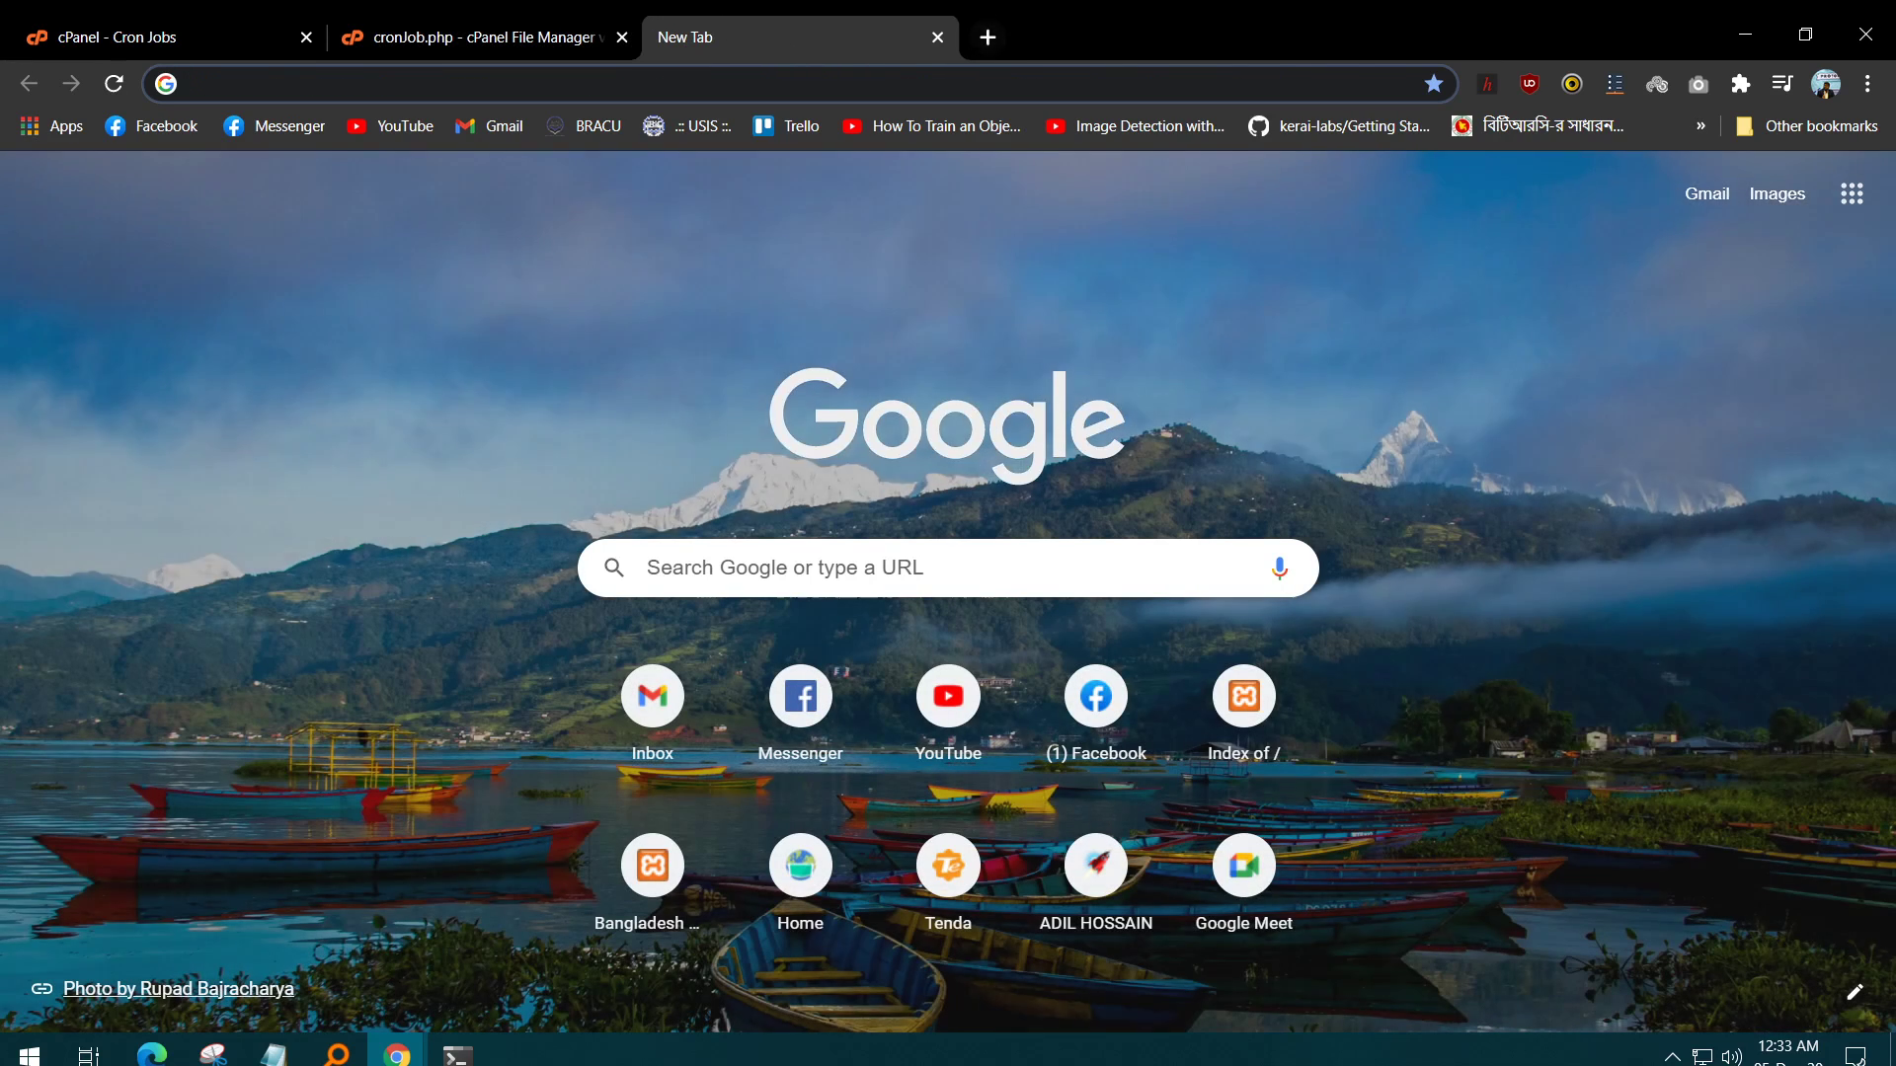
text(arctodo.com/download/cronJob.php)
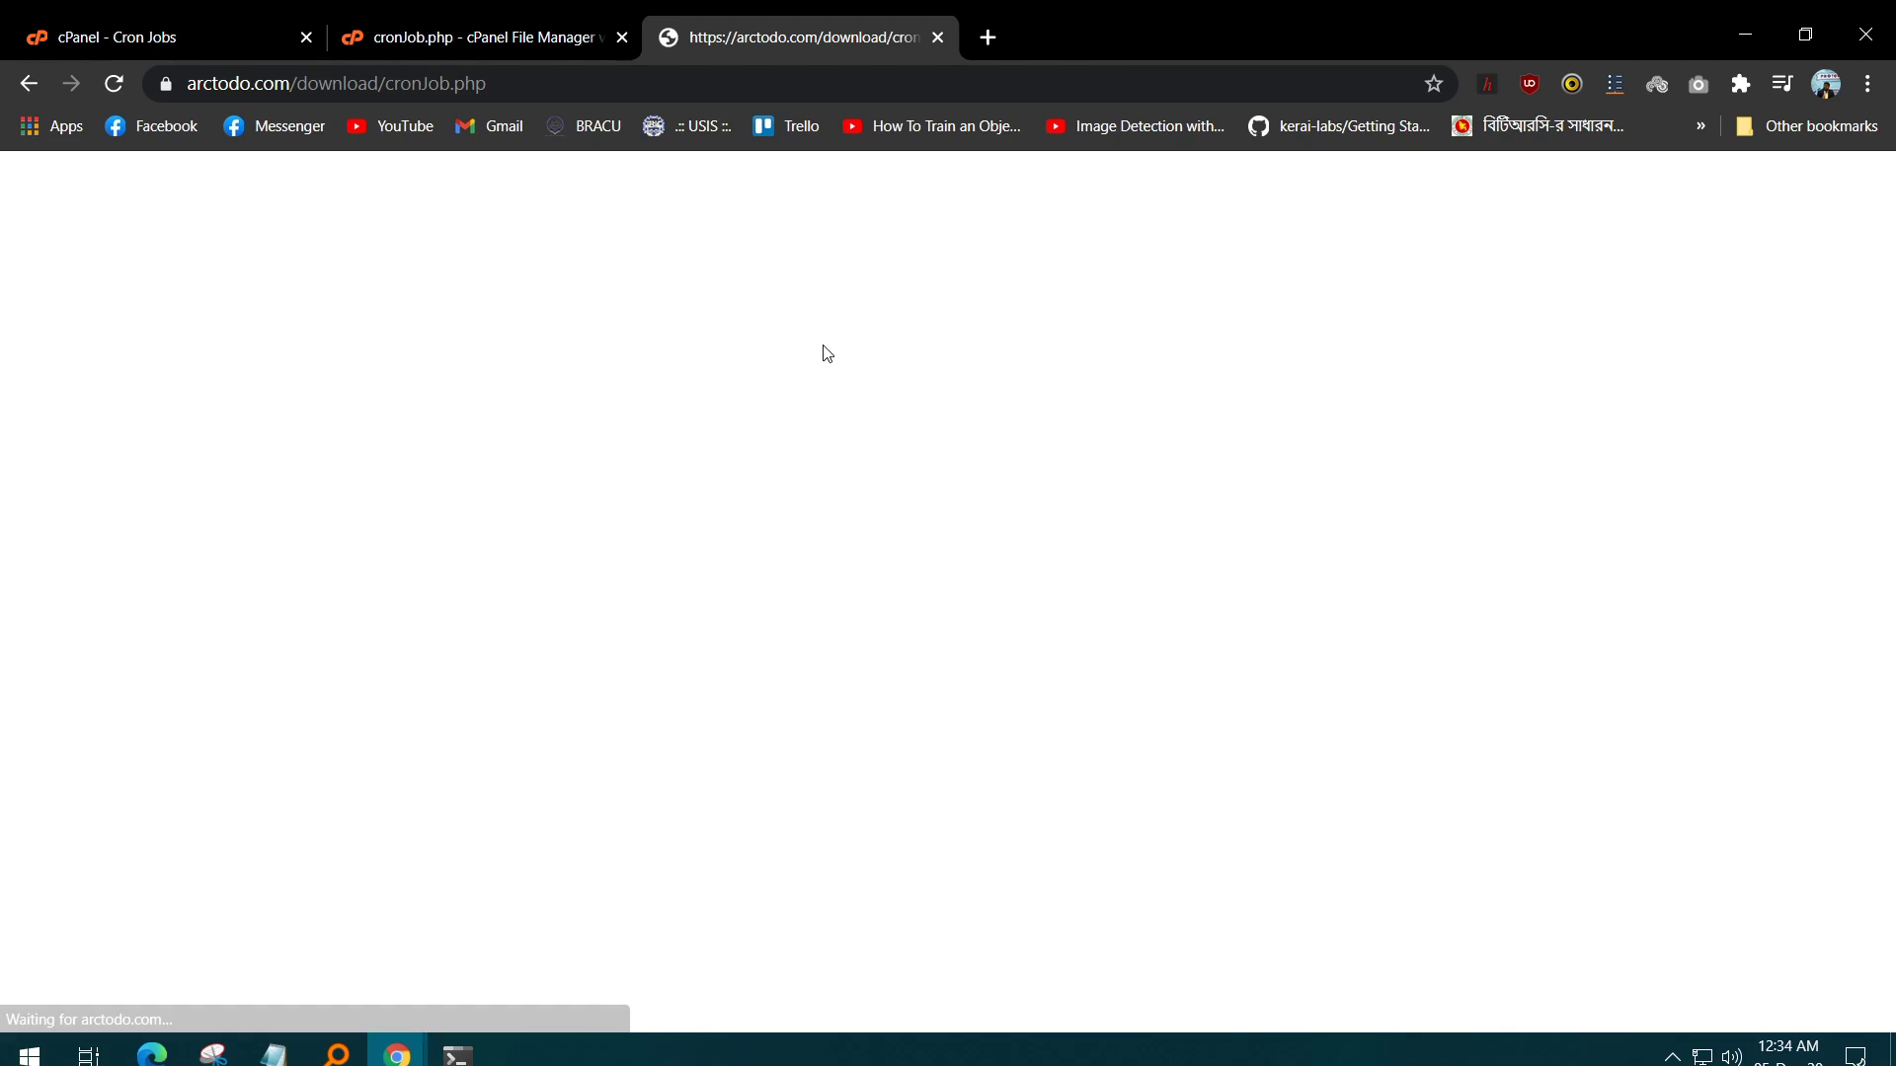
click(336, 83)
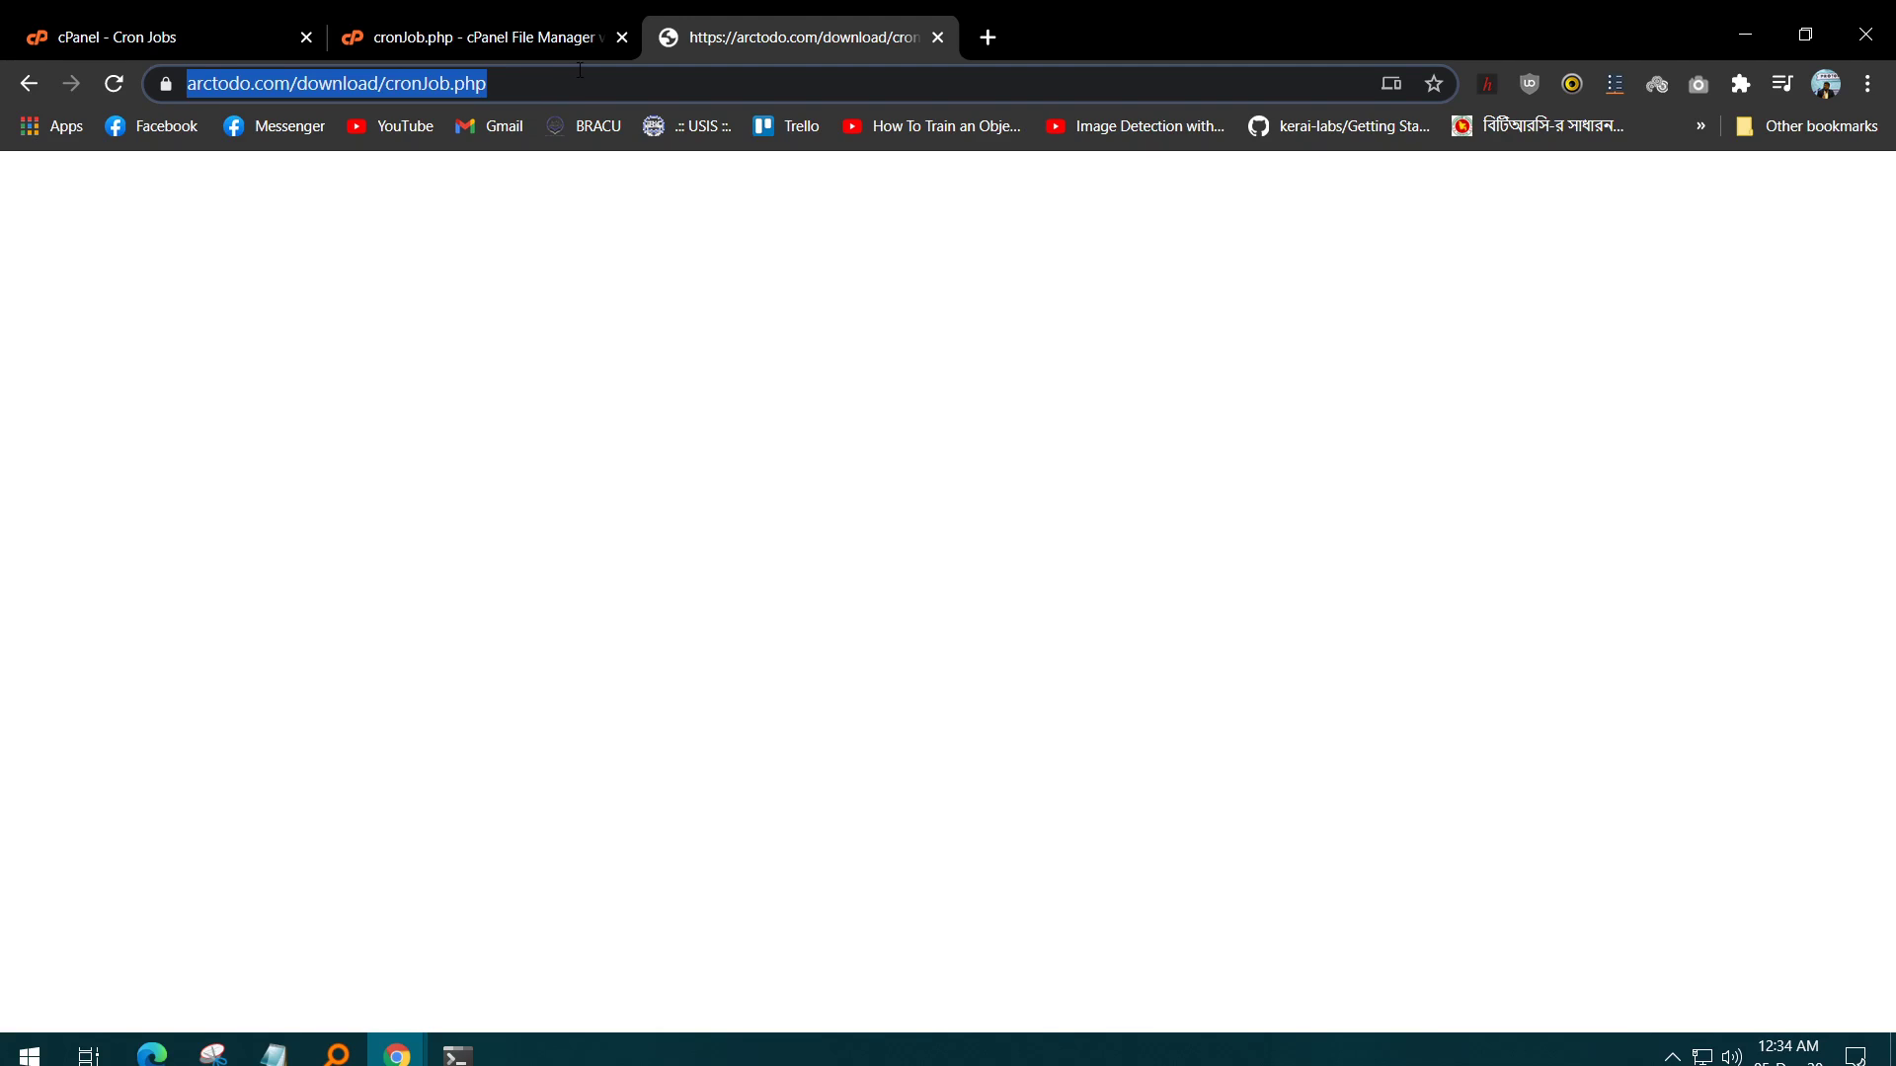
mouse_move(664, 139)
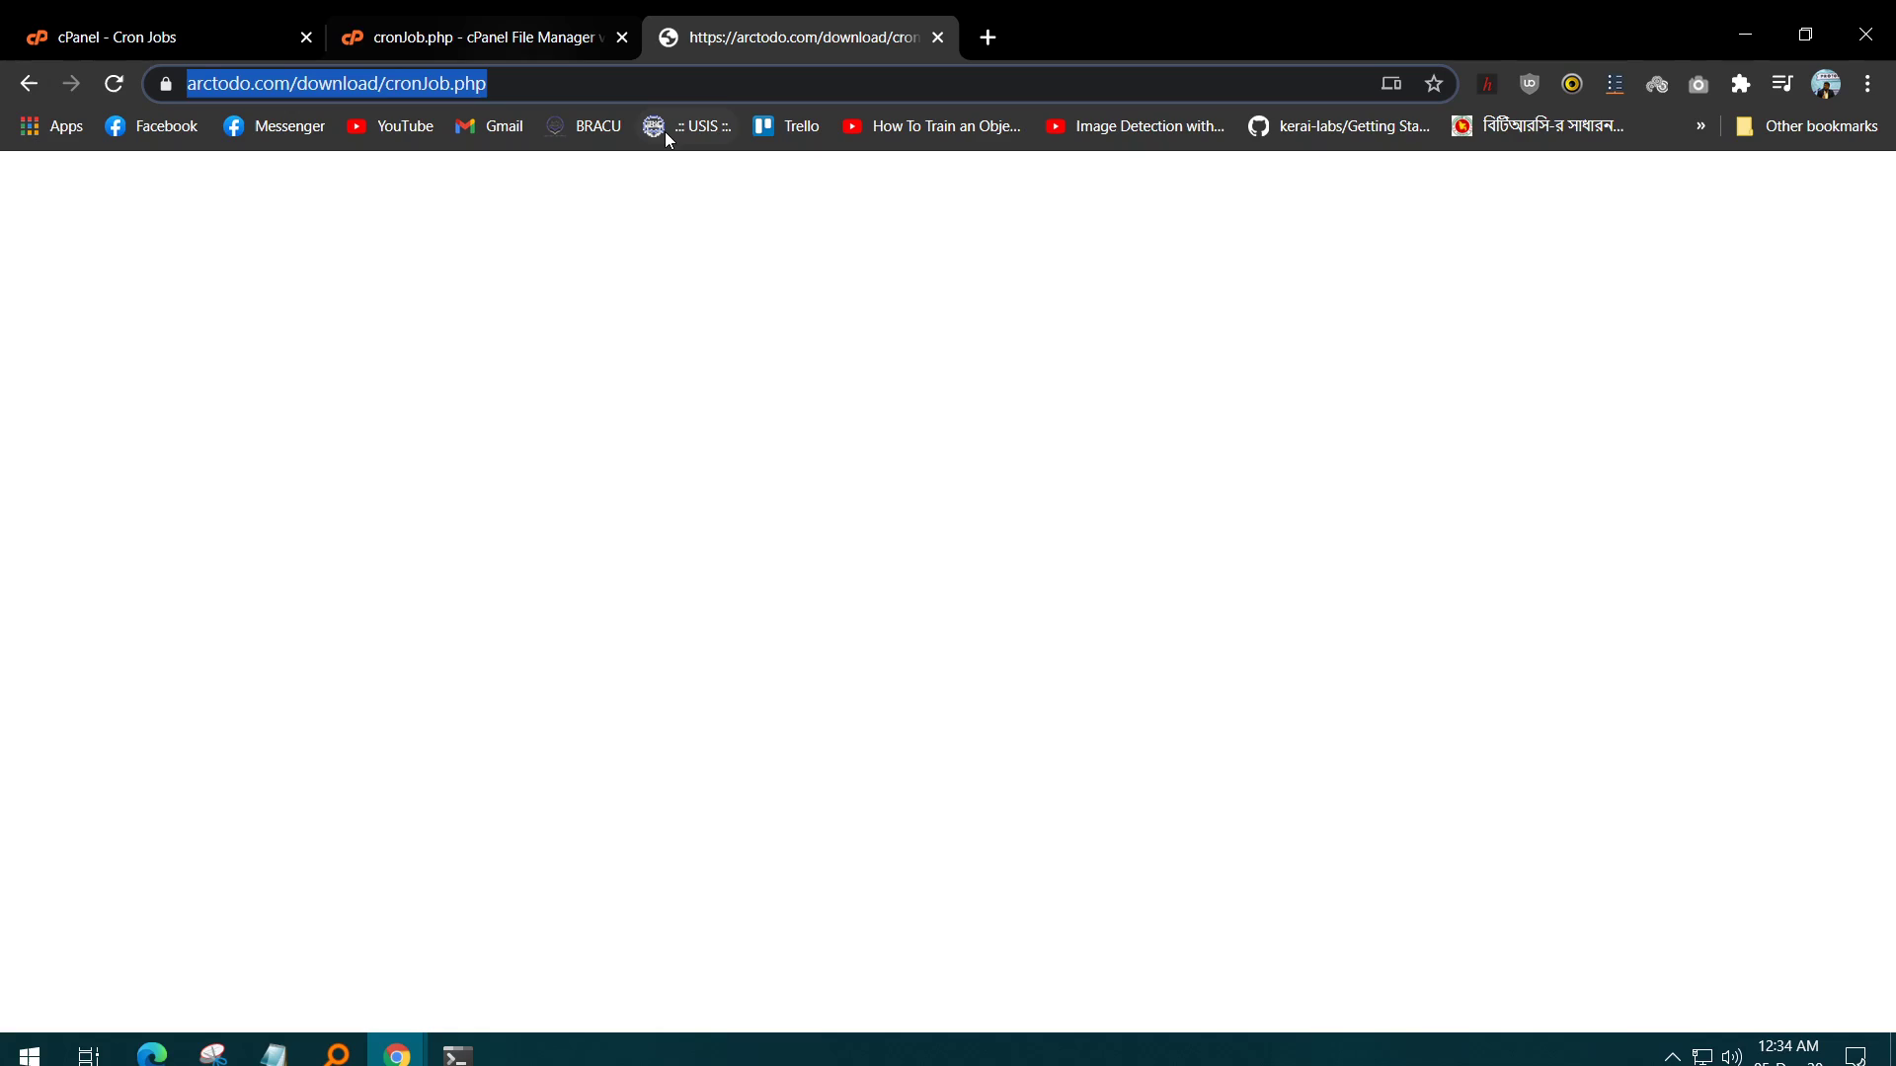
mouse_move(541, 111)
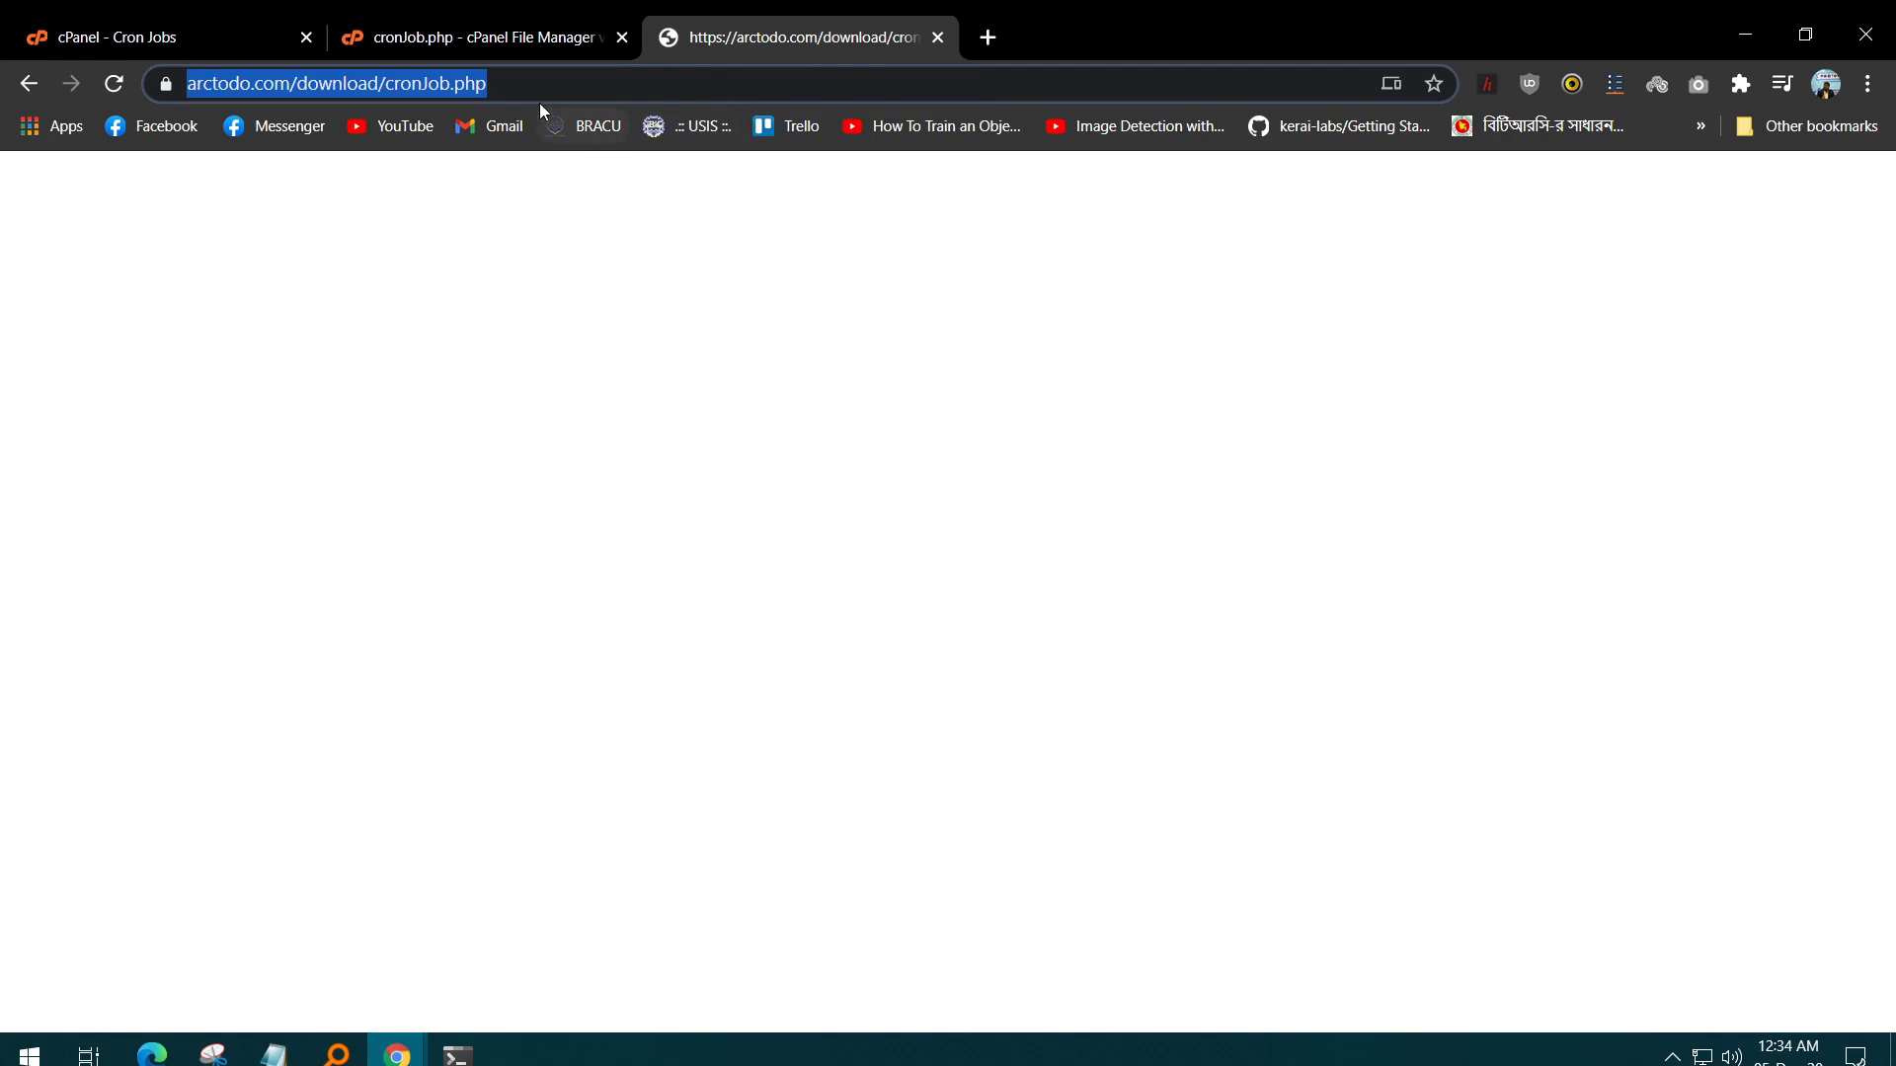
click(478, 38)
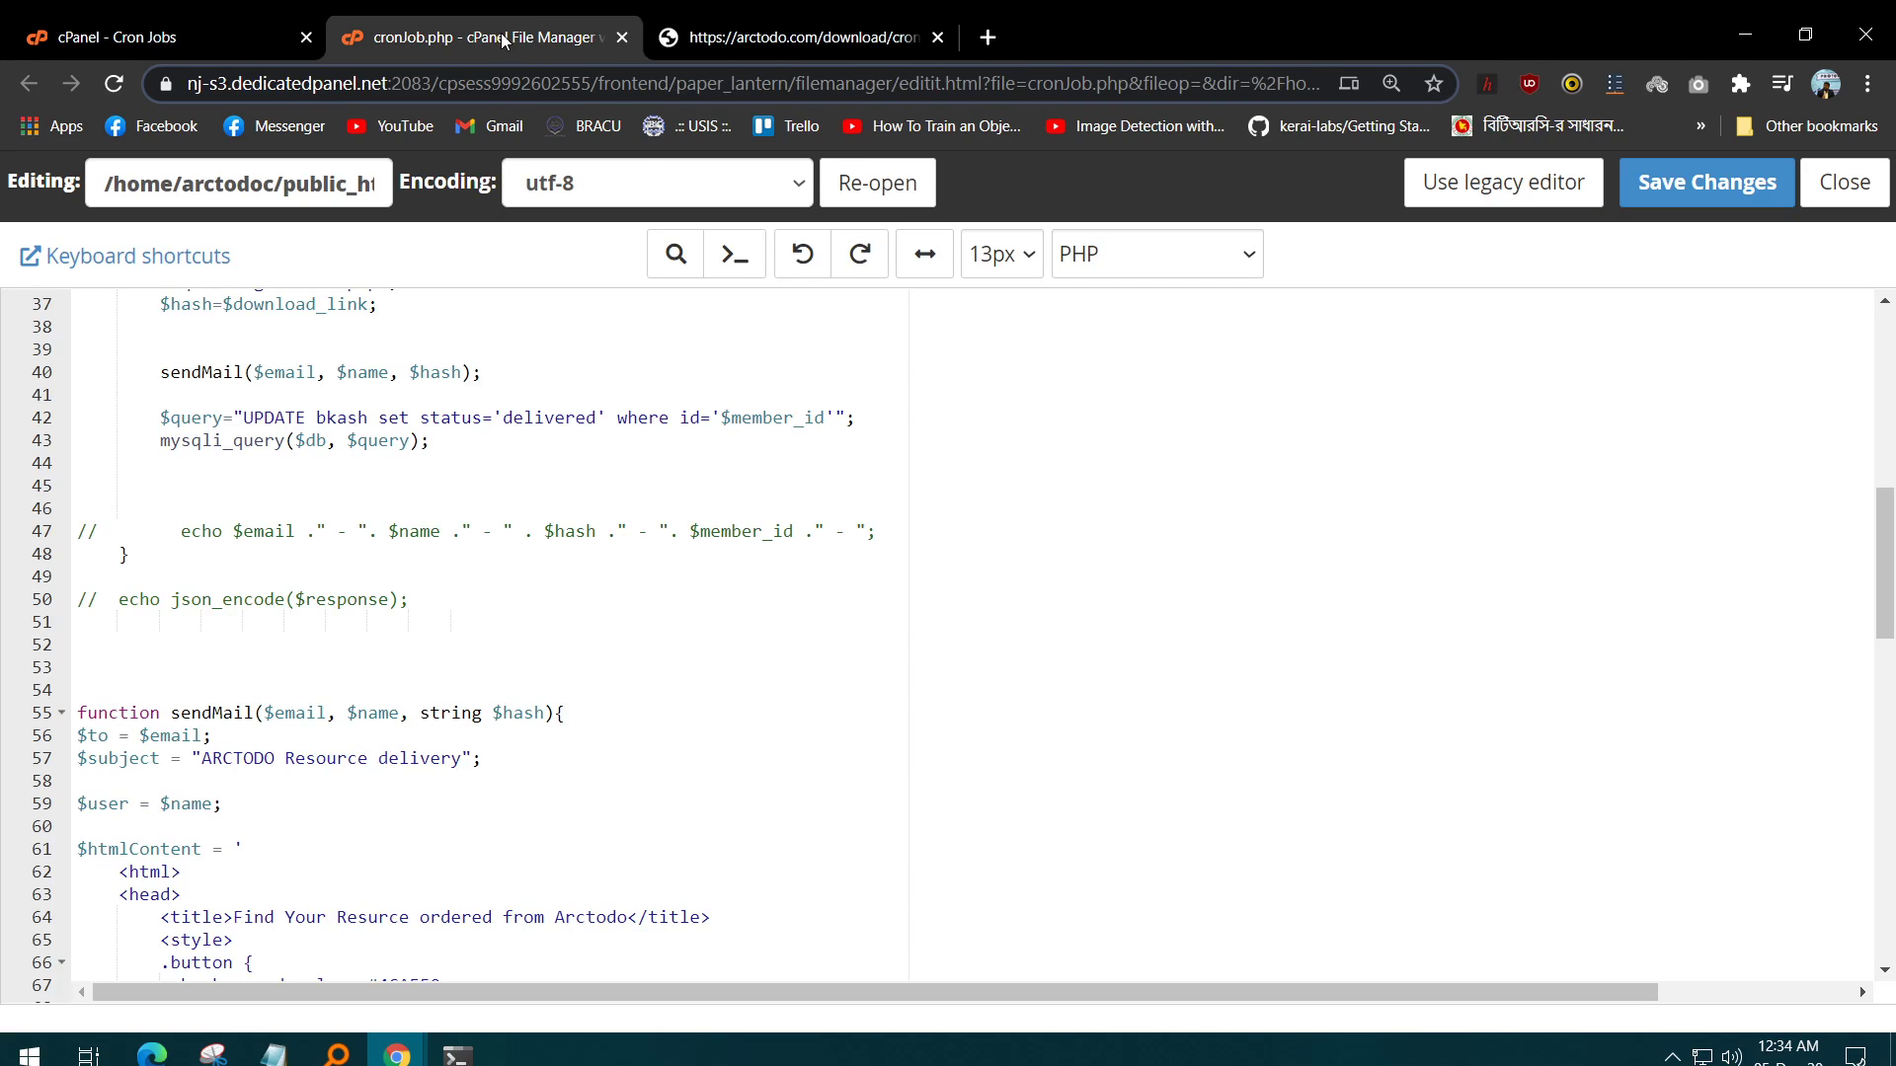
Choose the 'Once Per Five Minutes' preset in the new cron job's Common Settings.
click(144, 35)
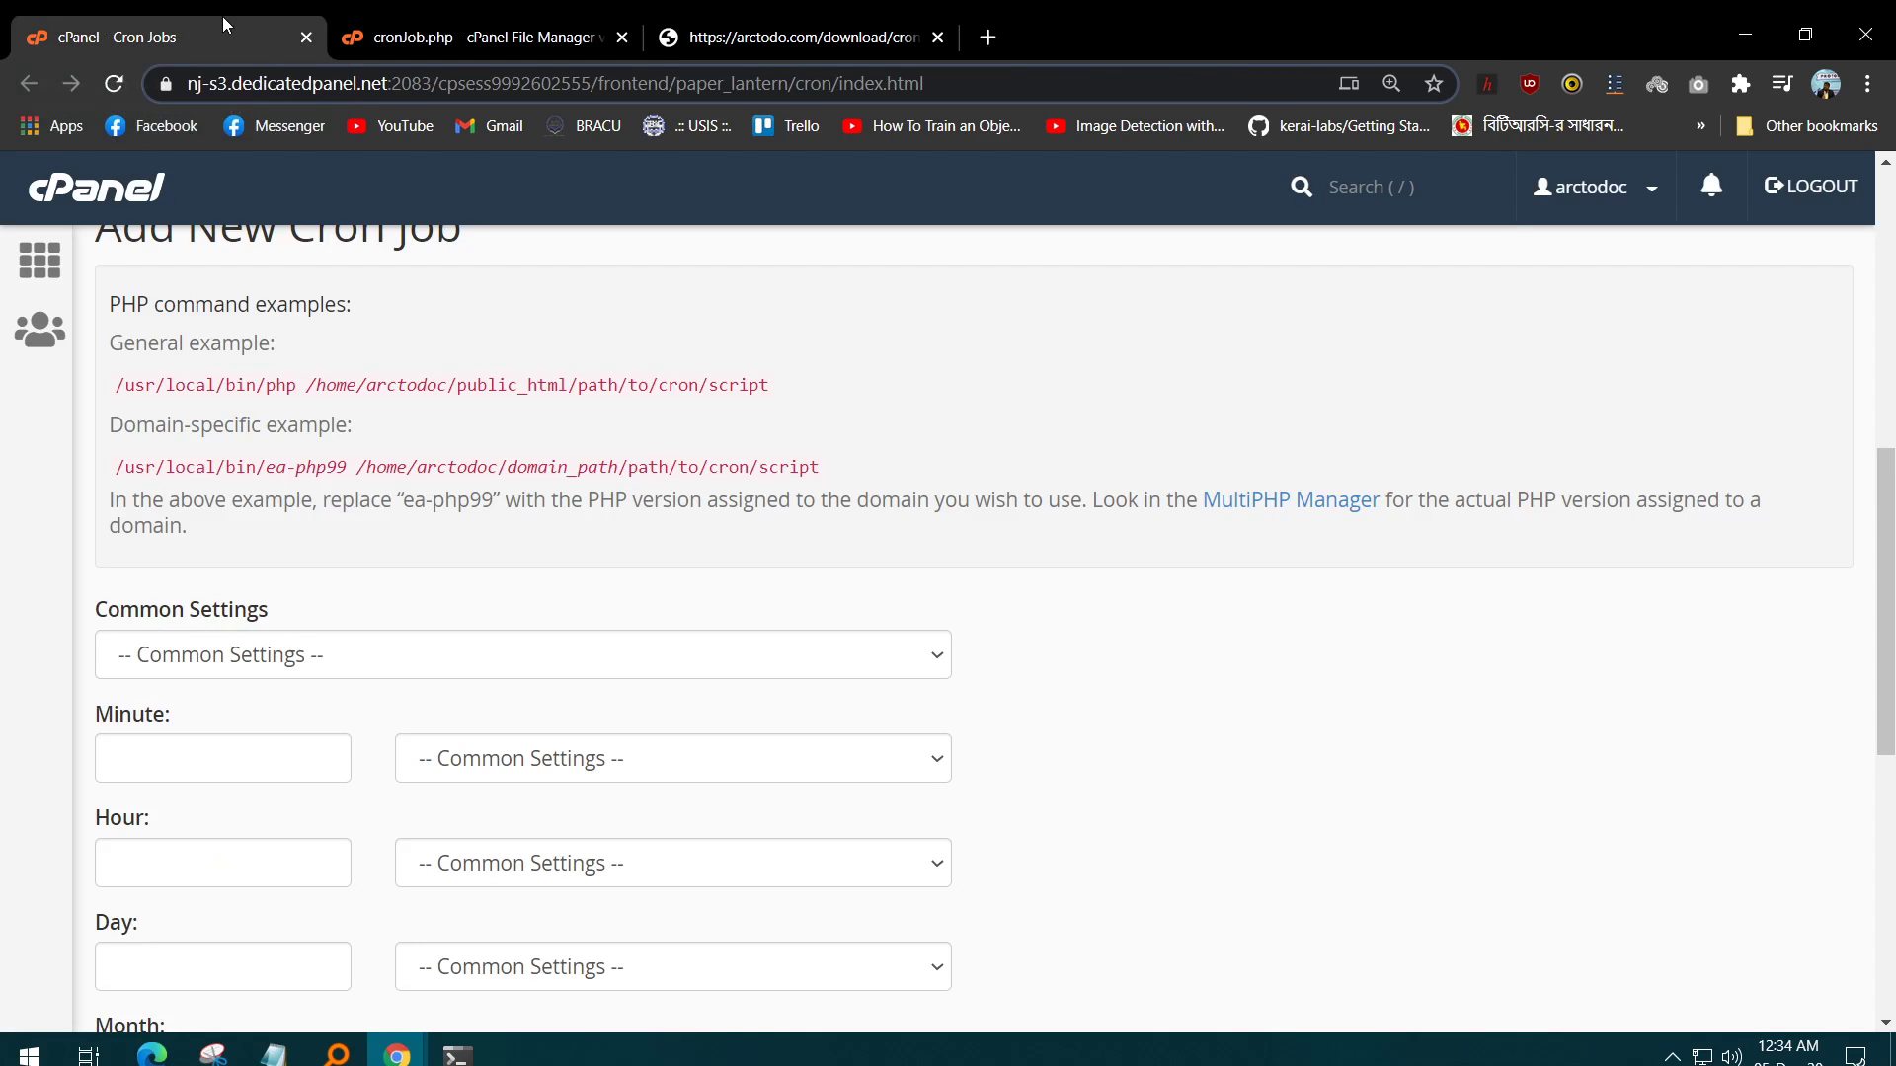
scroll(up, 3)
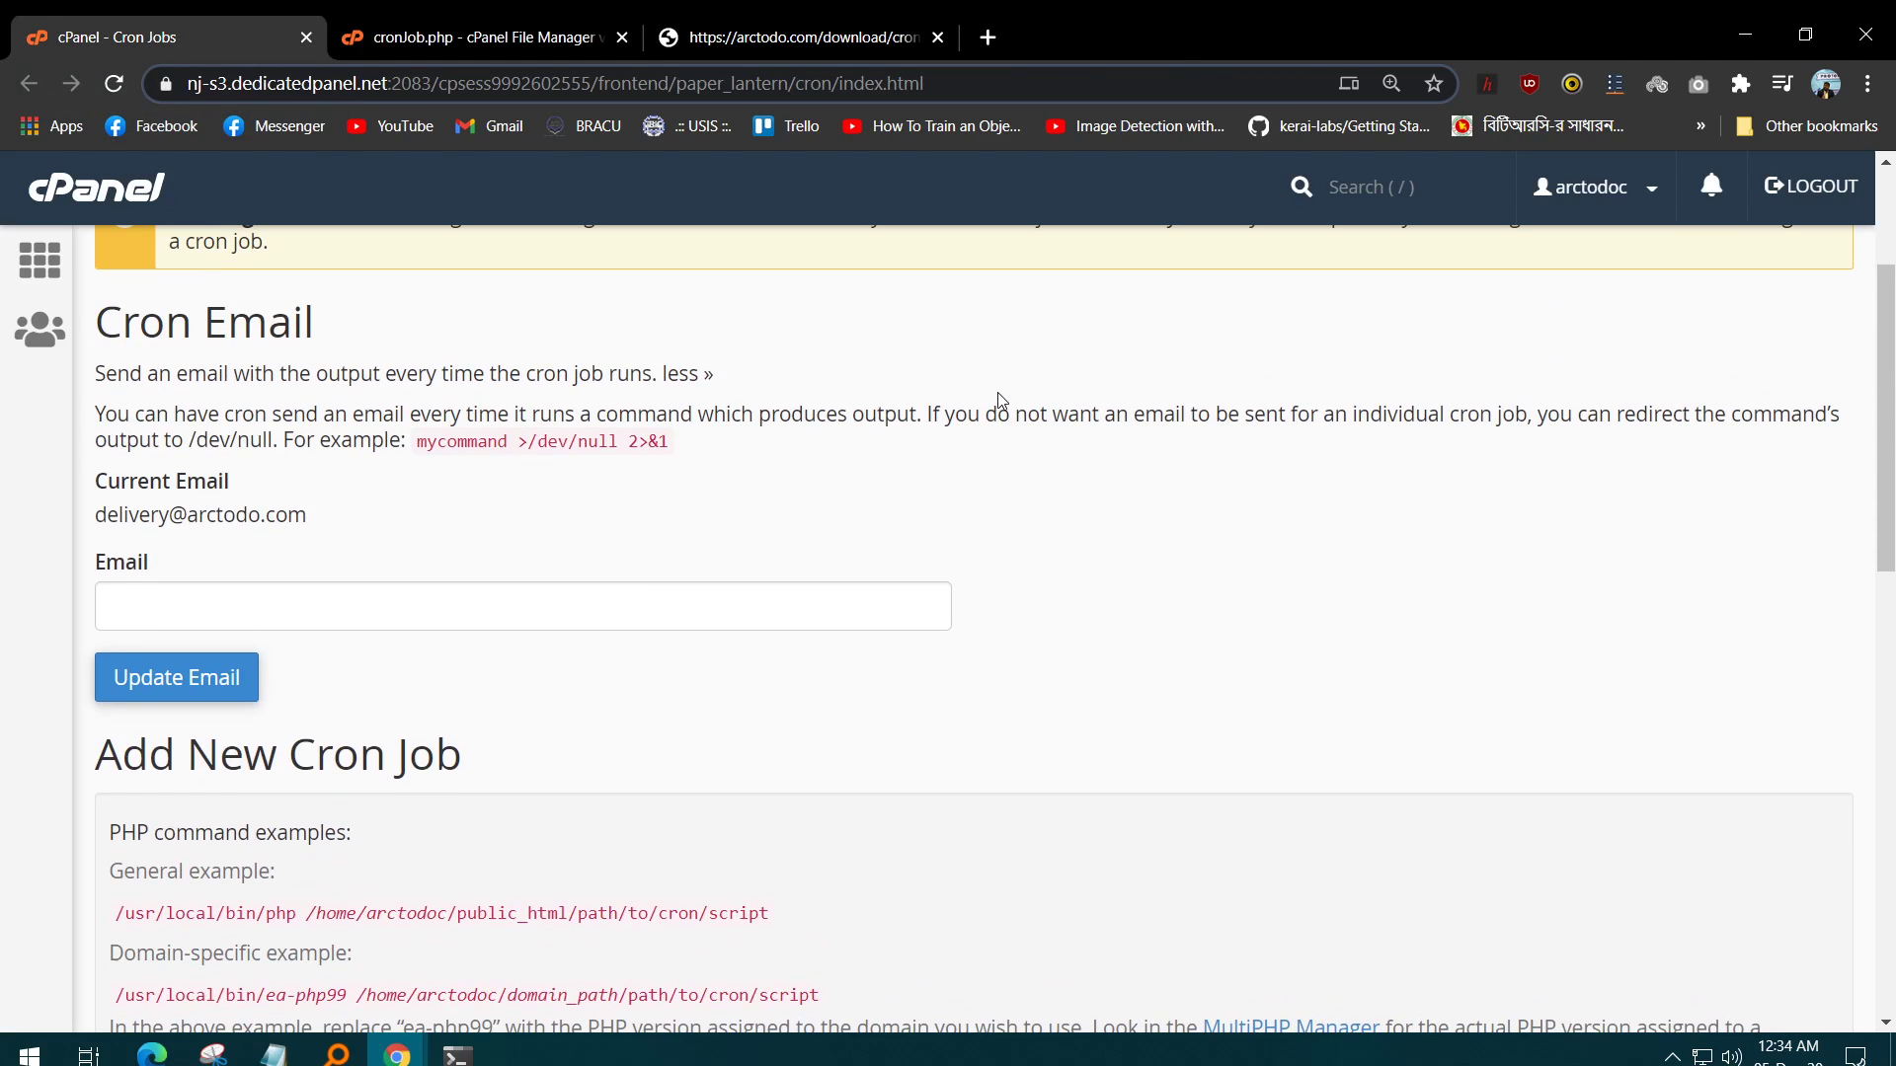
scroll(down, 3)
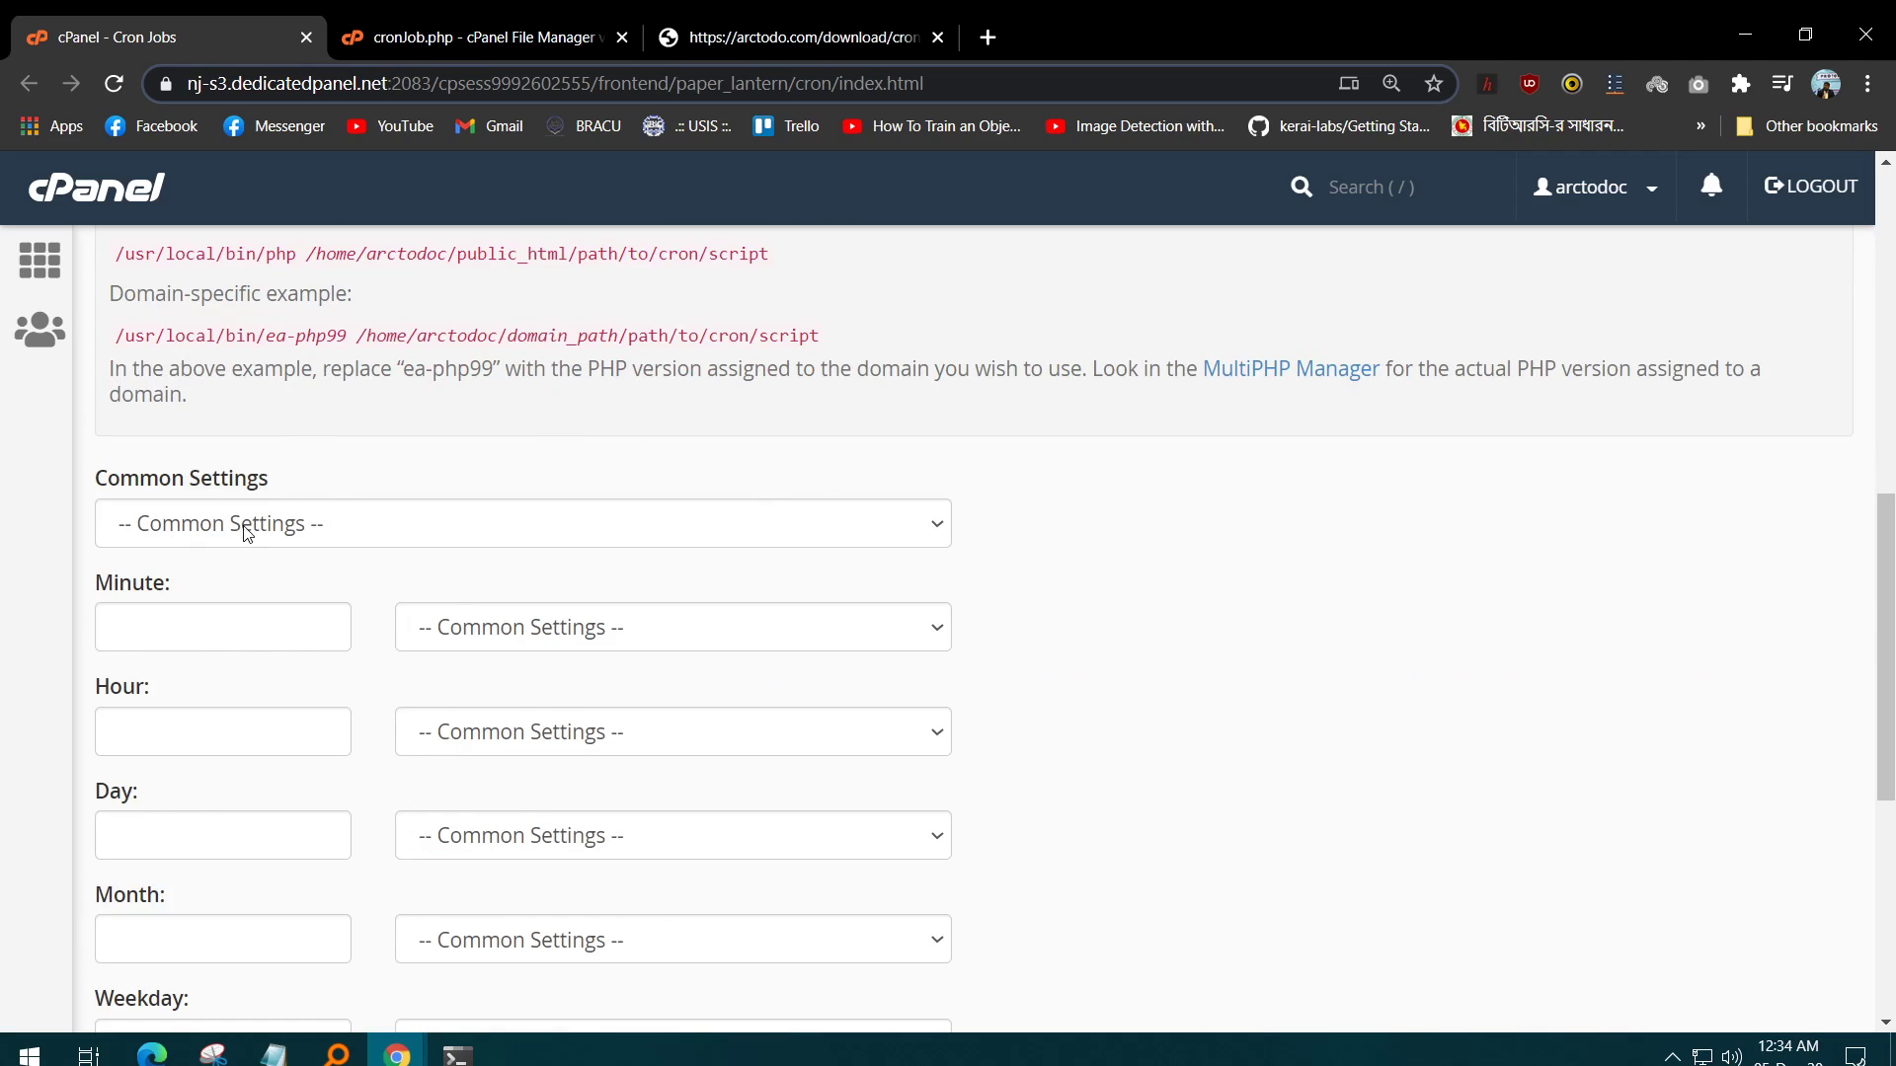
click(522, 521)
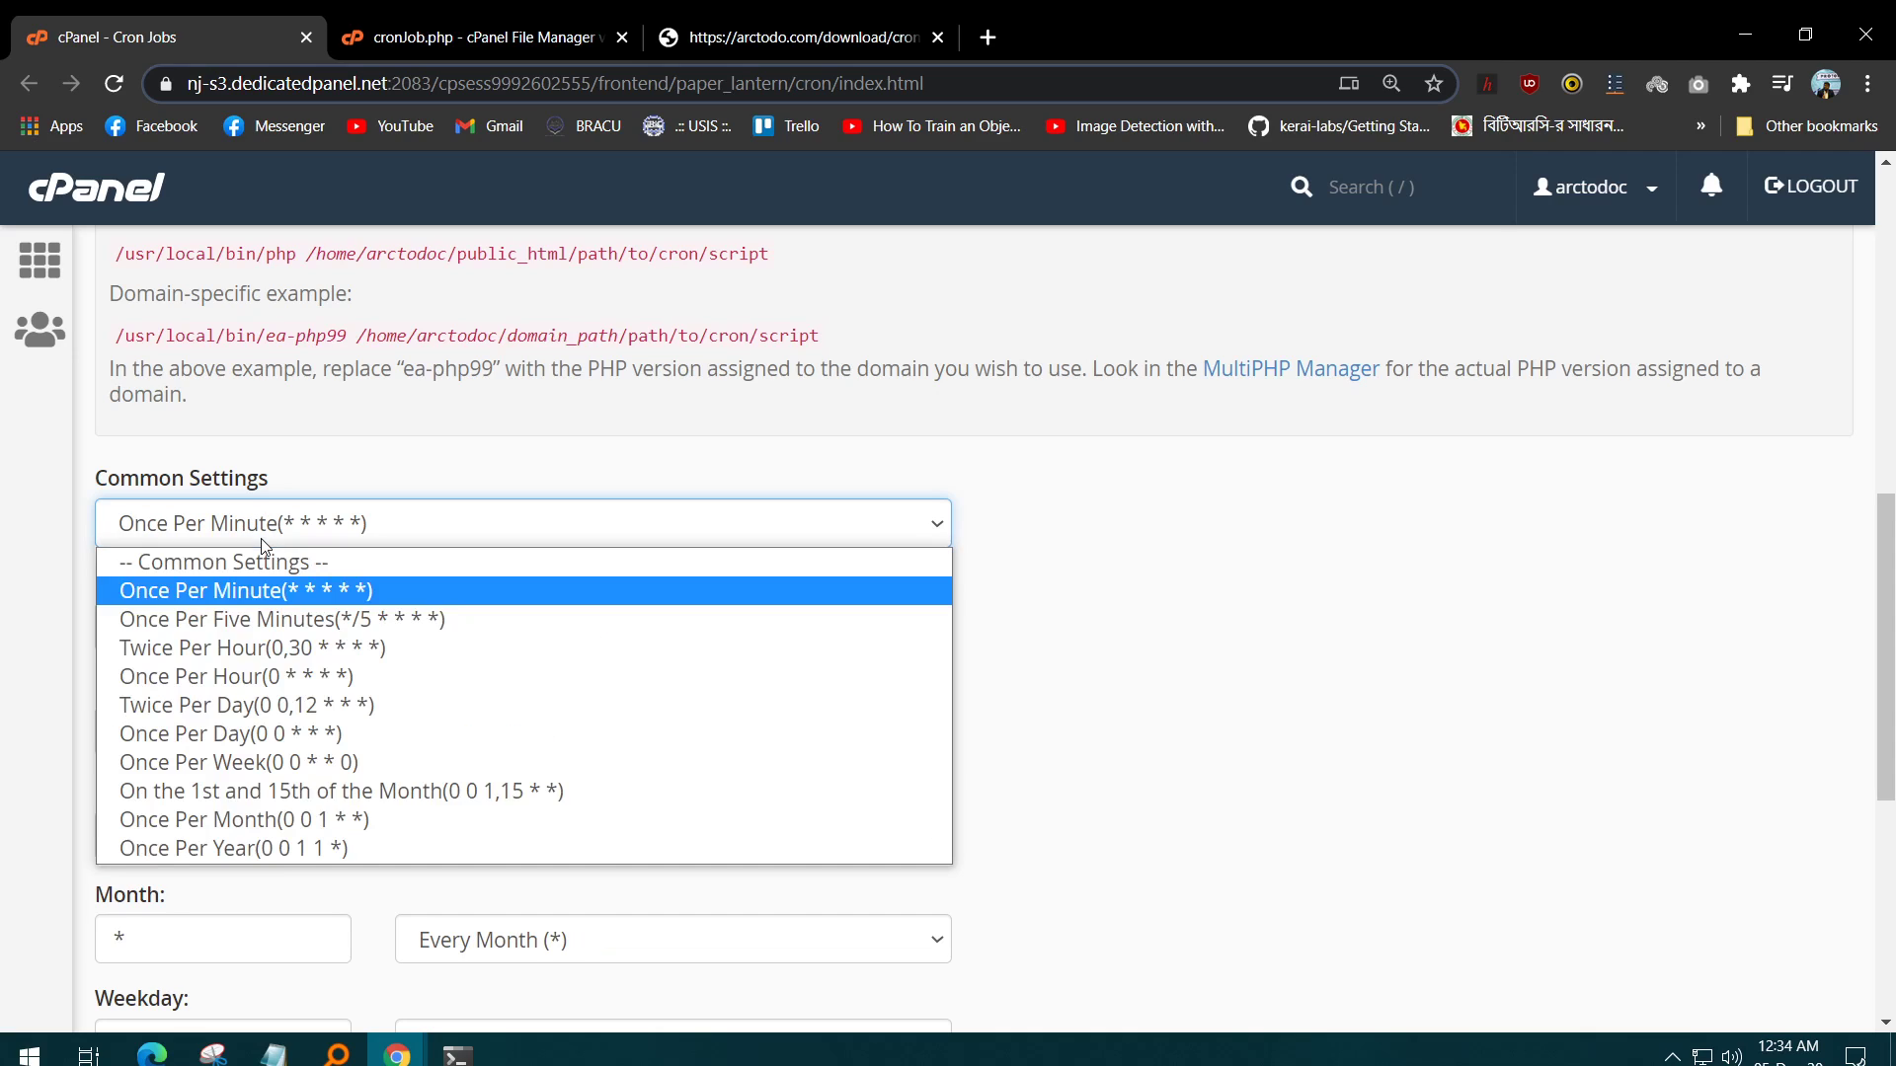
click(282, 619)
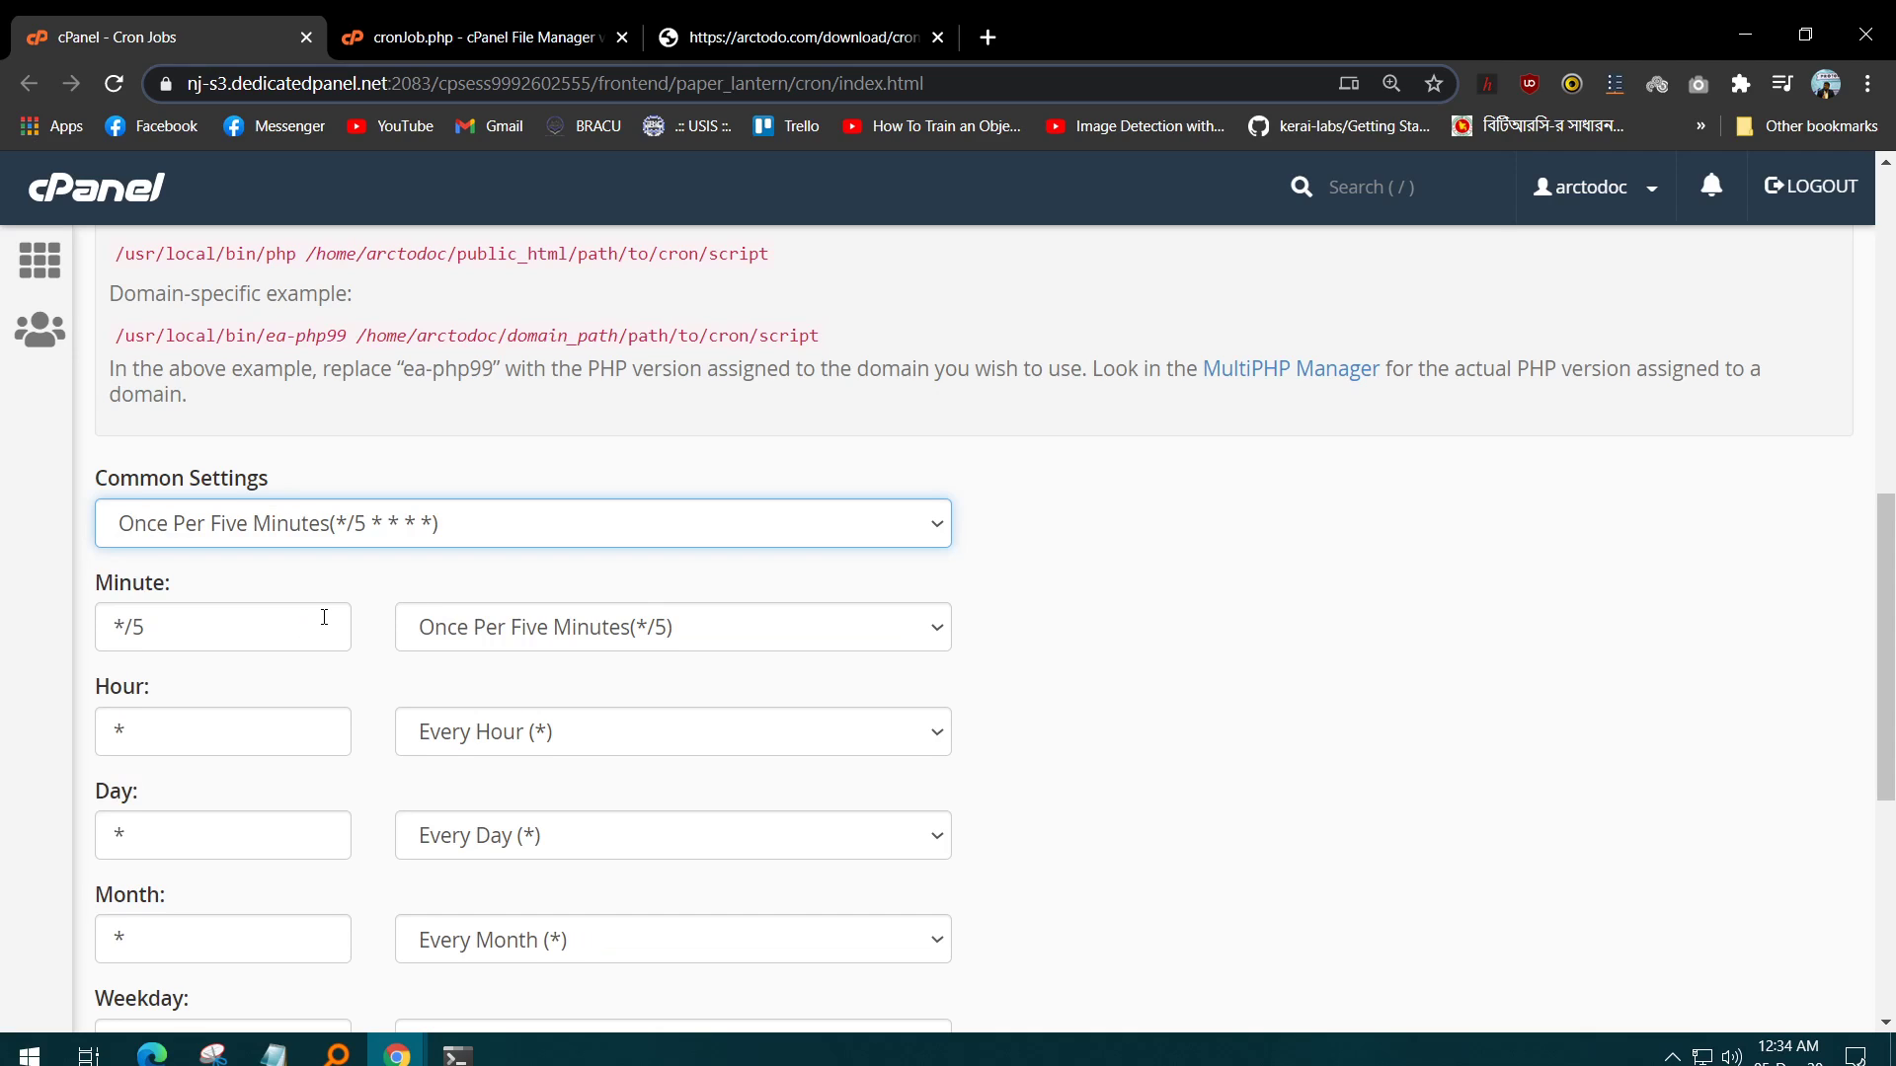
scroll(down, 3)
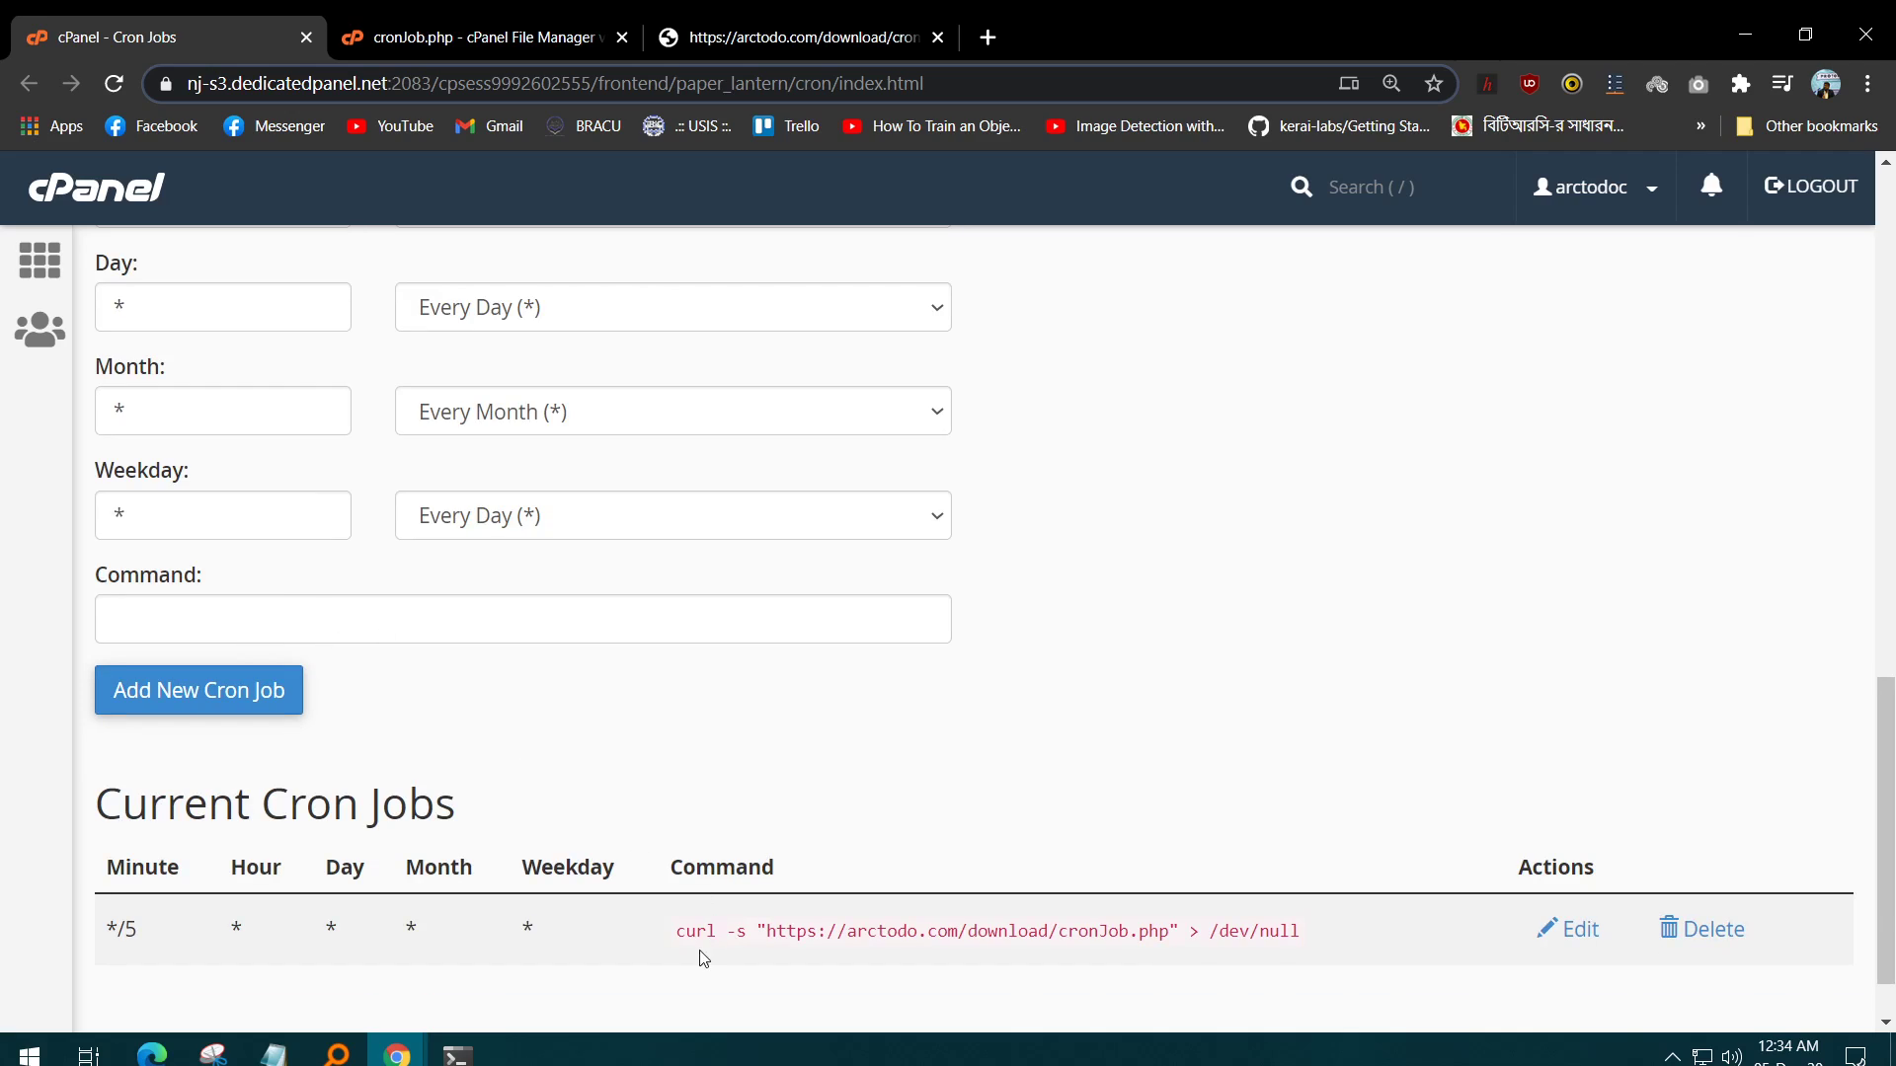
mouse_move(409, 655)
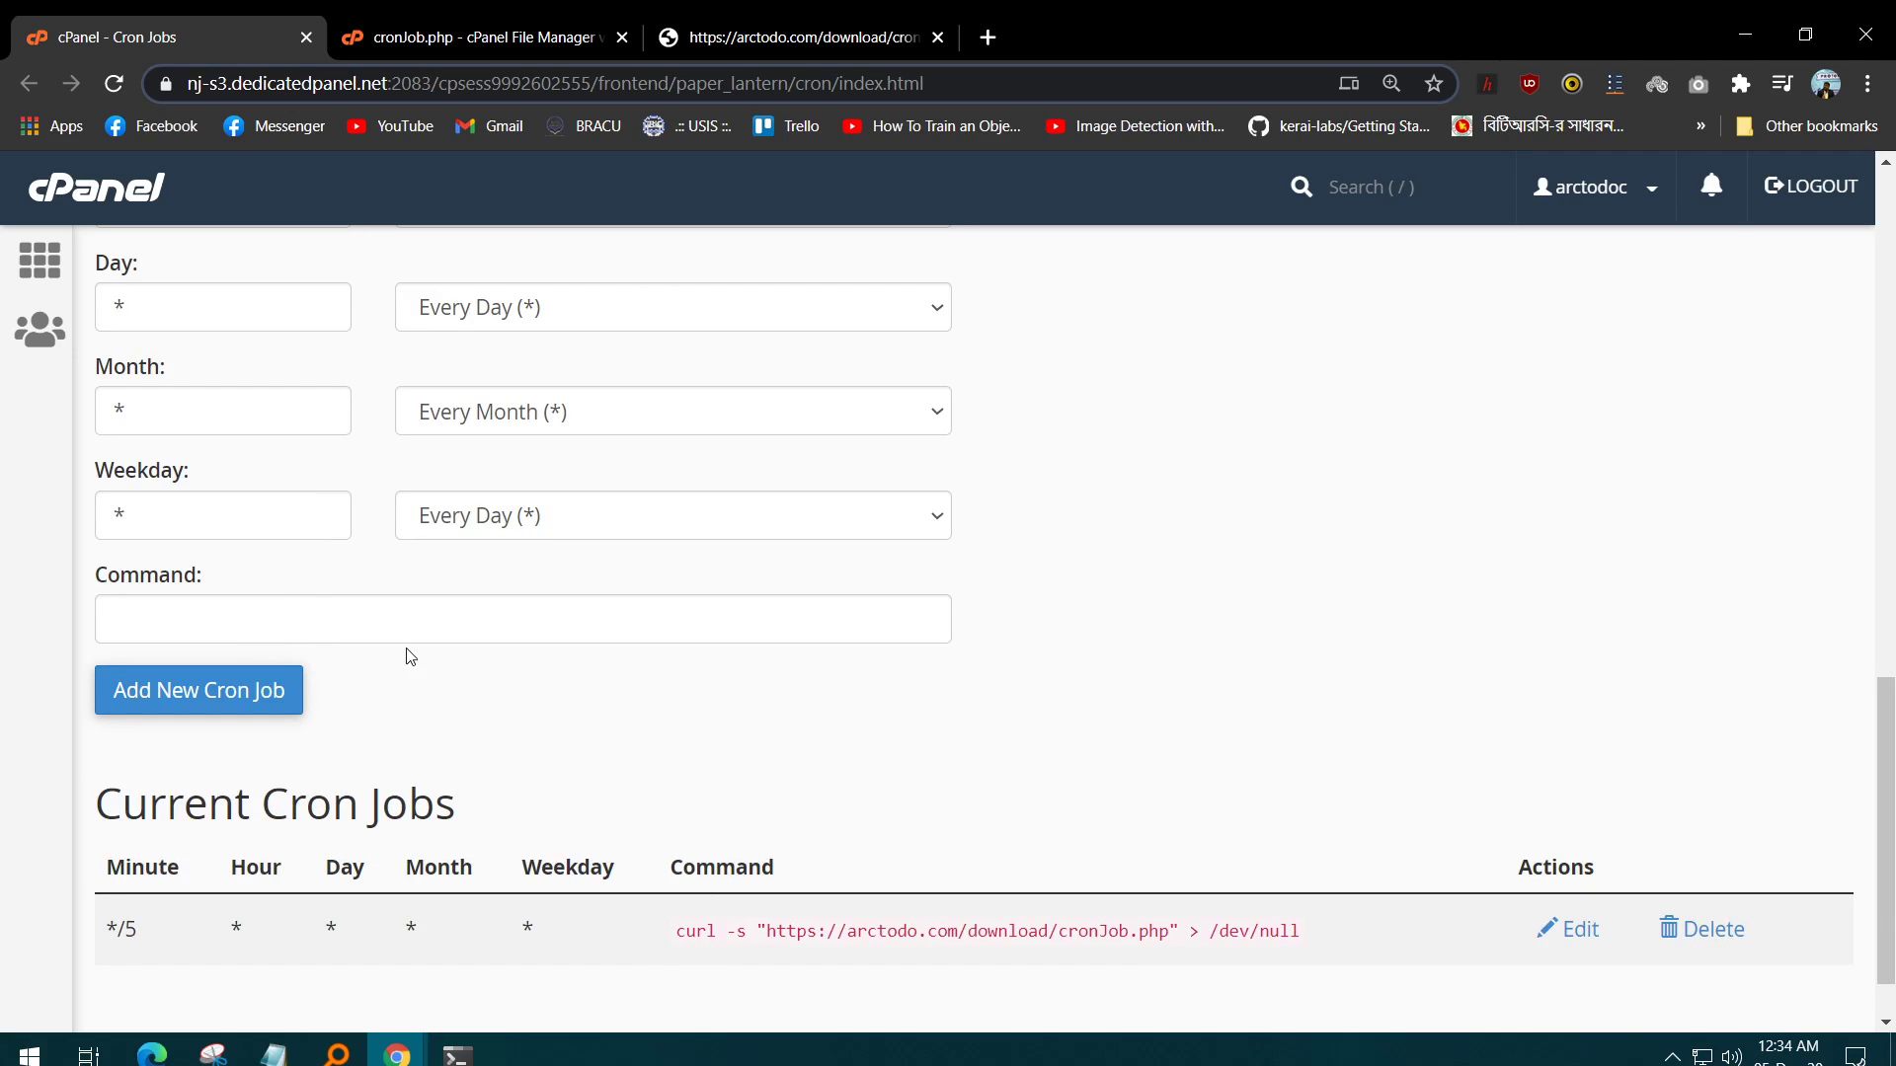
Start the command as curl -s "" and copy the cronJob.php page address.
text(curl)
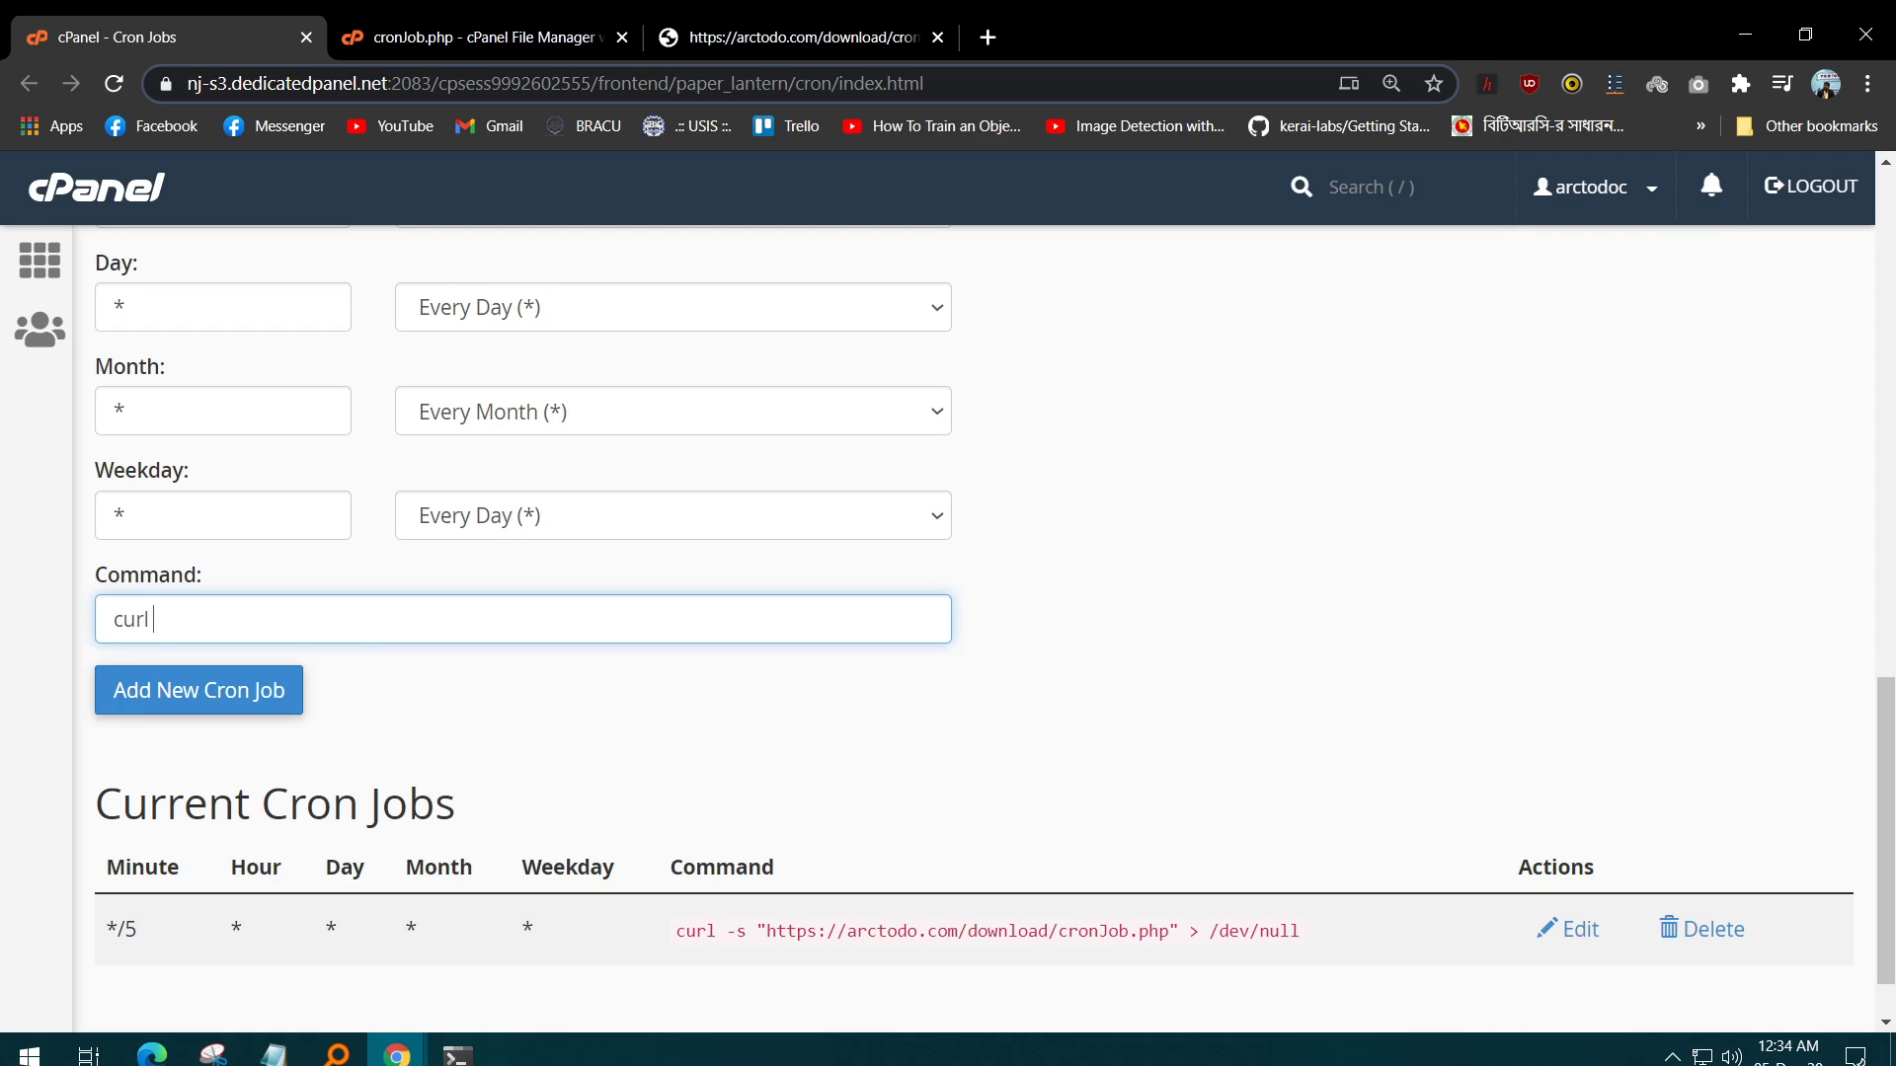
text(-s)
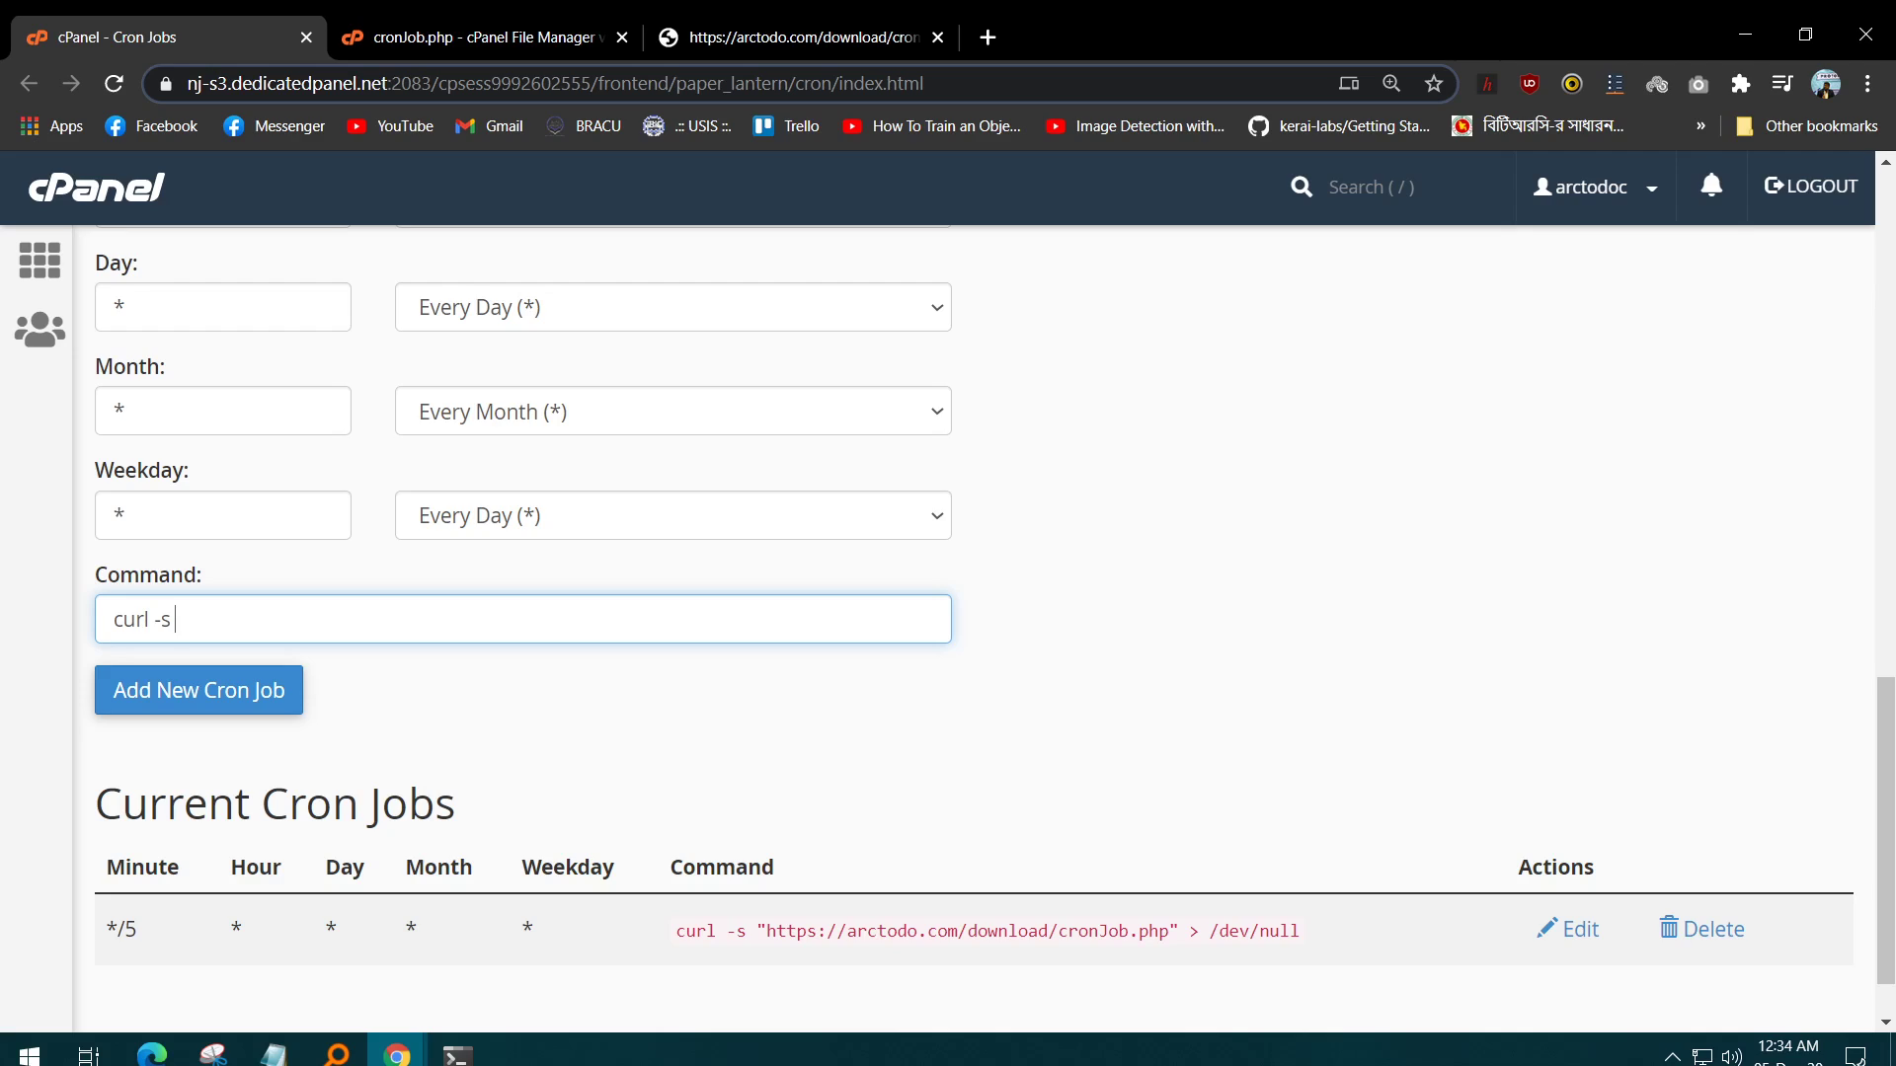
text("")
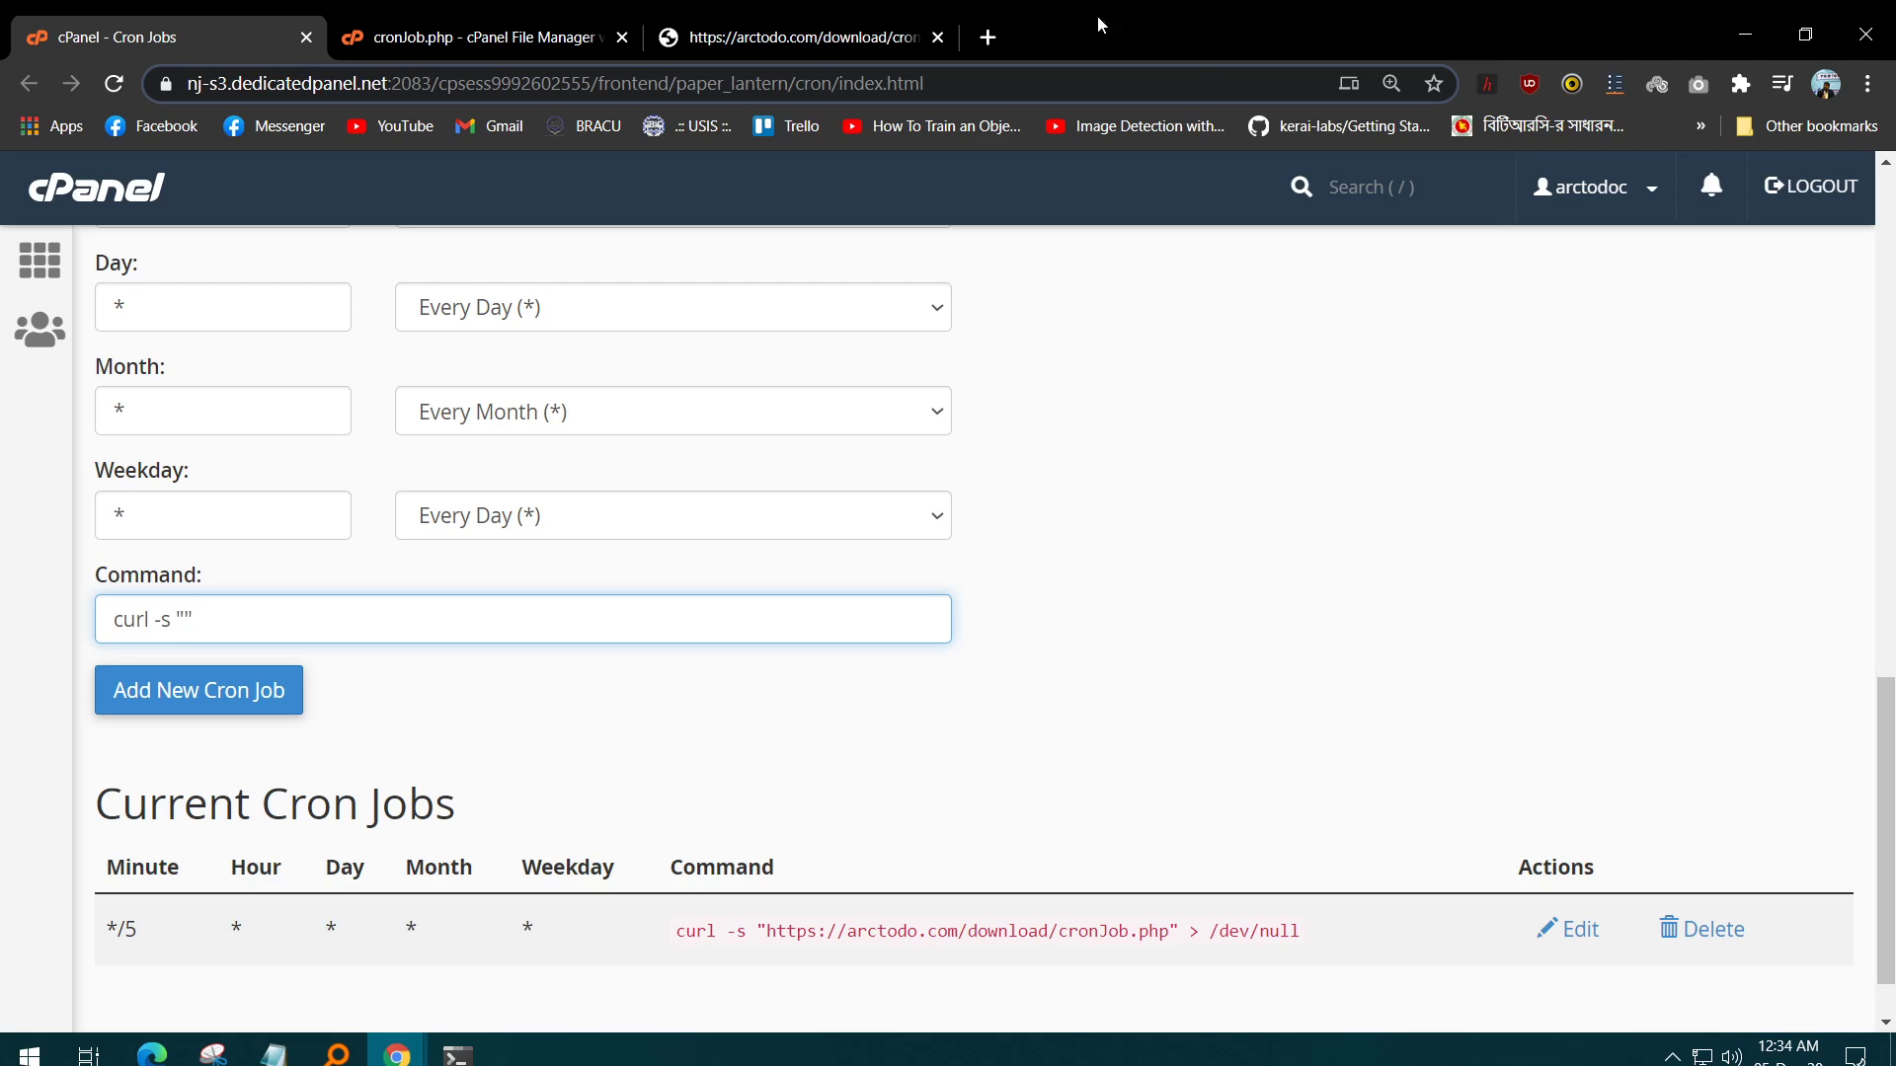
right_click(326, 83)
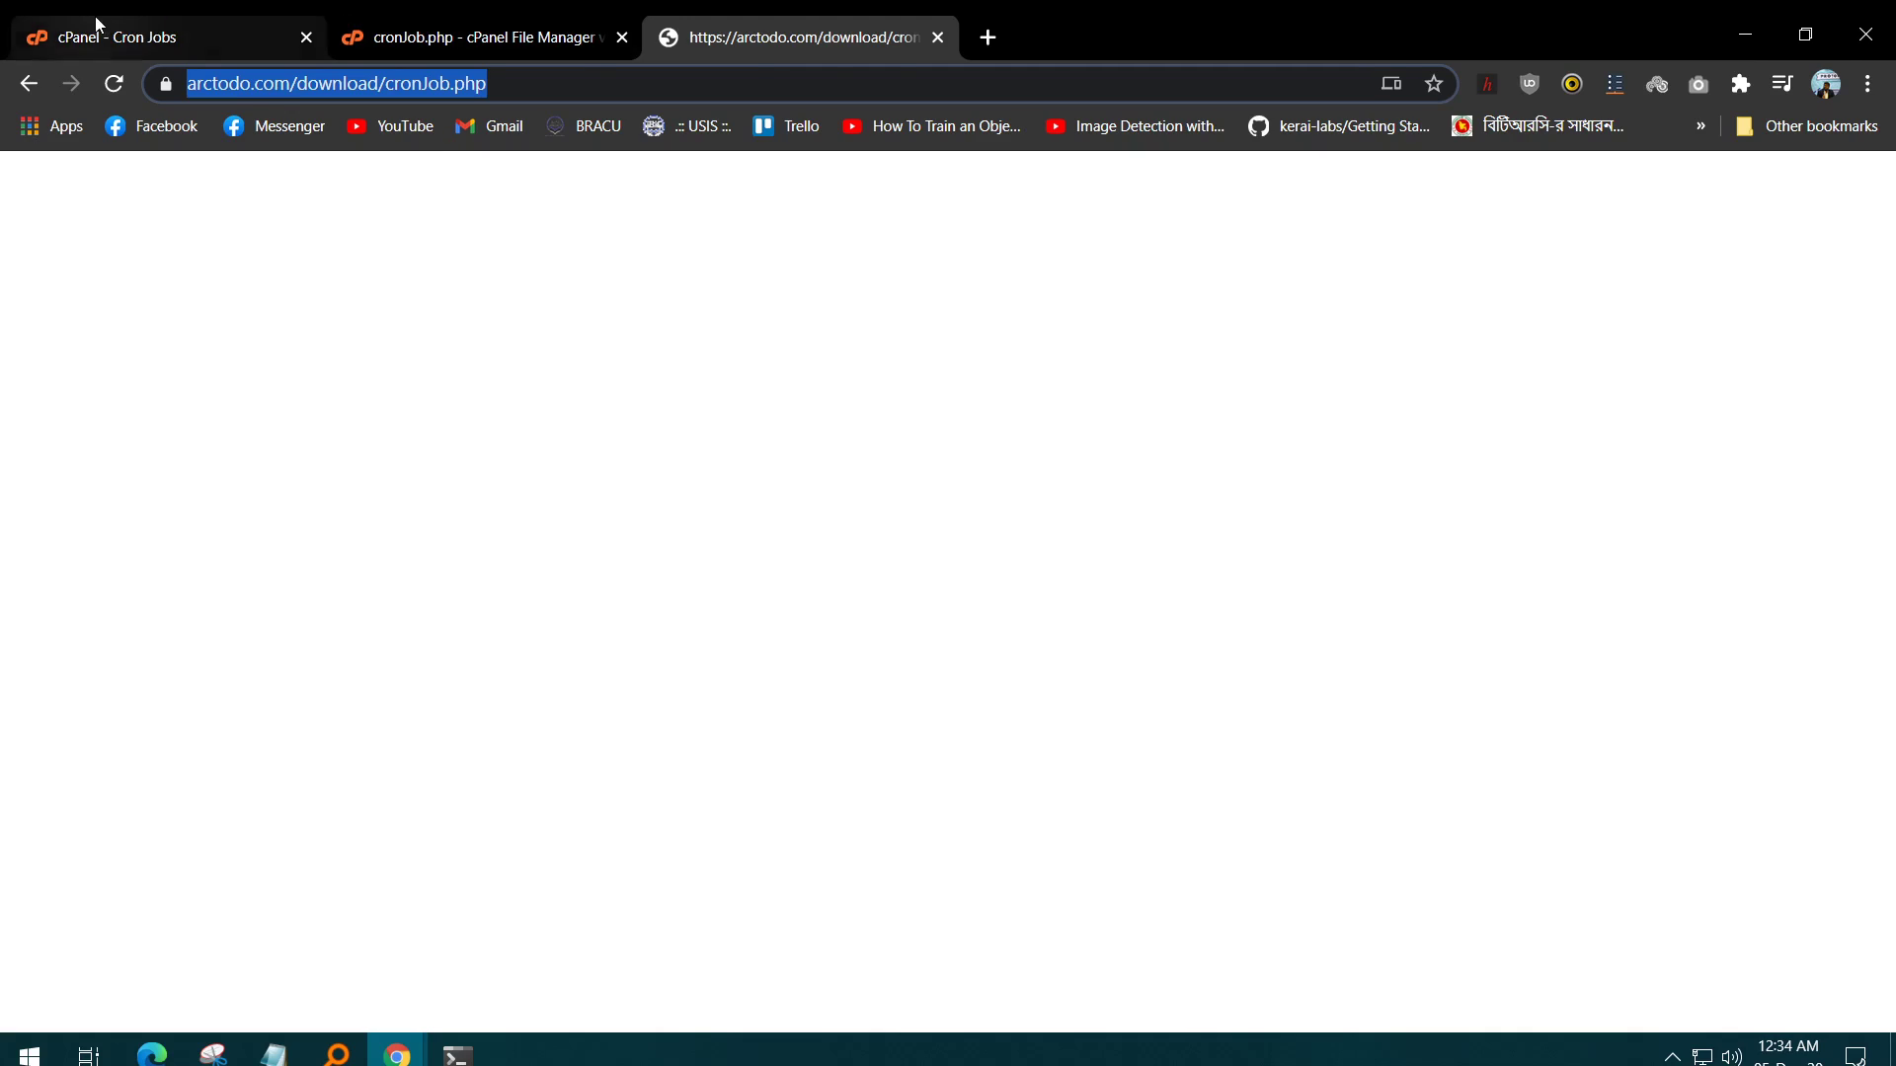
click(158, 36)
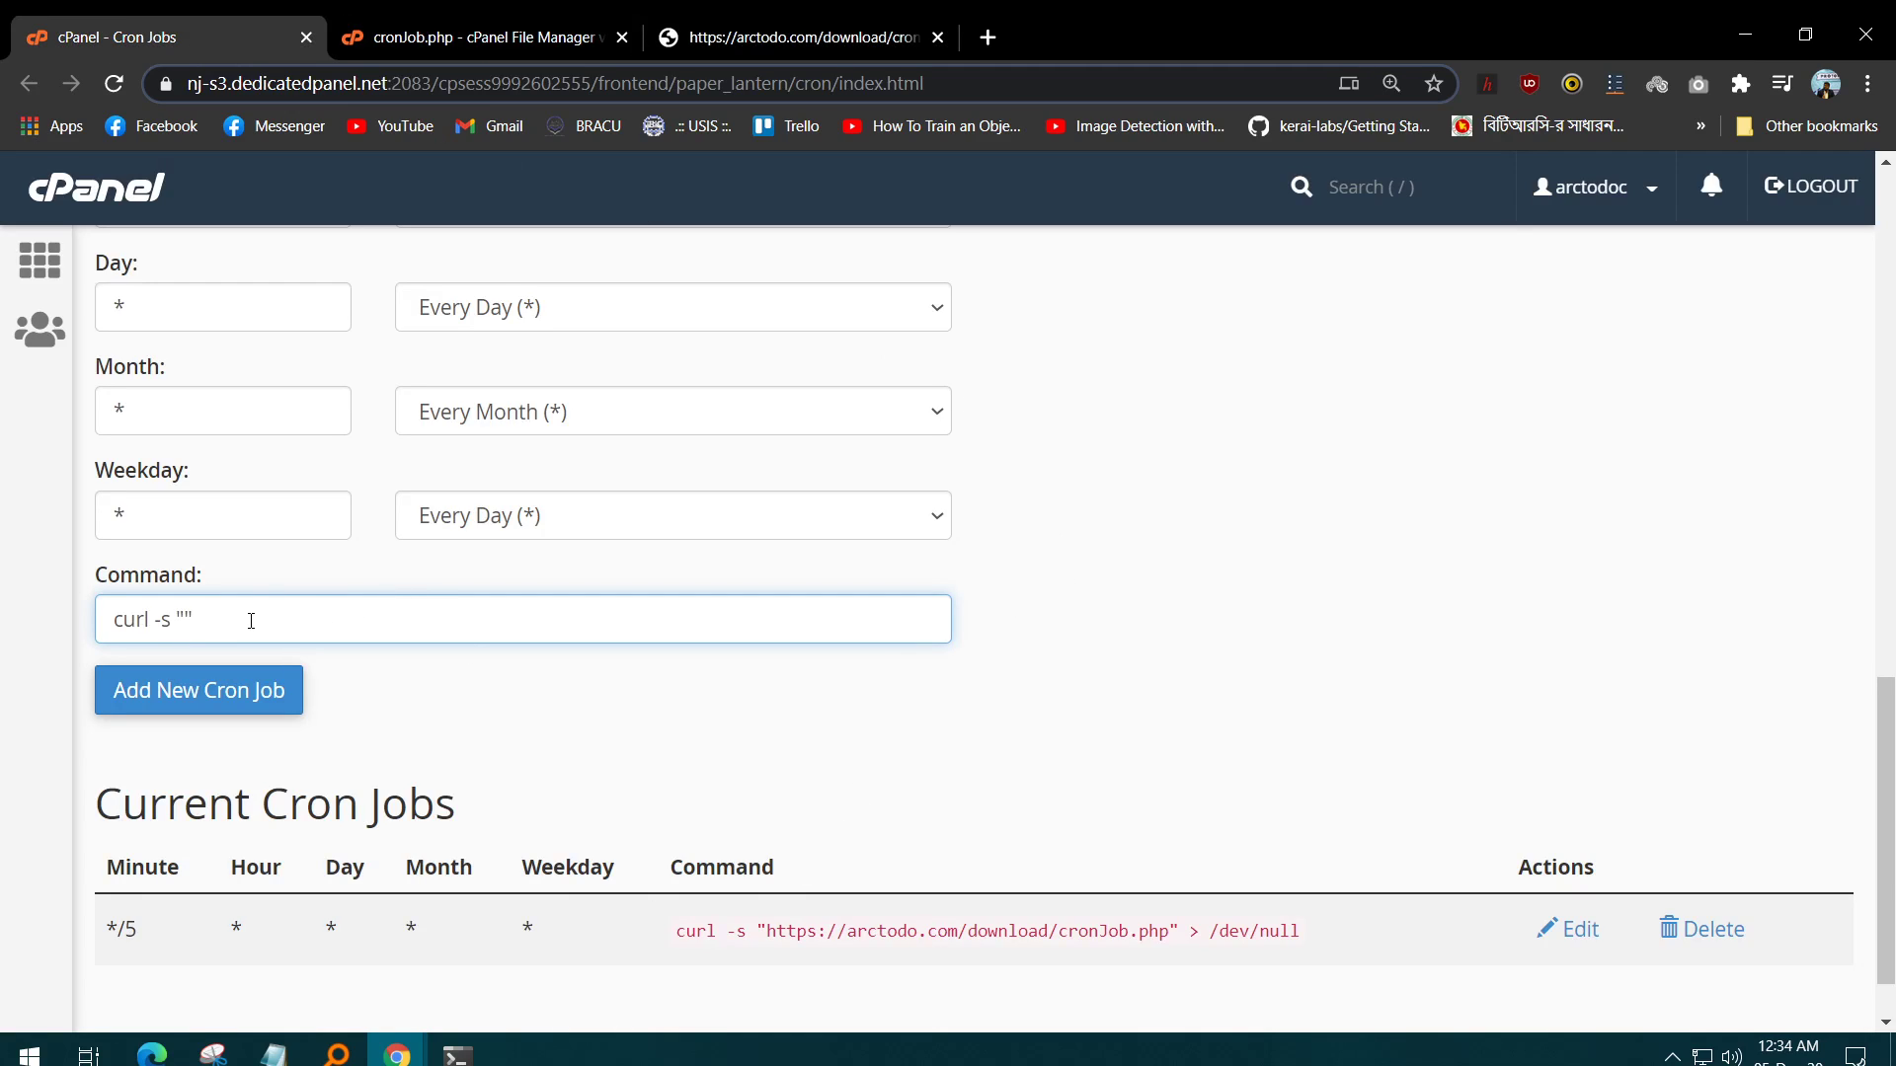
text(https://arctodo.com/download/cronJob.php)
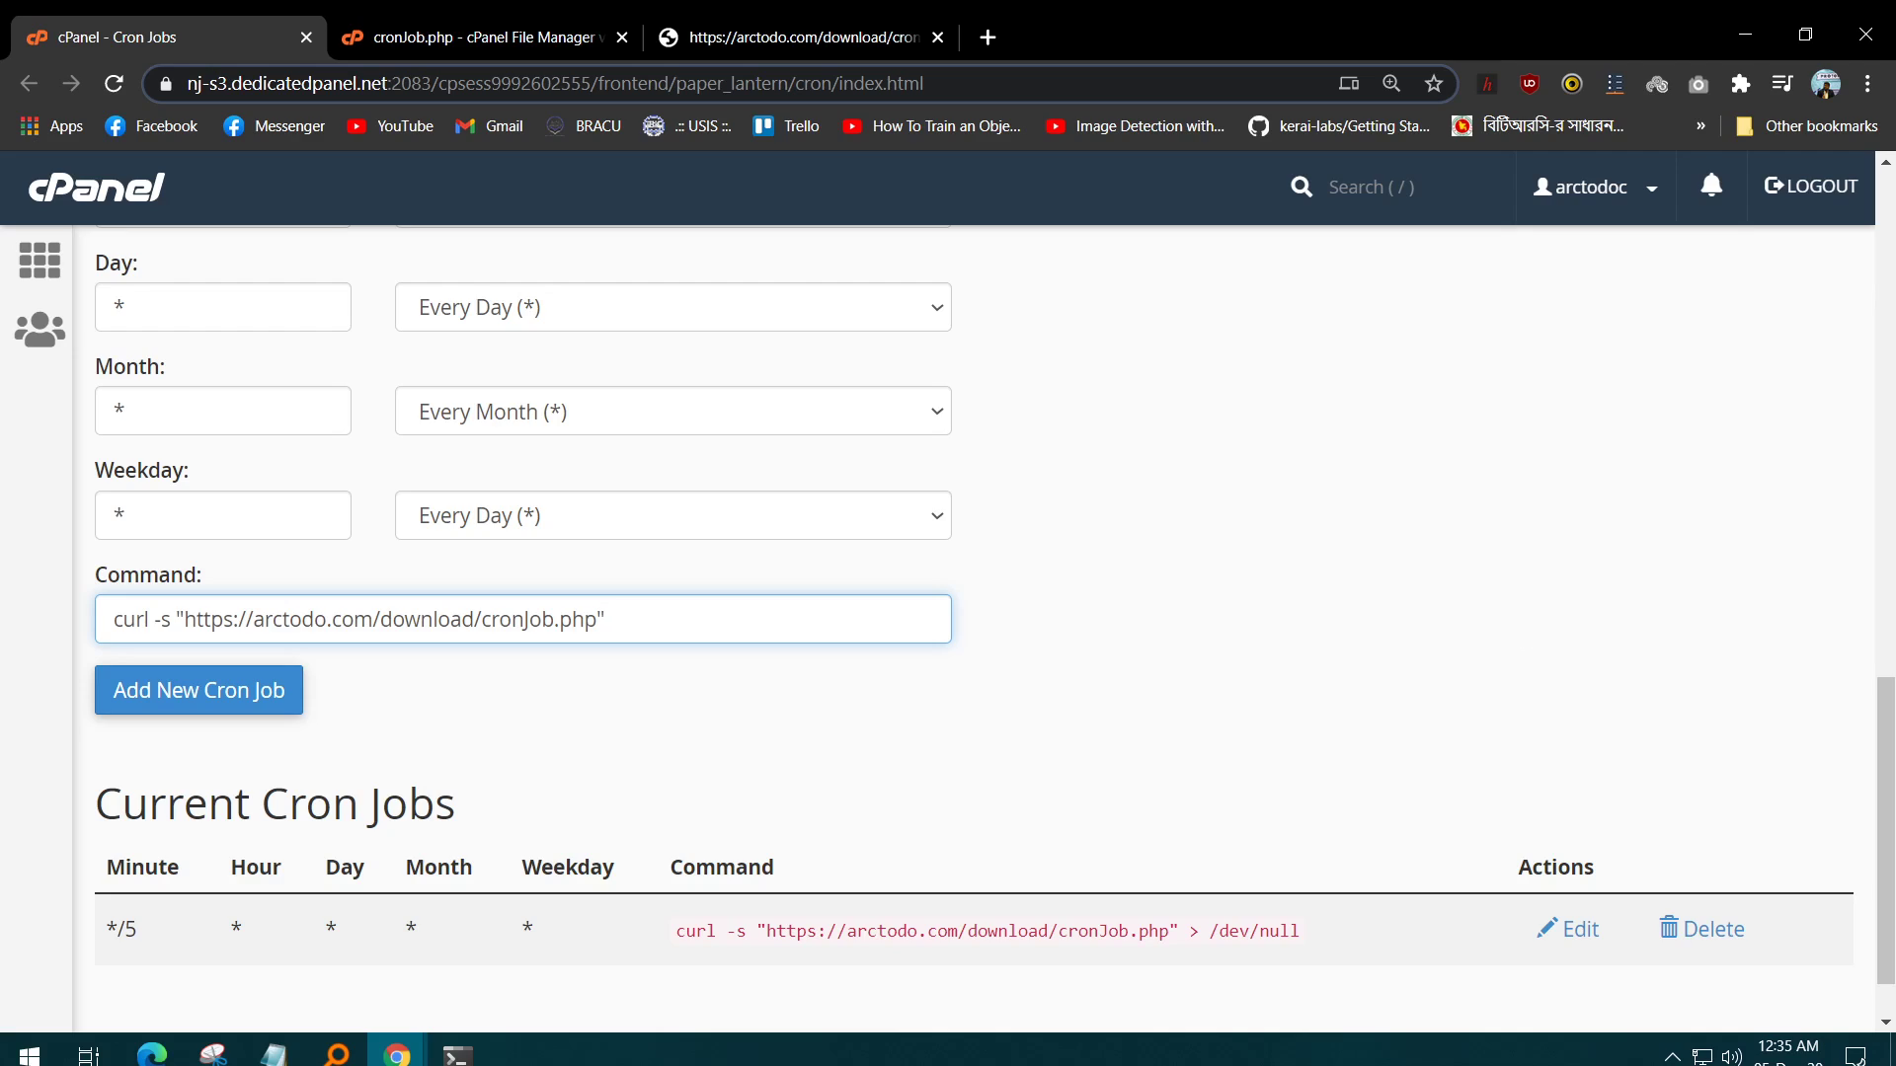
text(>)
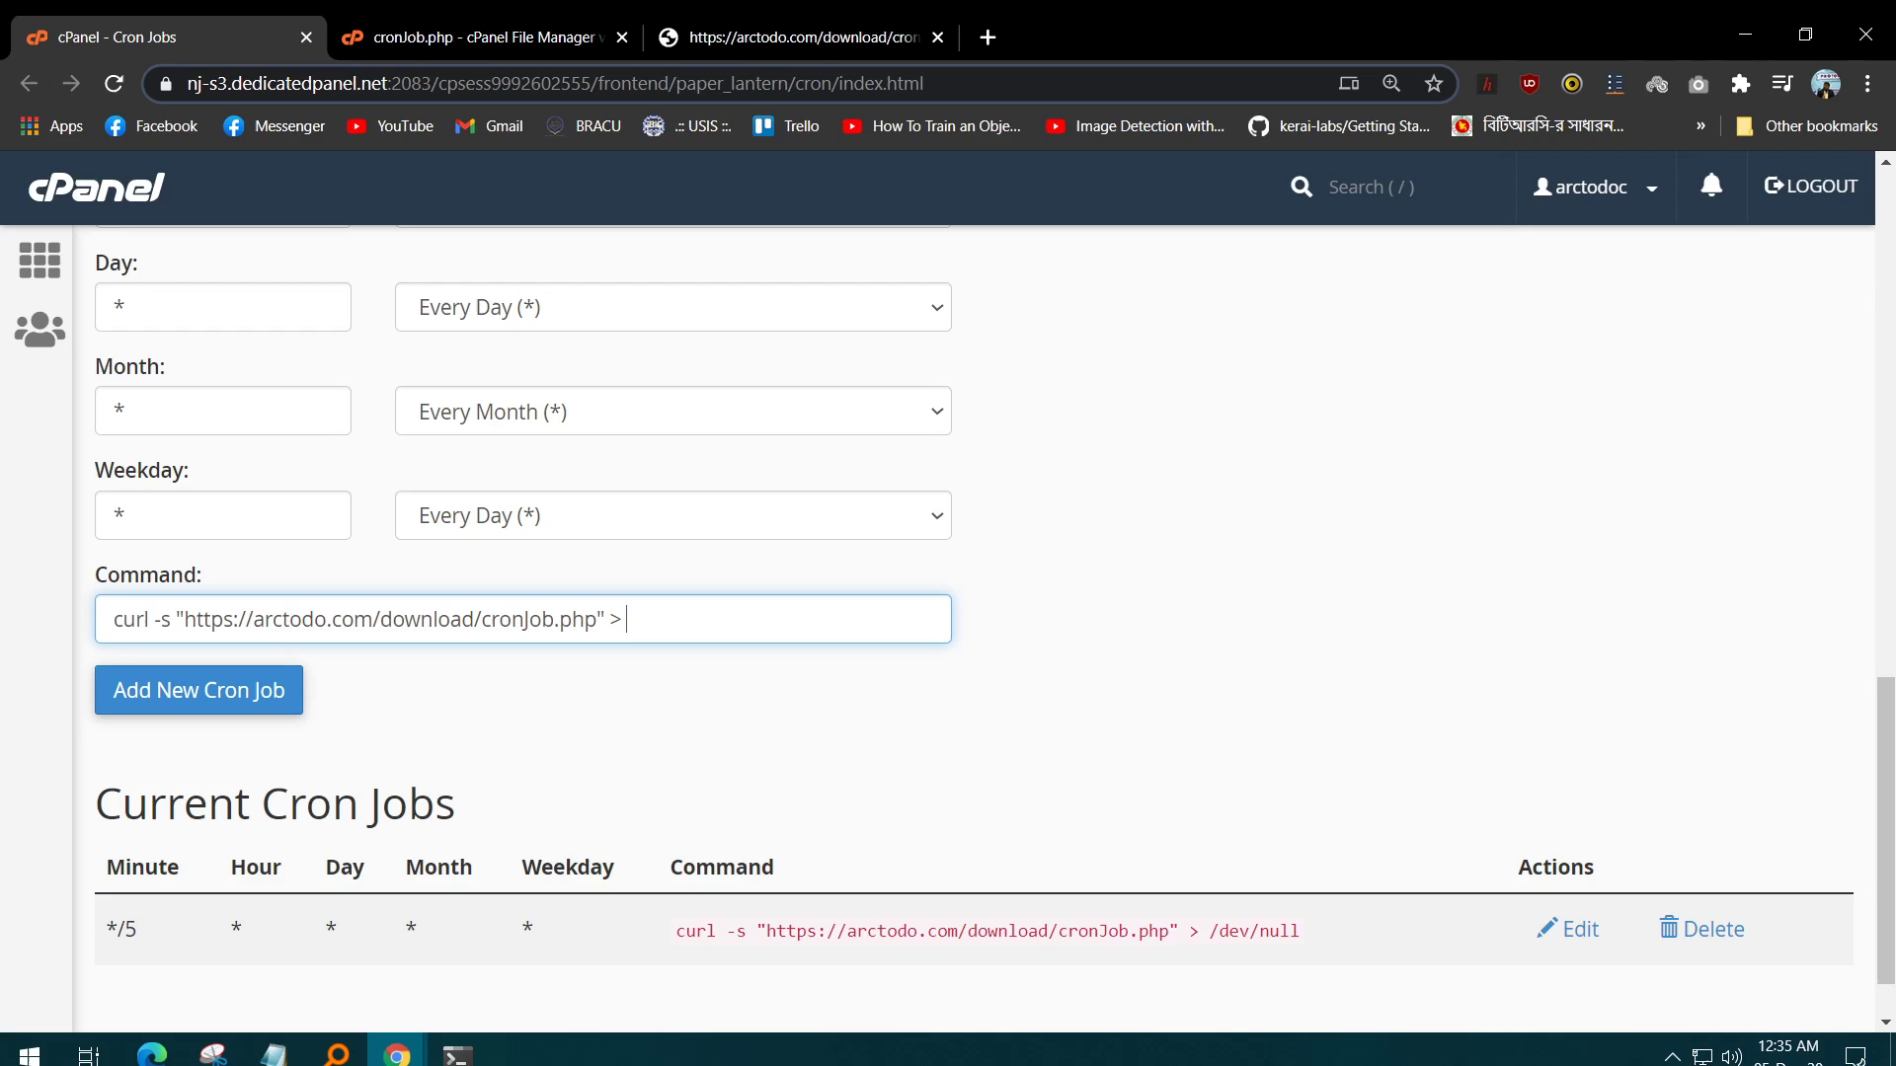
text(/dev/)
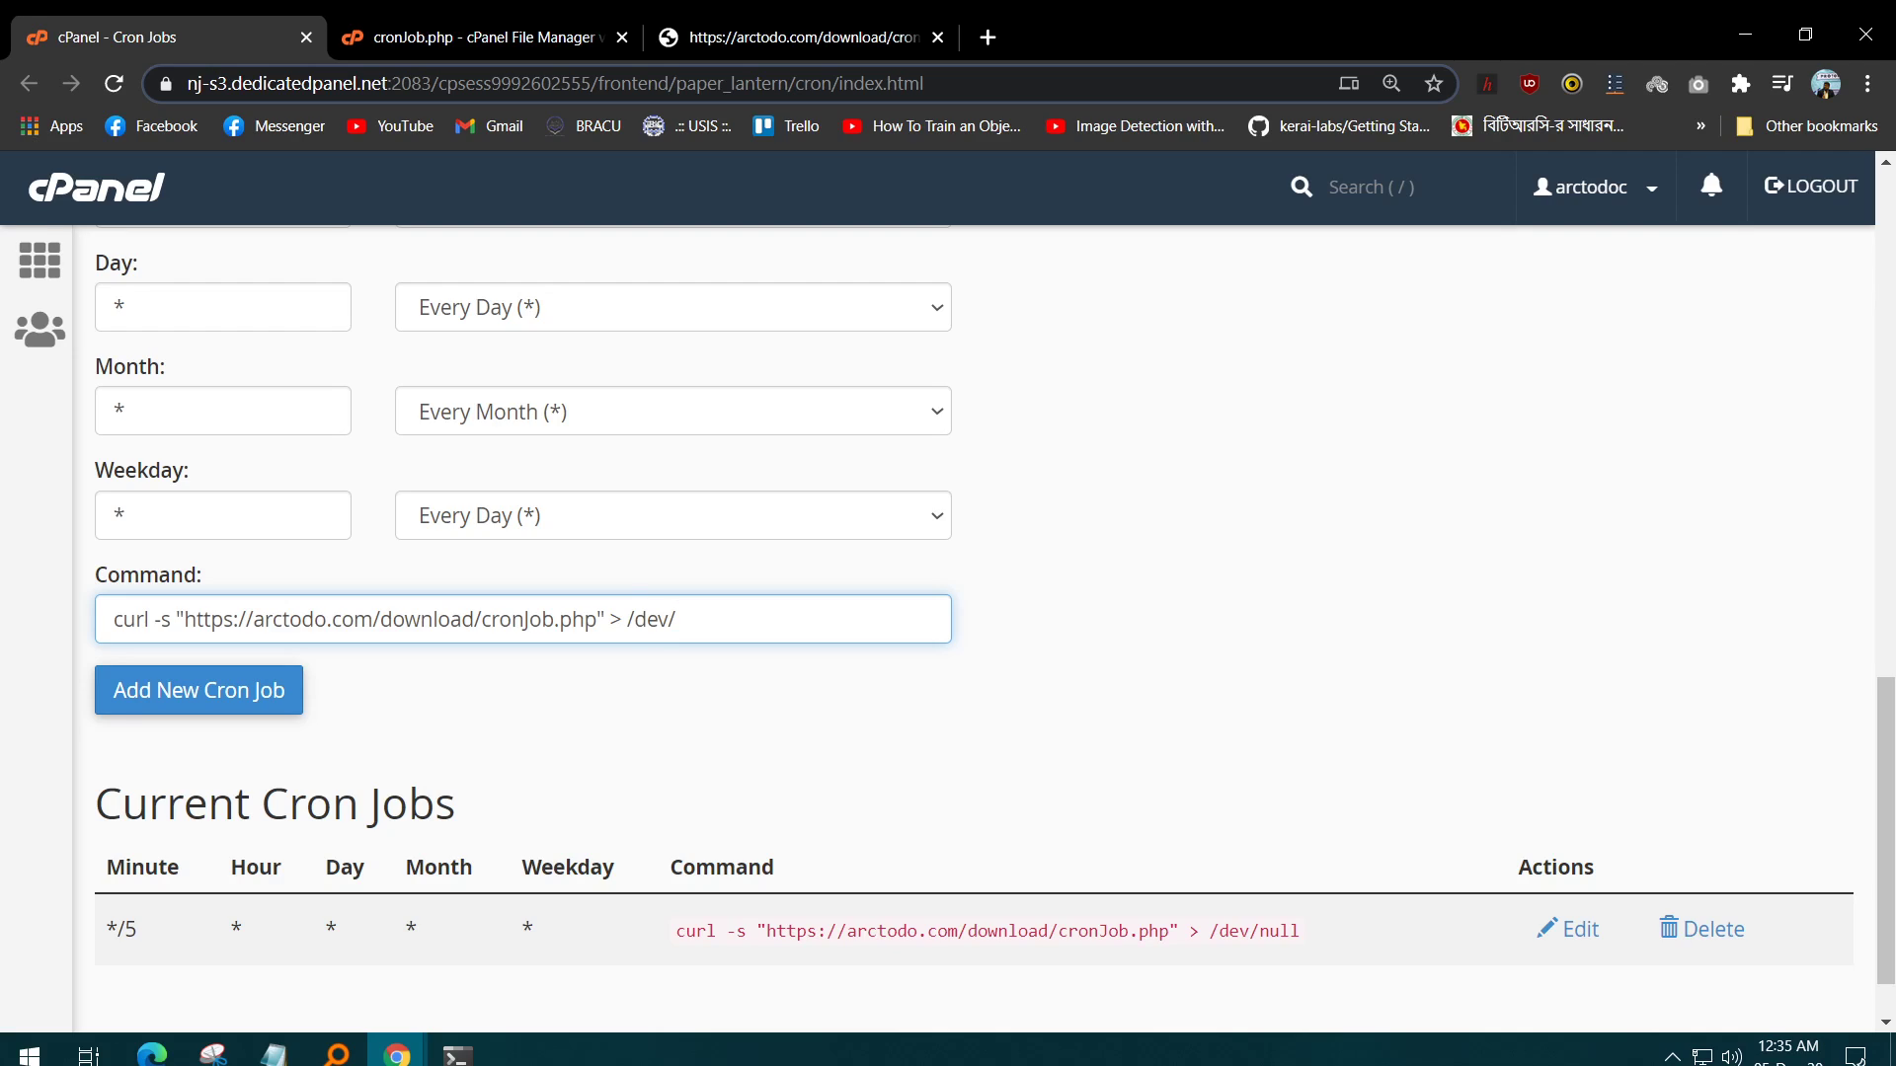
text(n)
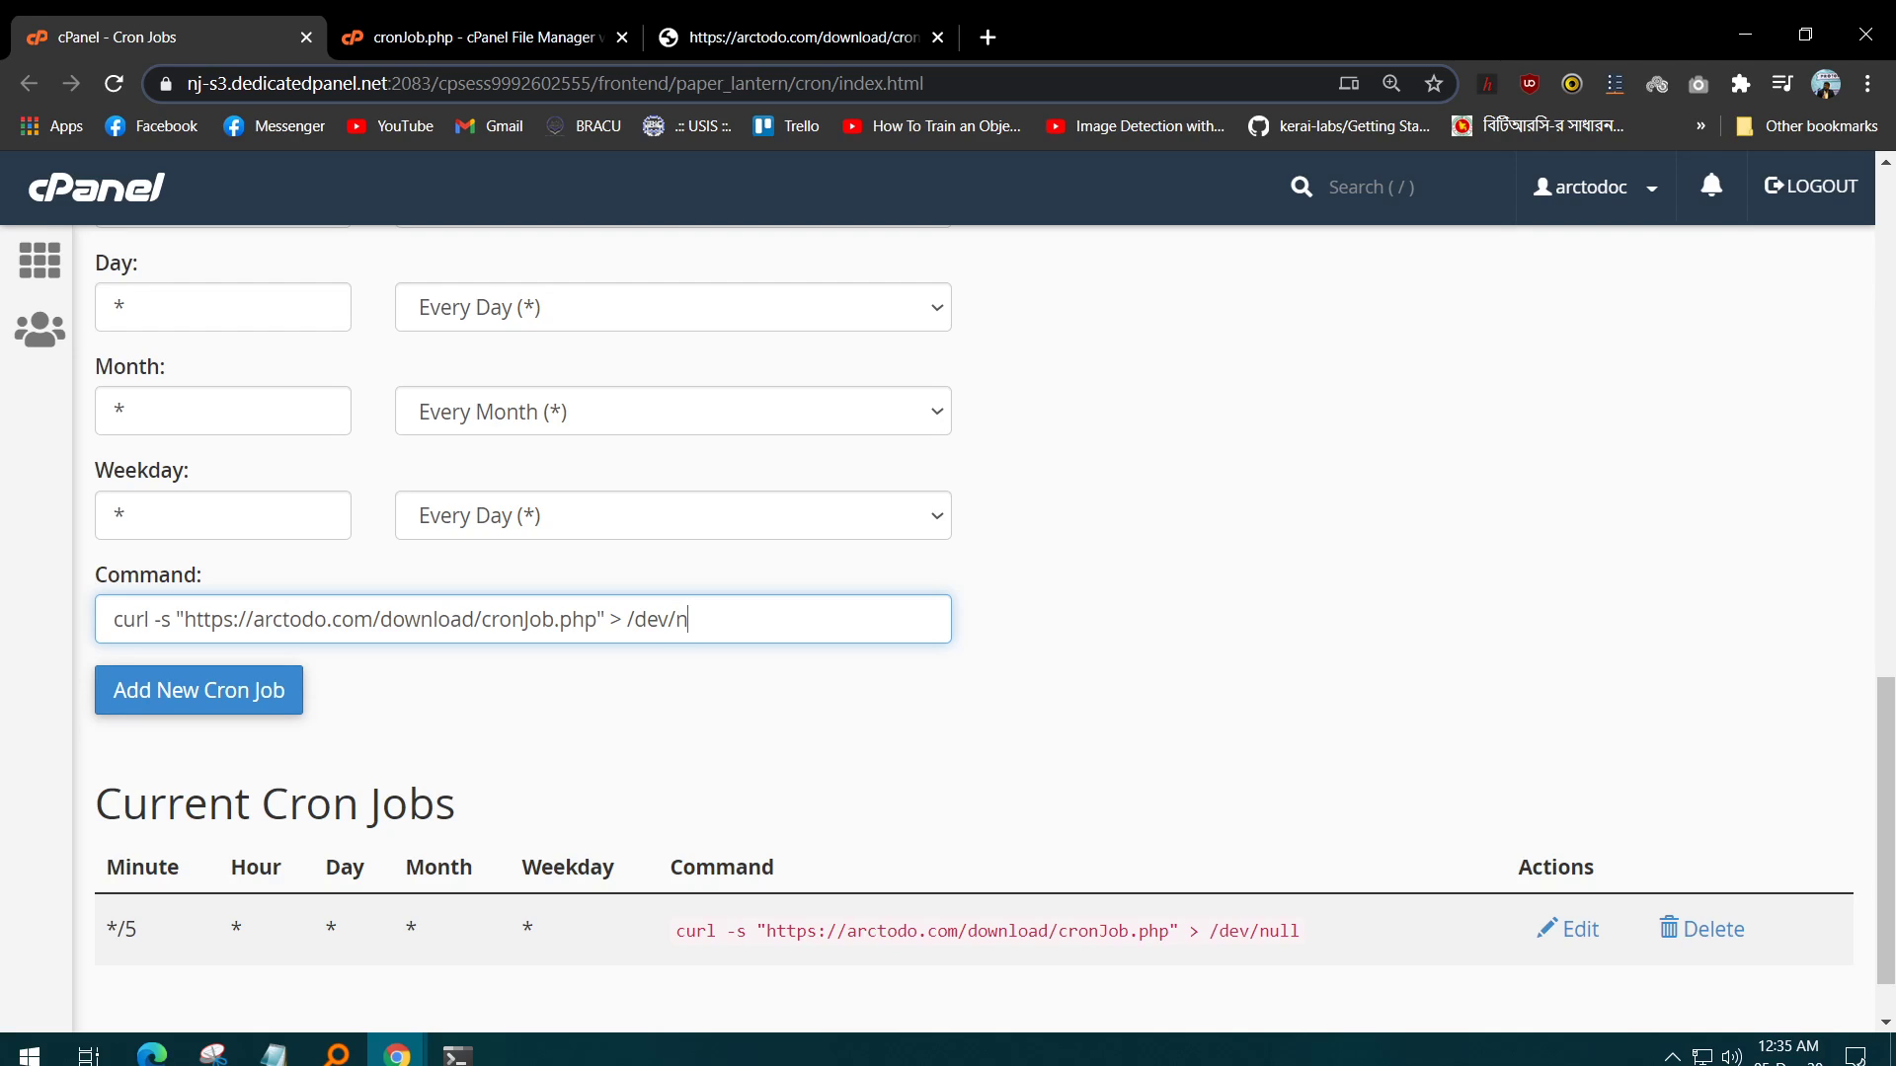
text(ll)
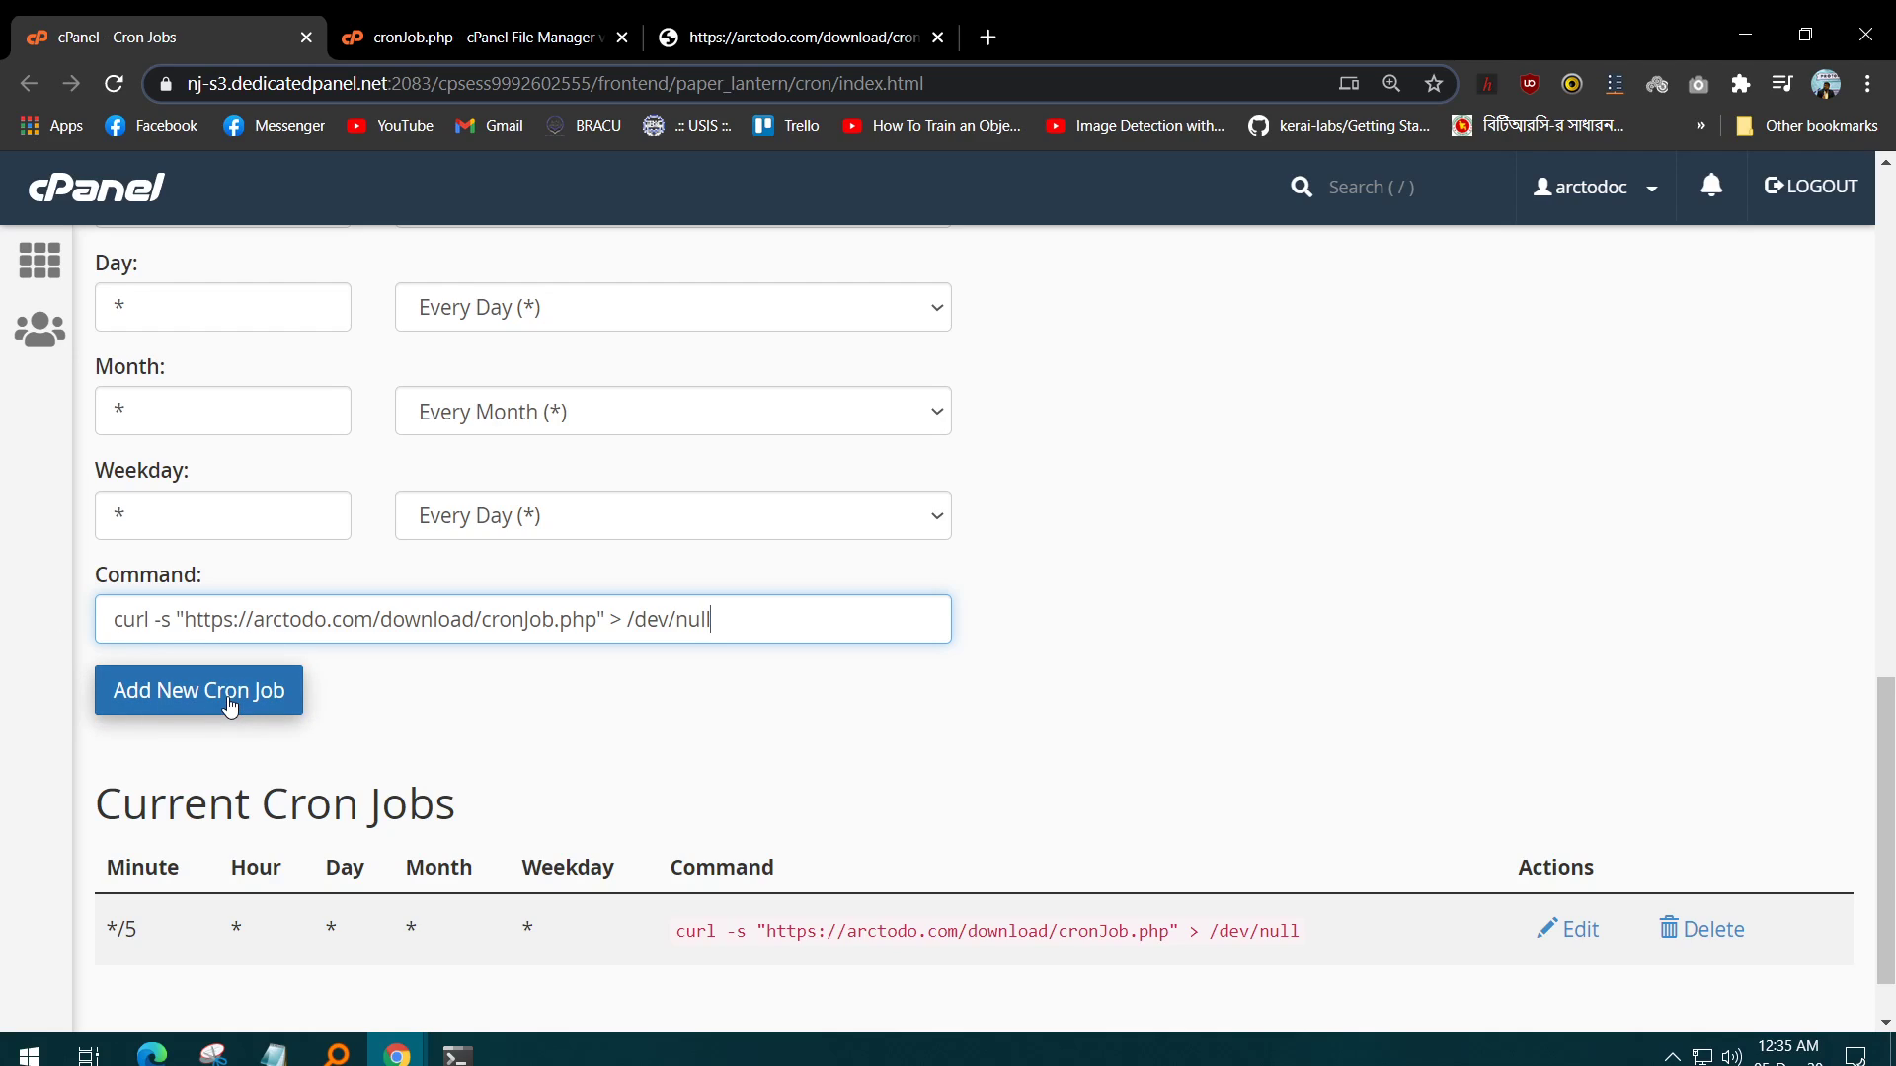
Submit the job, hit the 'This cron job already exists' error, and start editing the URL's file name.
click(198, 689)
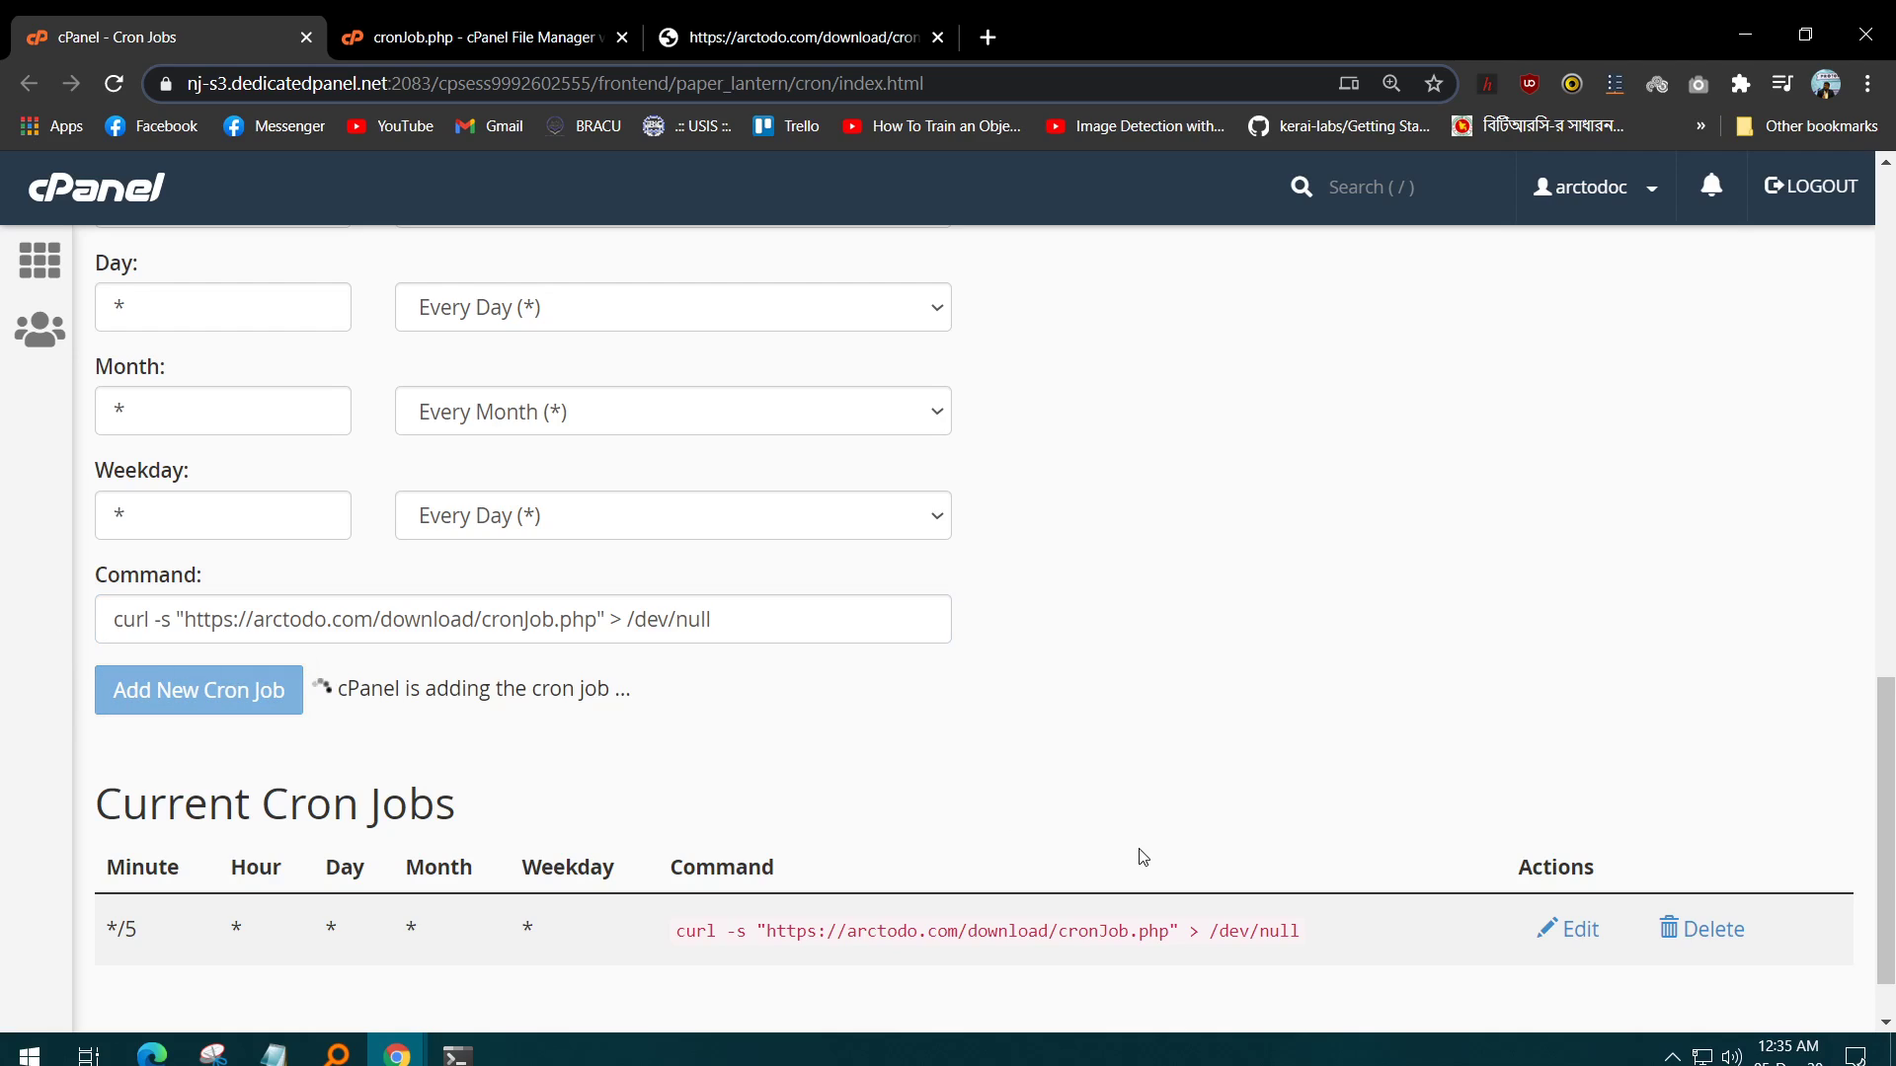
click(198, 691)
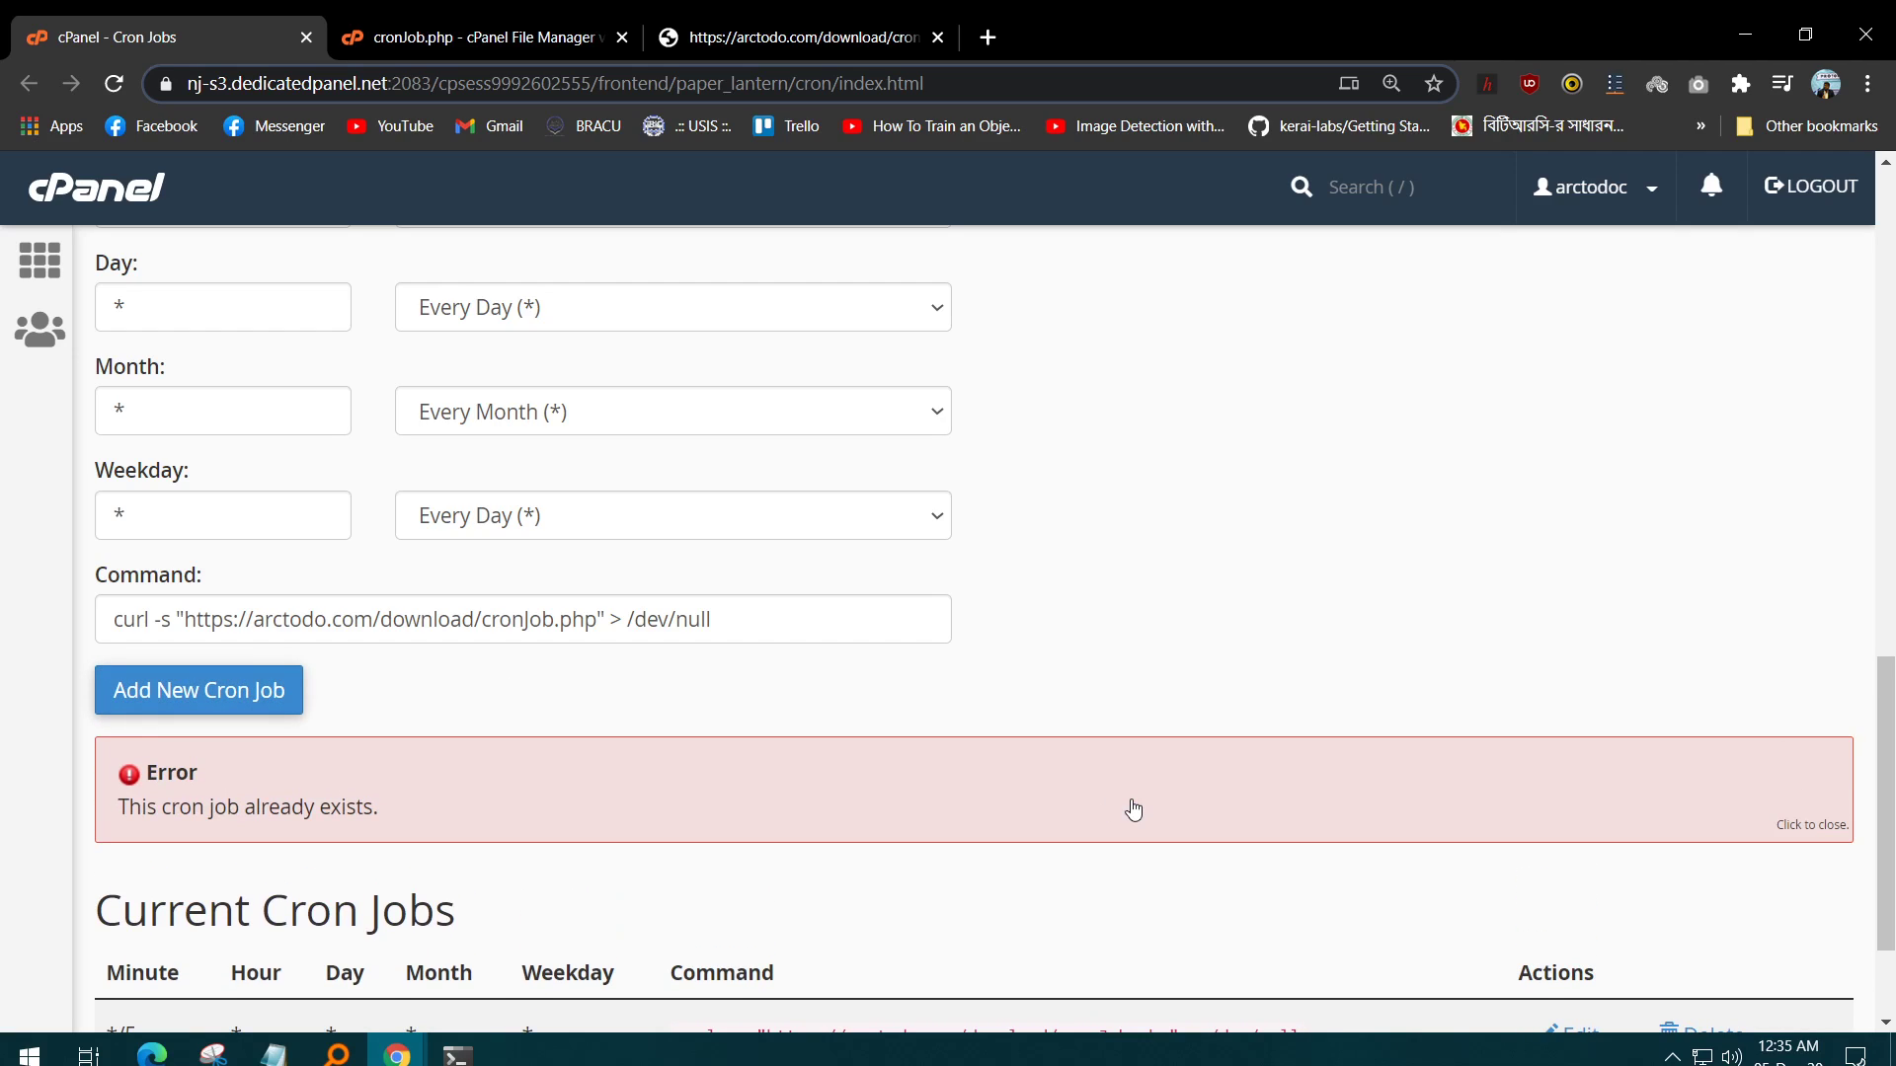
scroll(down, 3)
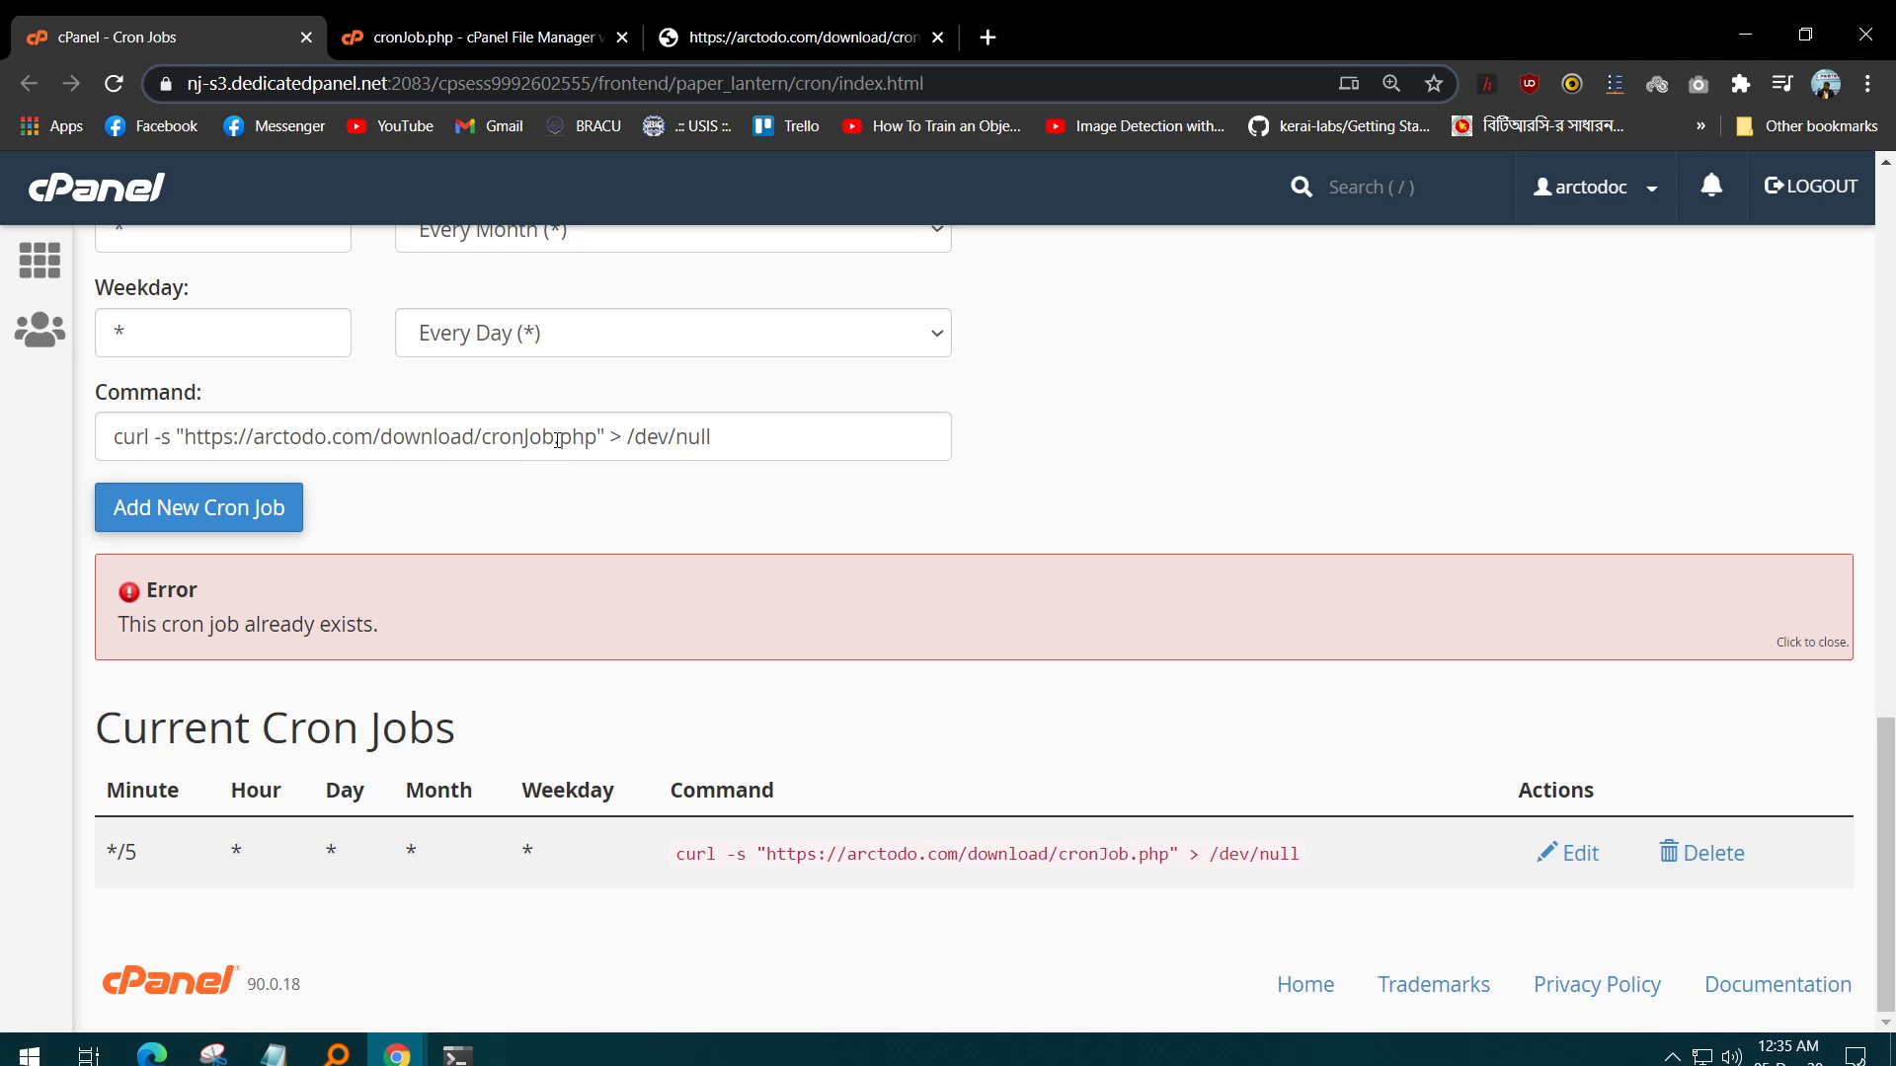
click(197, 508)
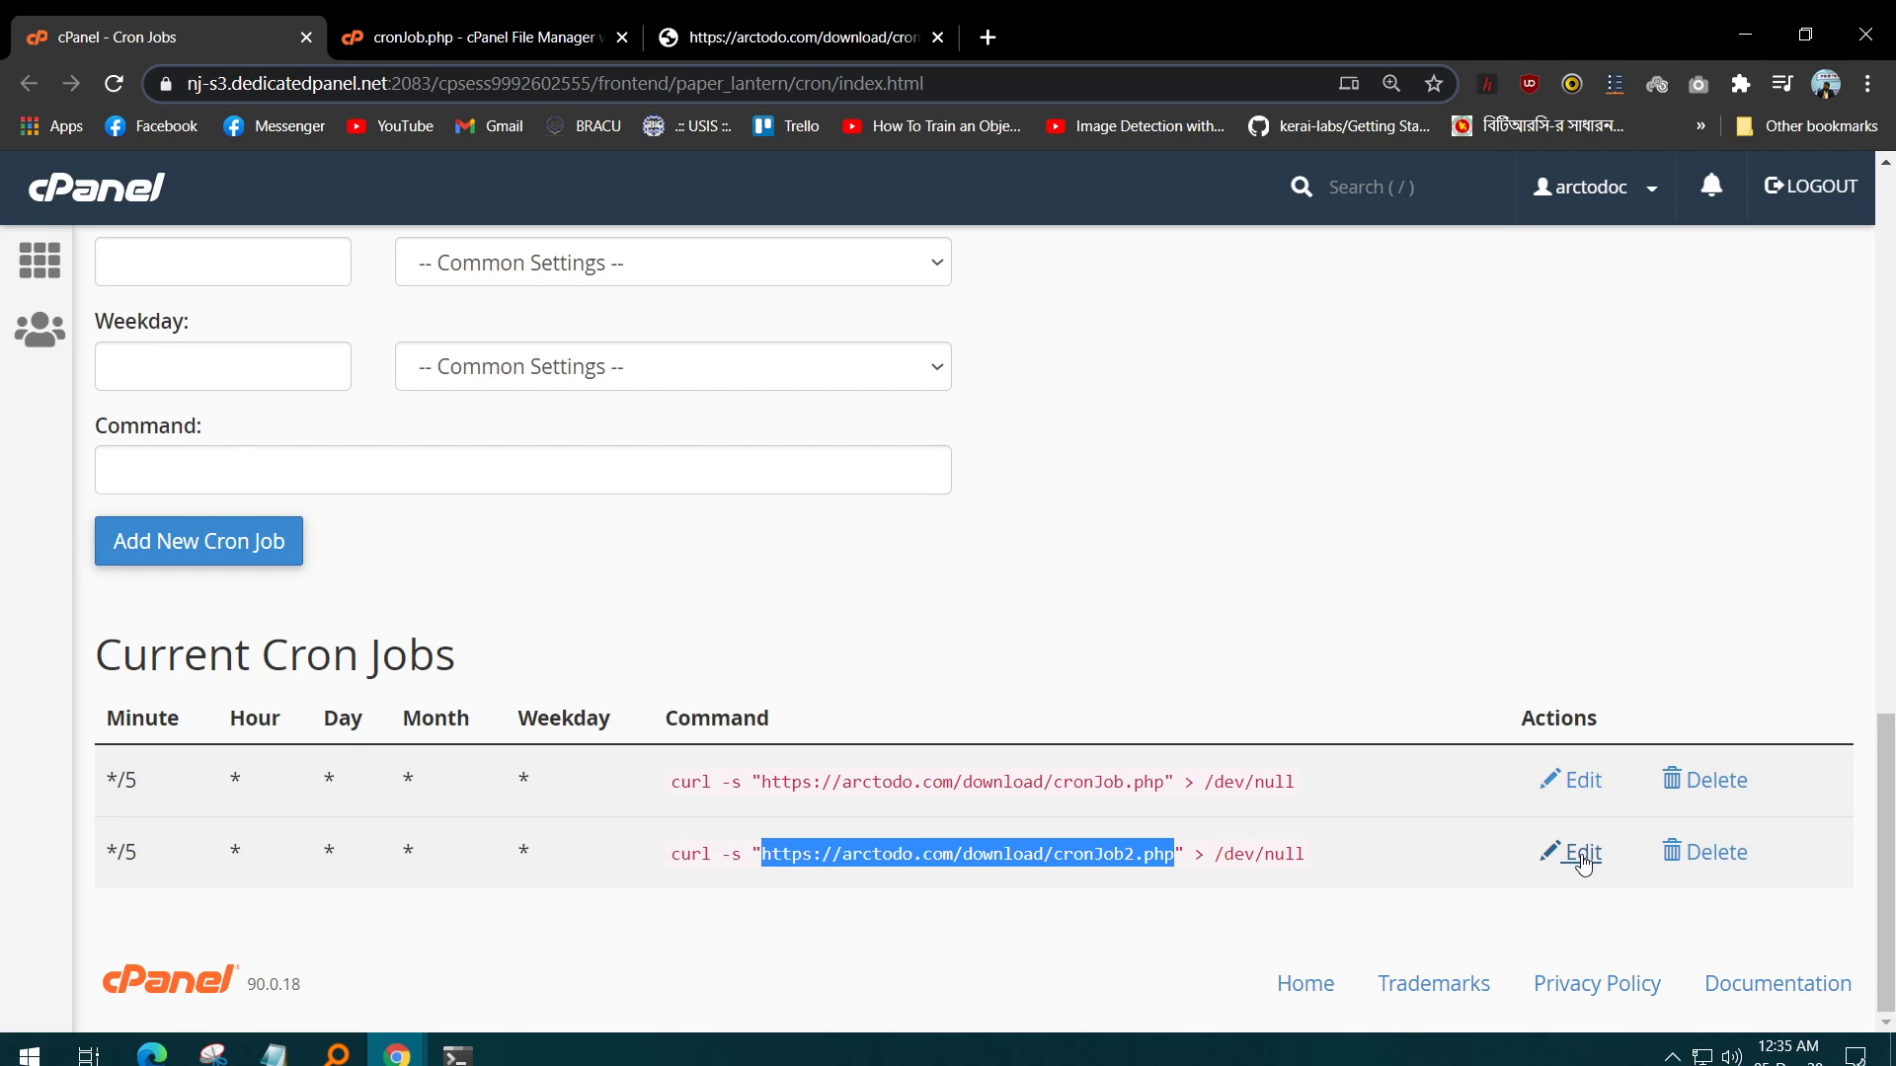
mouse_move(1577, 780)
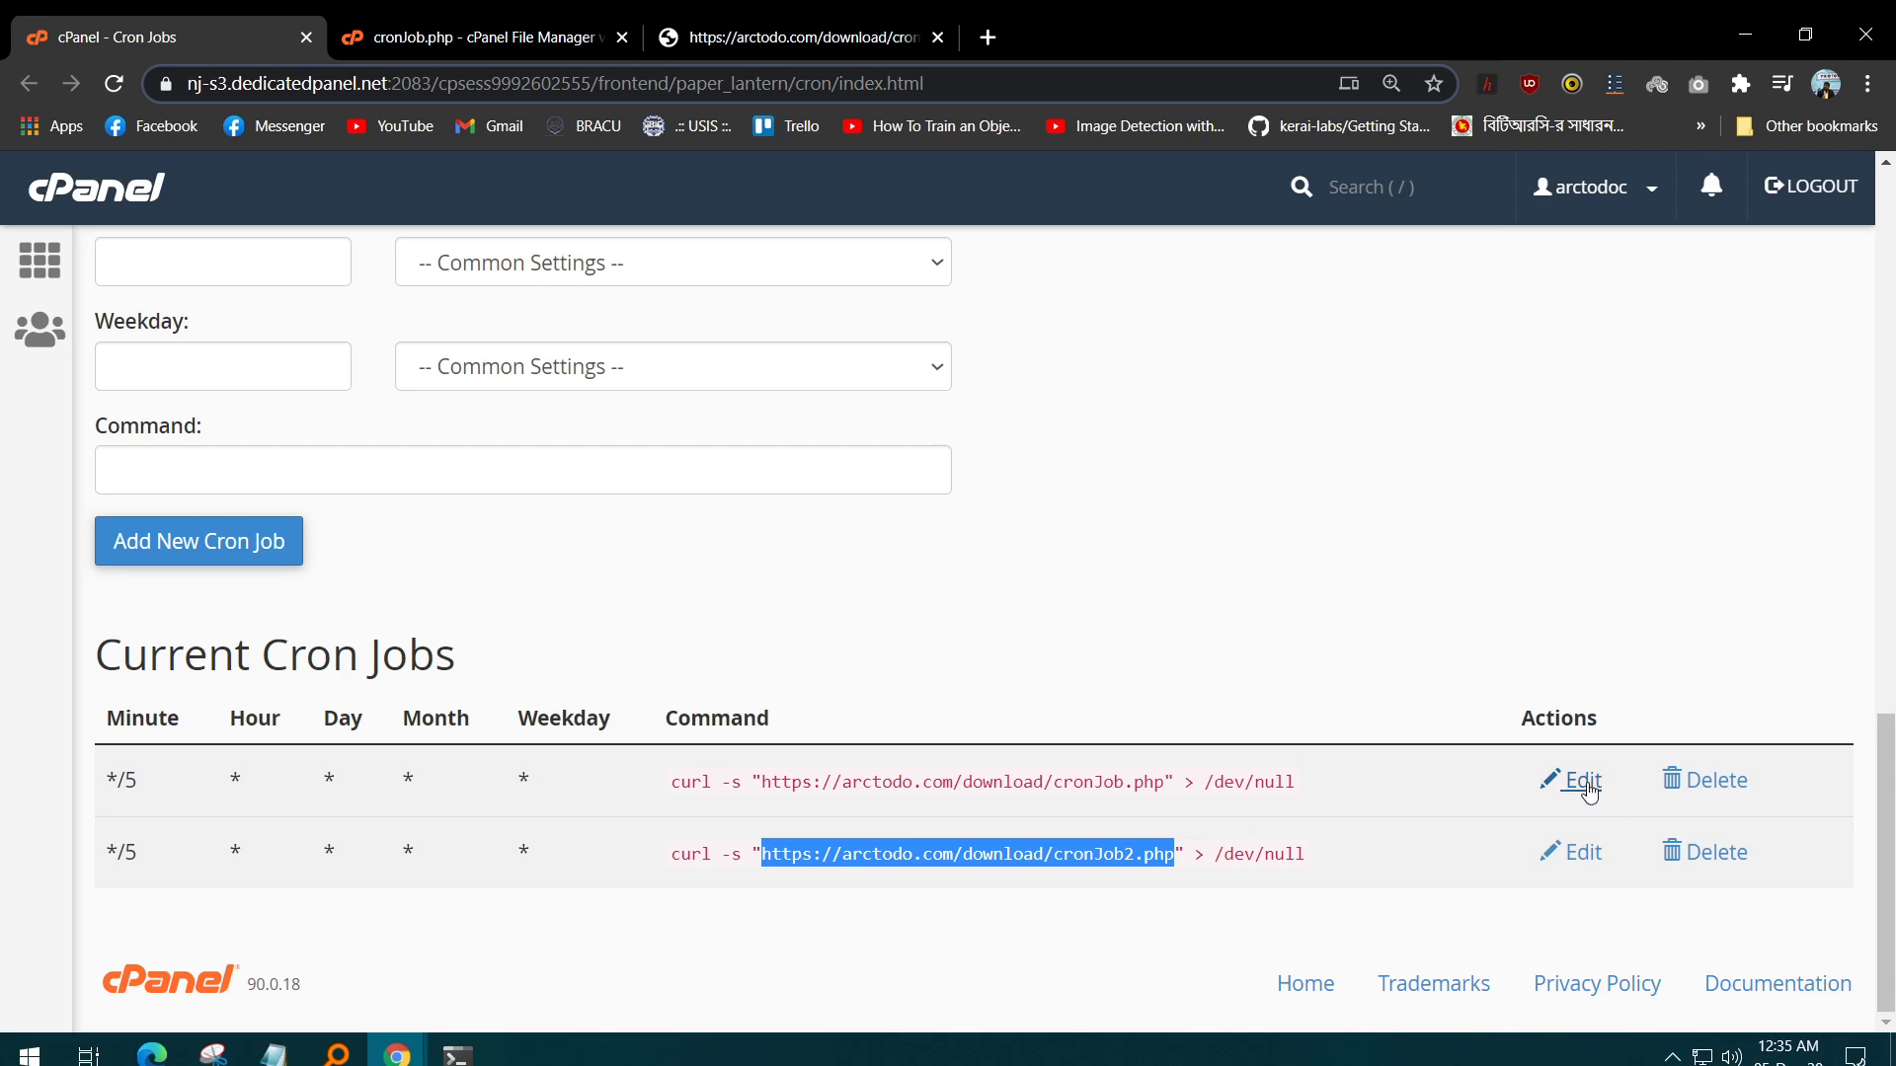